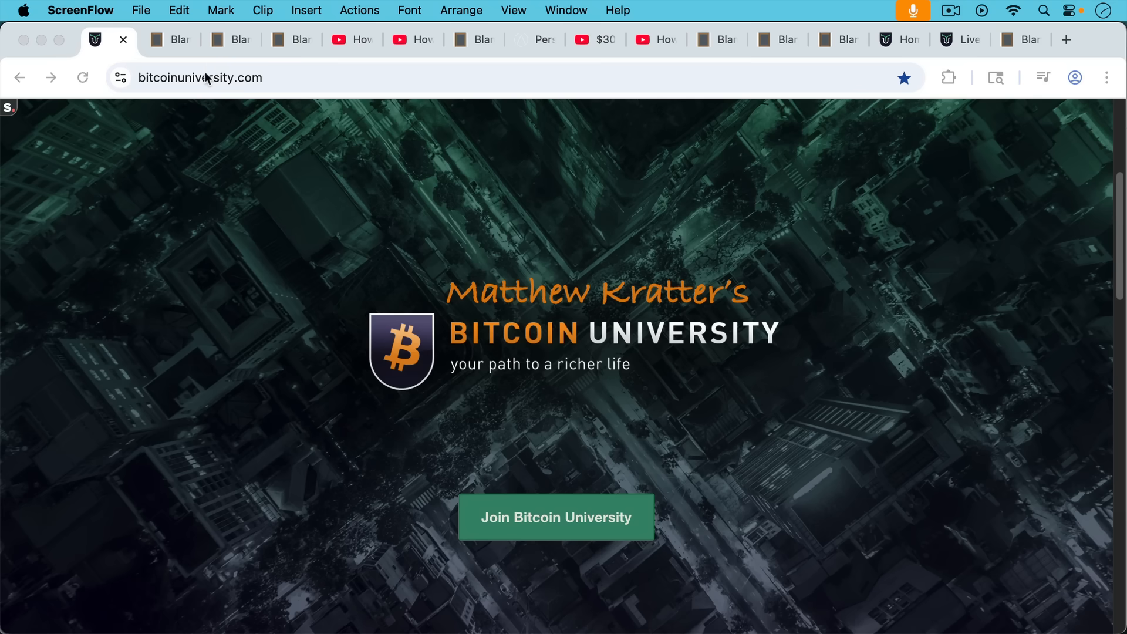
Switch to the Blank Slate note 'How To Check If Your Bitcoin Is Real'.
click(172, 40)
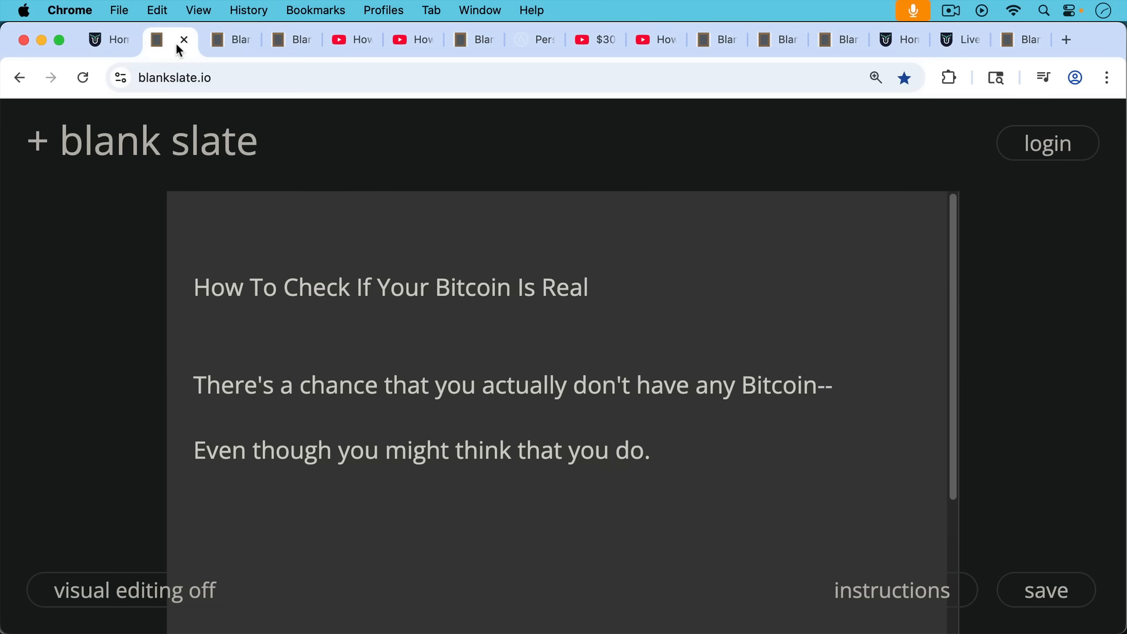
mouse_move(156, 40)
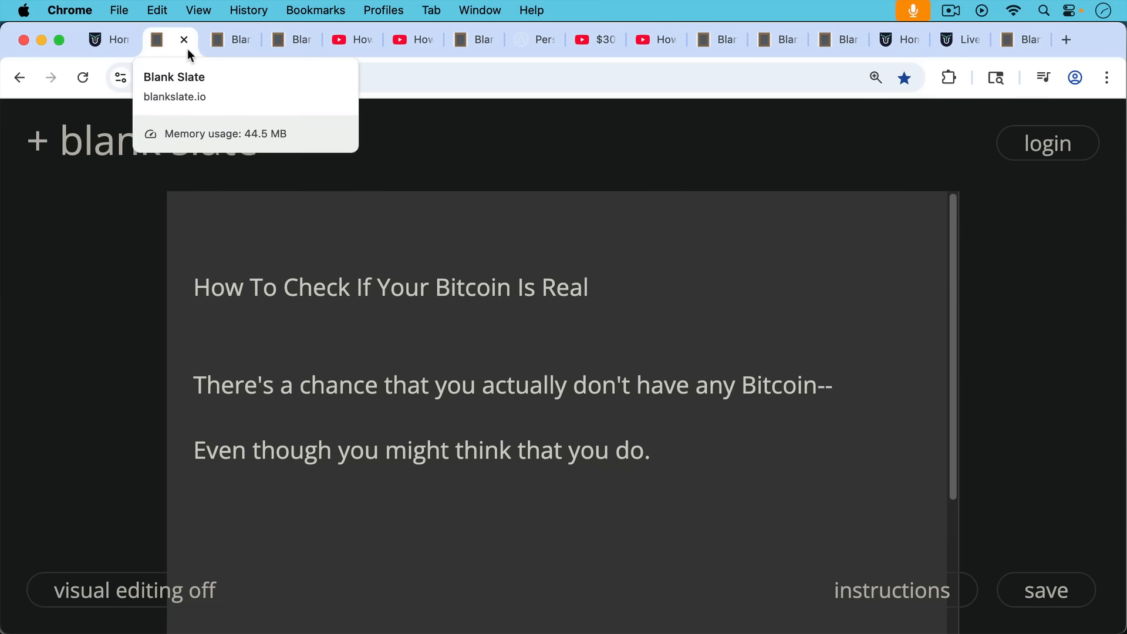
mouse_move(203, 68)
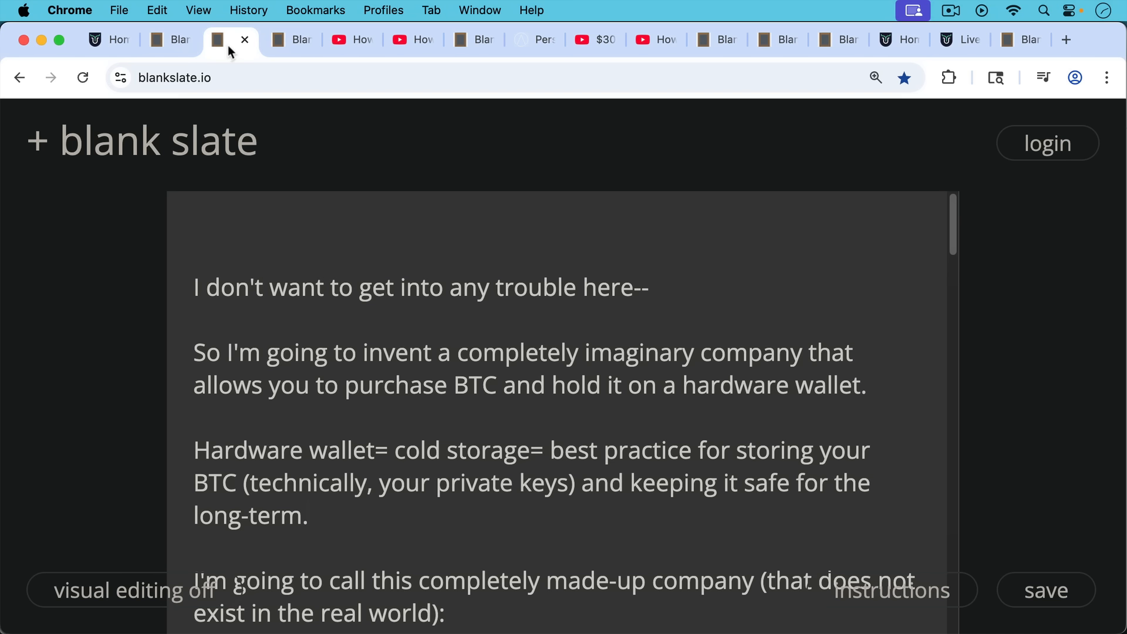
mouse_move(271, 142)
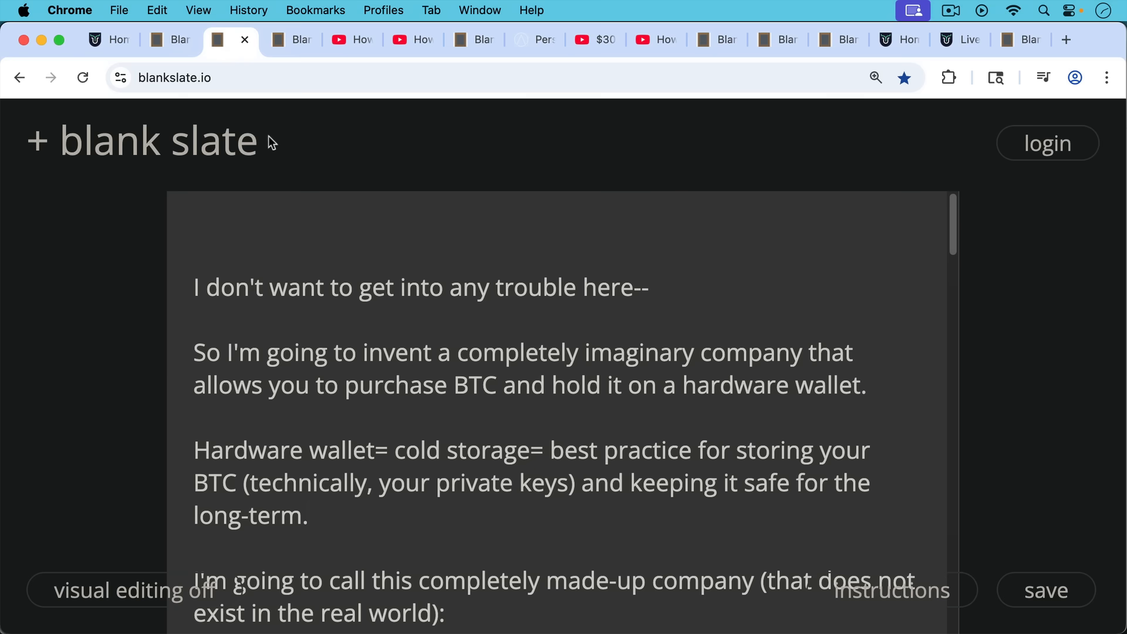
Scroll through the Sledger hardware-wallet story down to 'How do you know that you are holding actual real BTC?'.
scroll(down, 3)
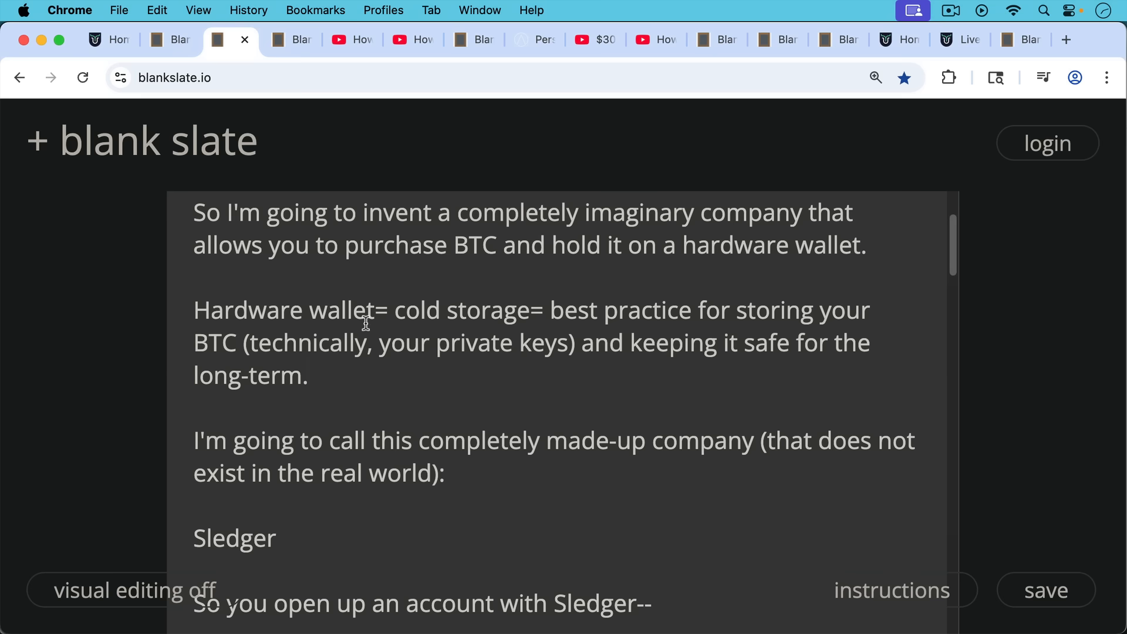
scroll(down, 3)
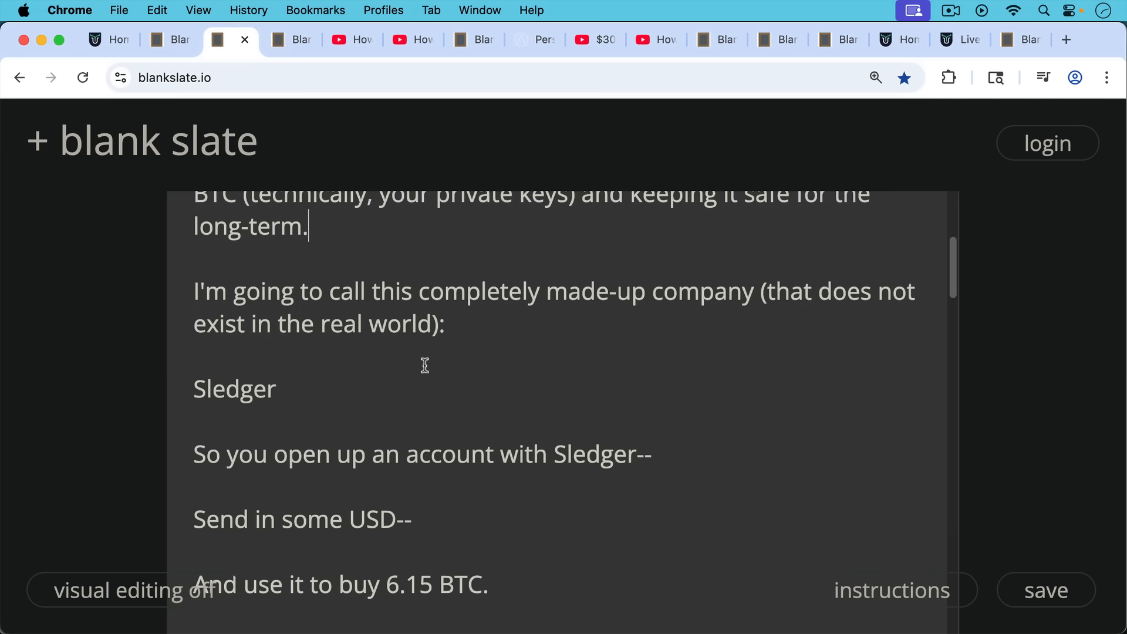
scroll(down, 3)
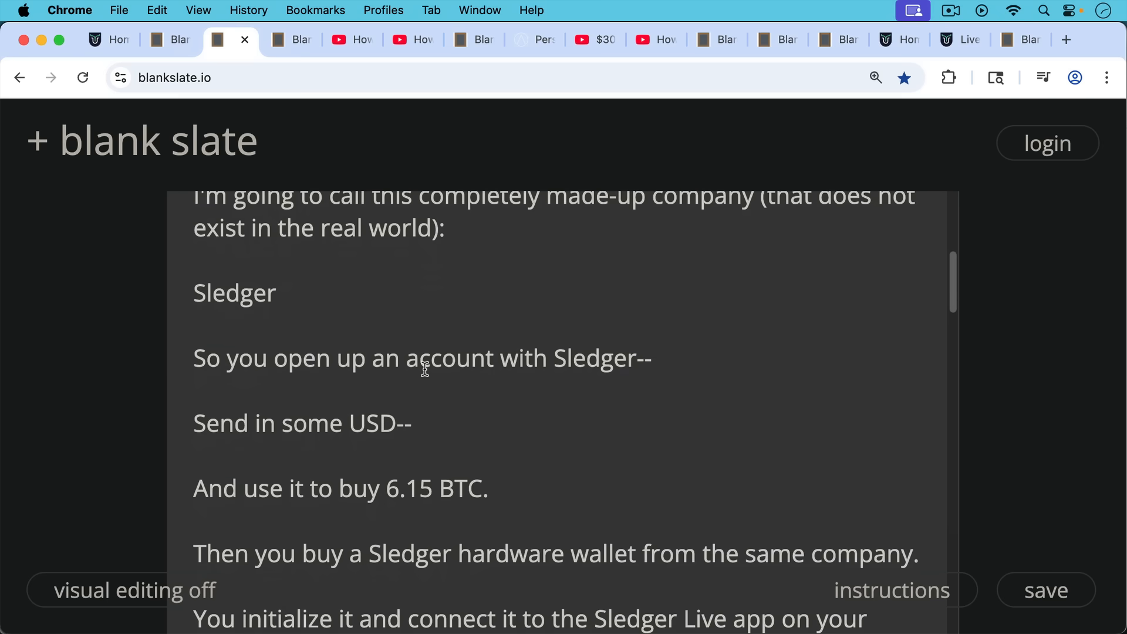
scroll(down, 3)
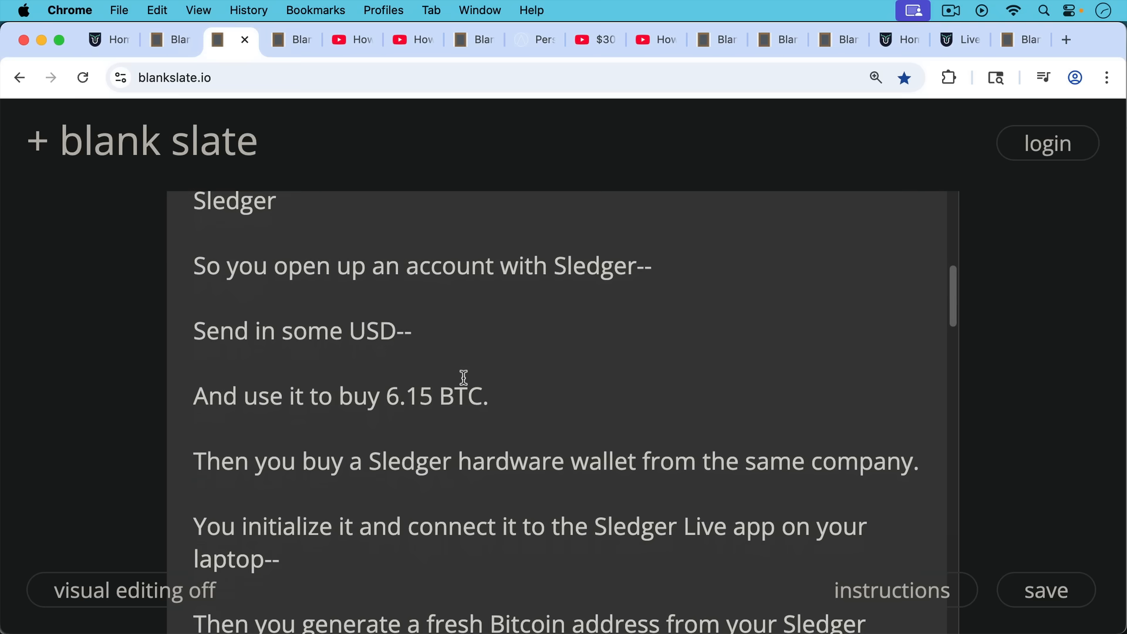
scroll(down, 3)
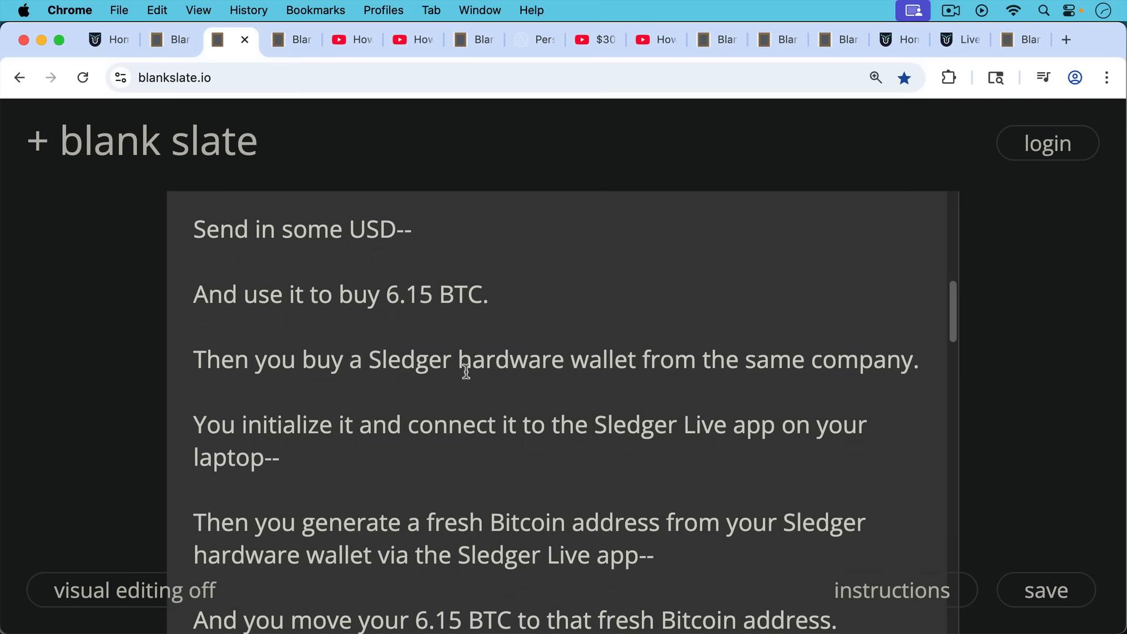
mouse_move(468, 381)
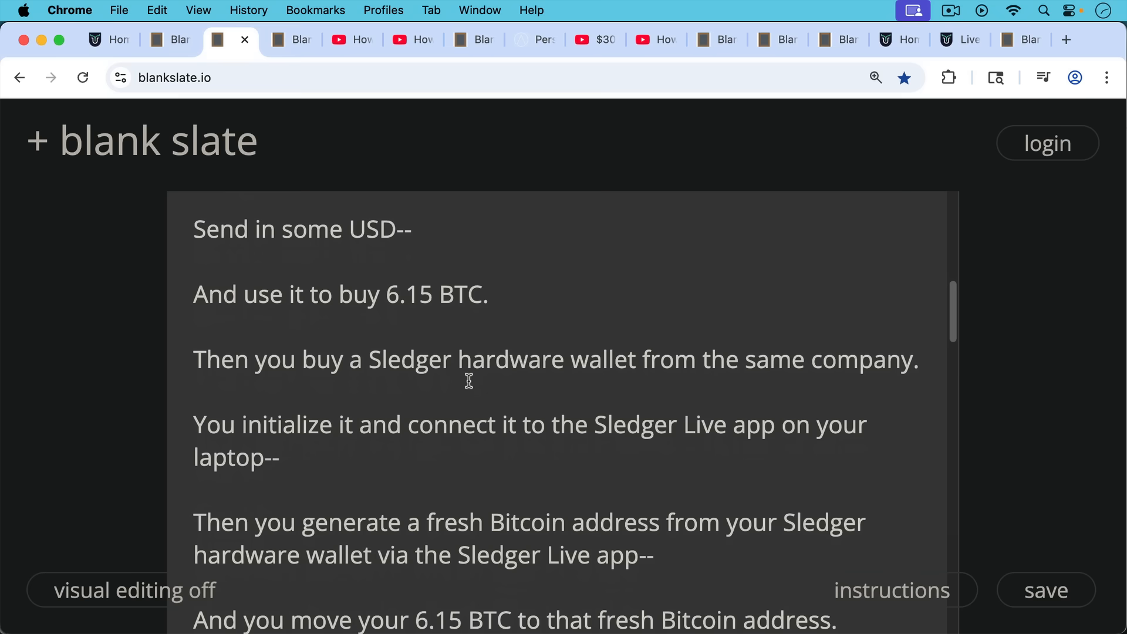
scroll(down, 3)
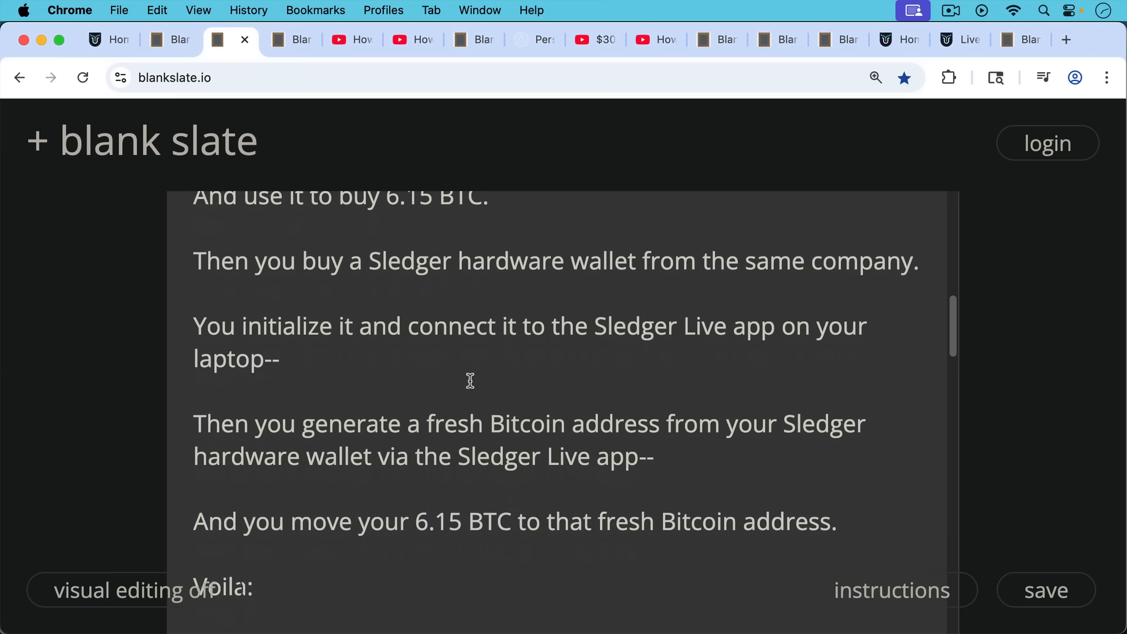
scroll(down, 3)
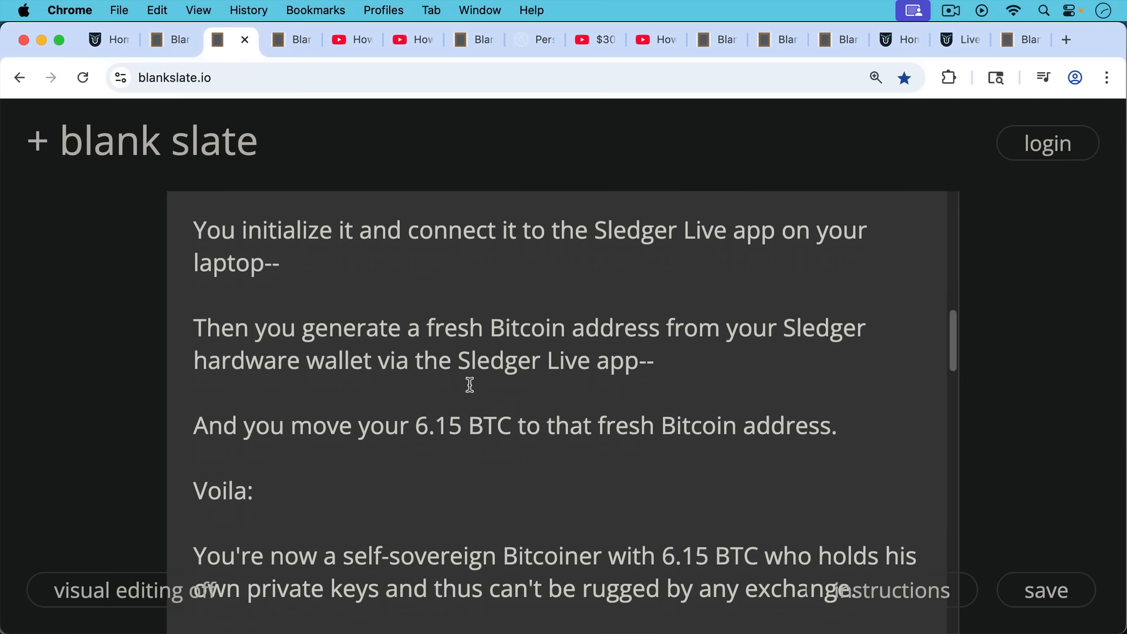
scroll(down, 3)
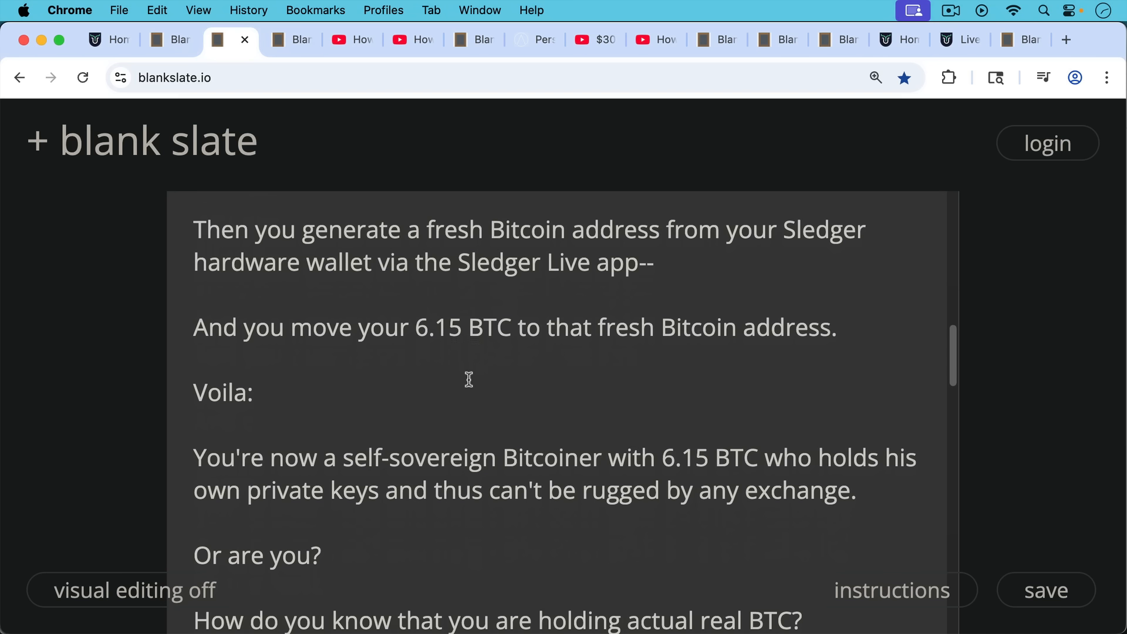
scroll(down, 3)
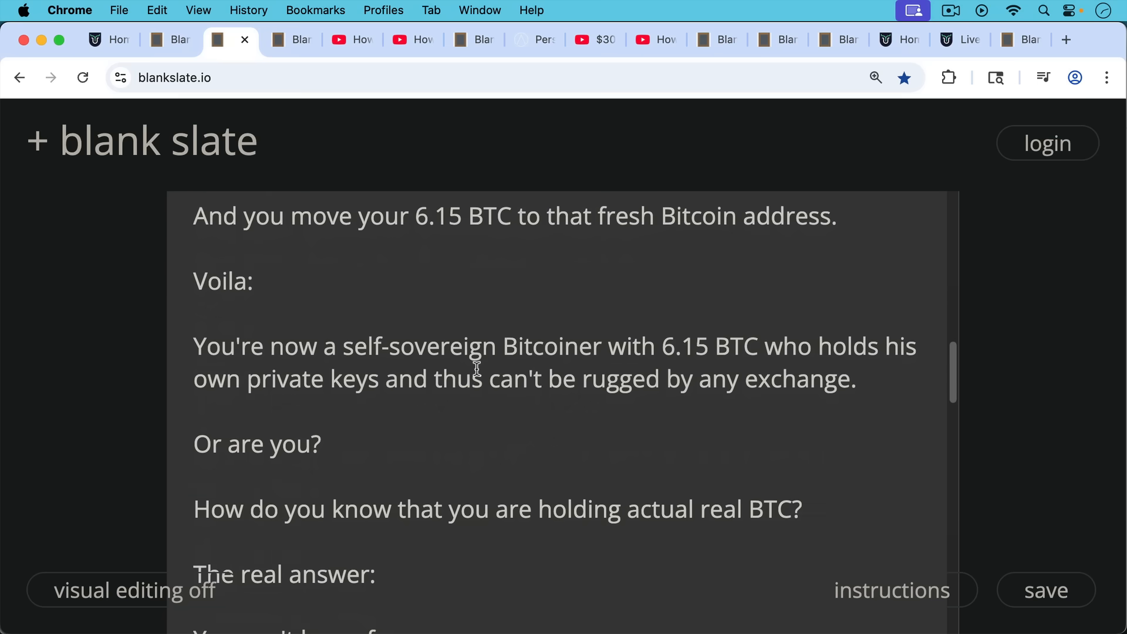
scroll(down, 3)
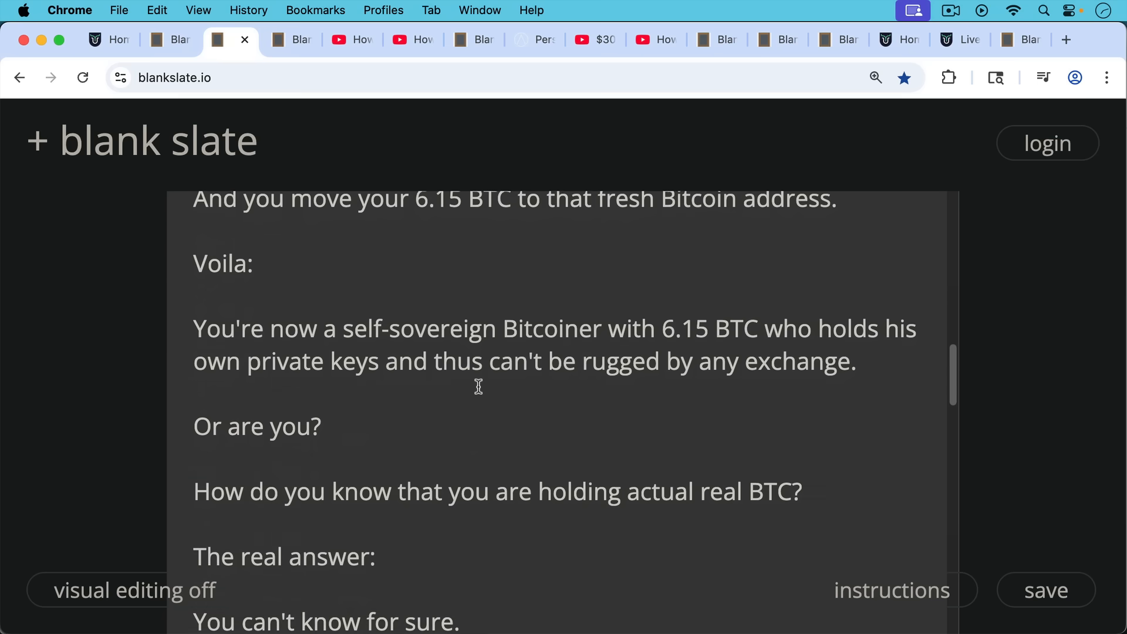
scroll(down, 3)
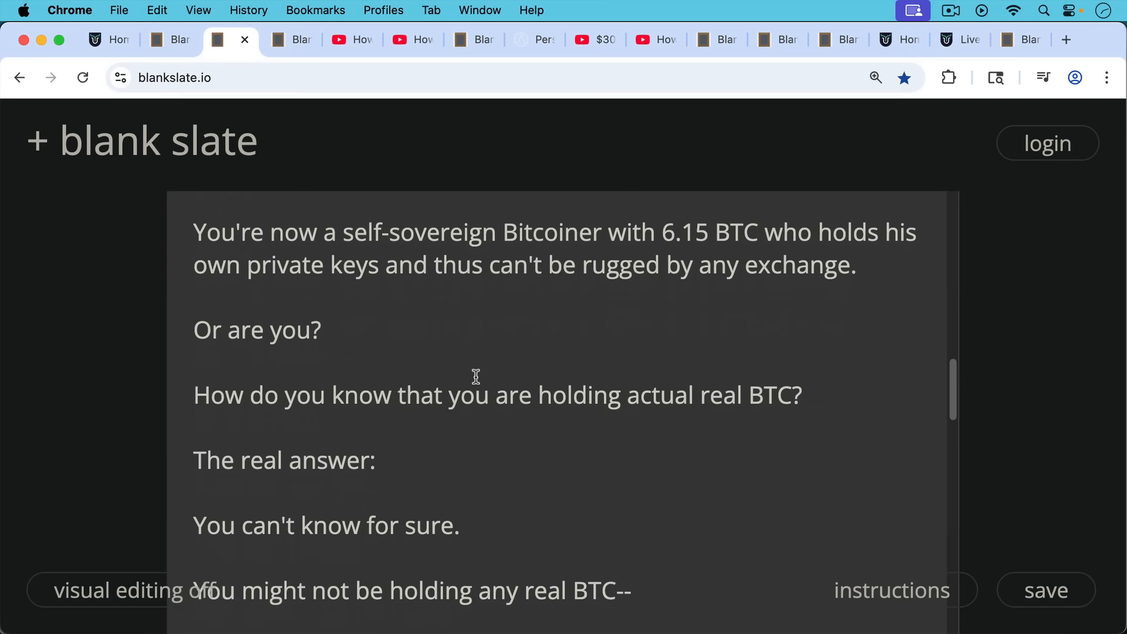
scroll(down, 3)
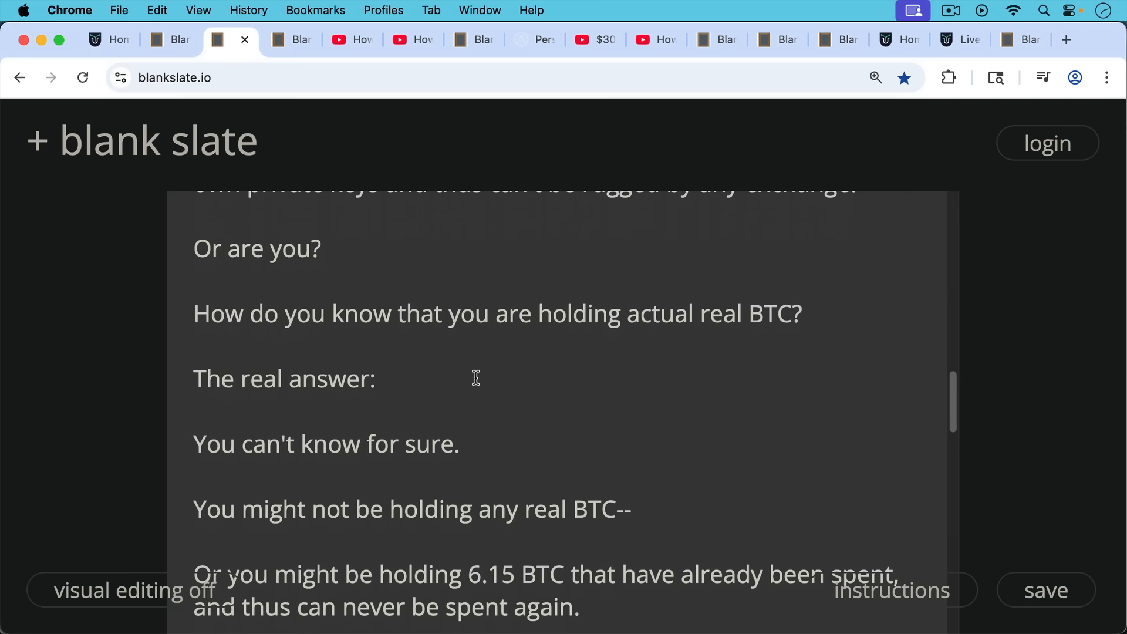
scroll(down, 3)
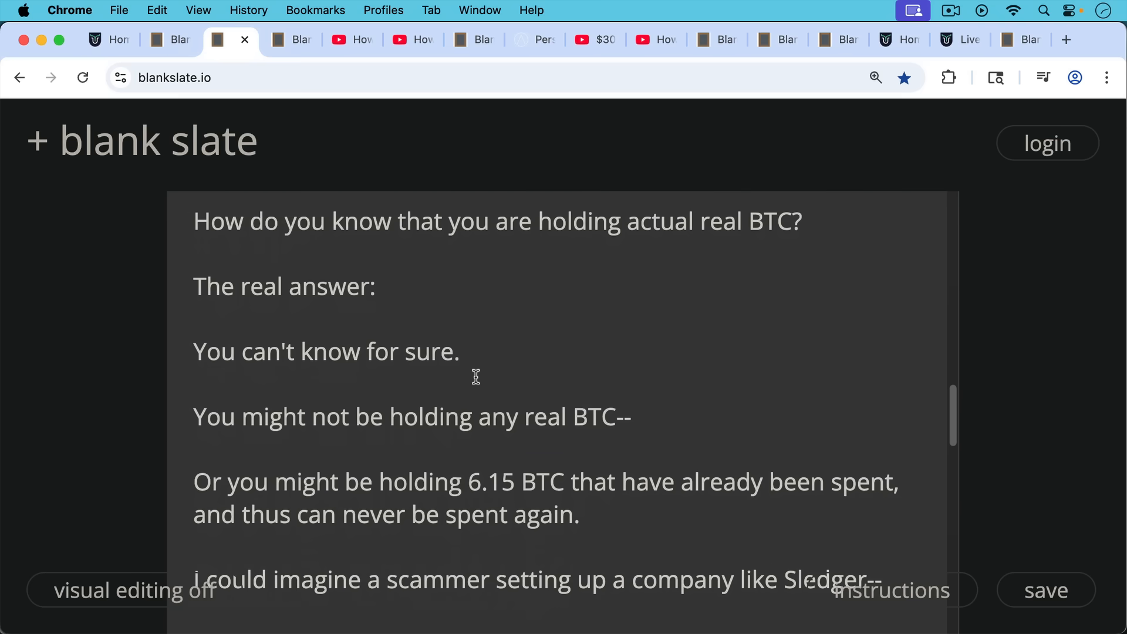
scroll(down, 3)
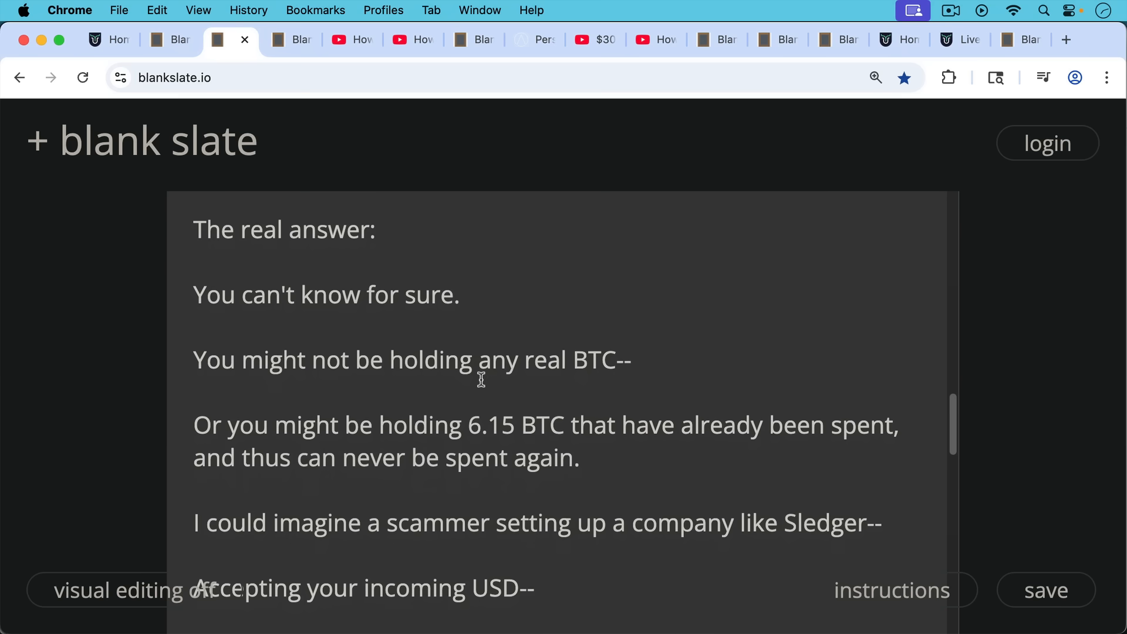
scroll(down, 3)
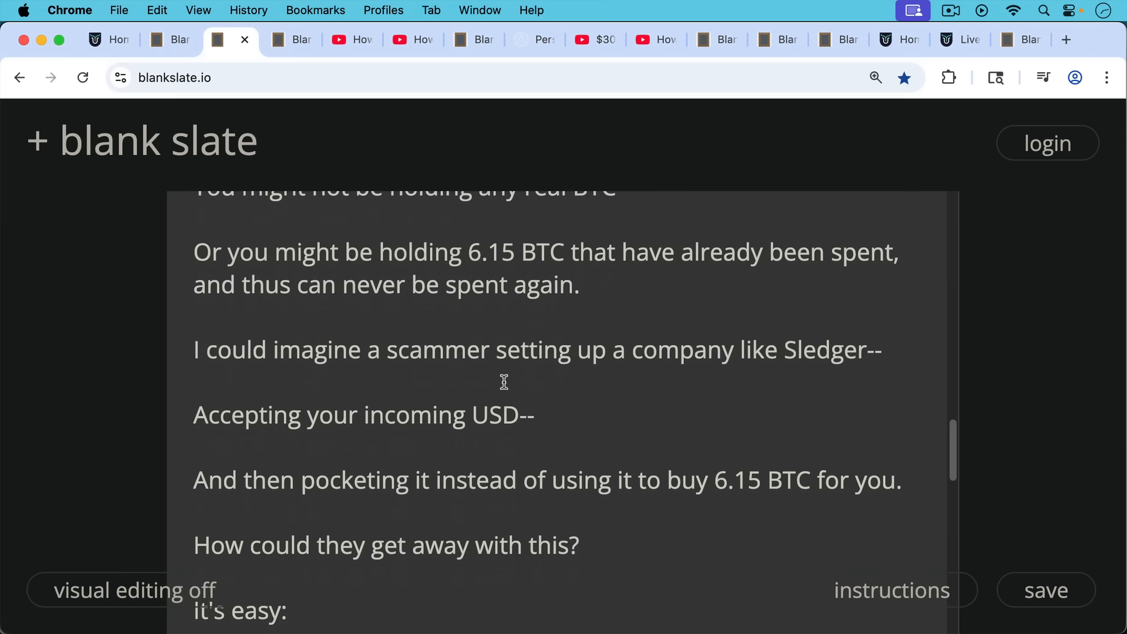
scroll(down, 3)
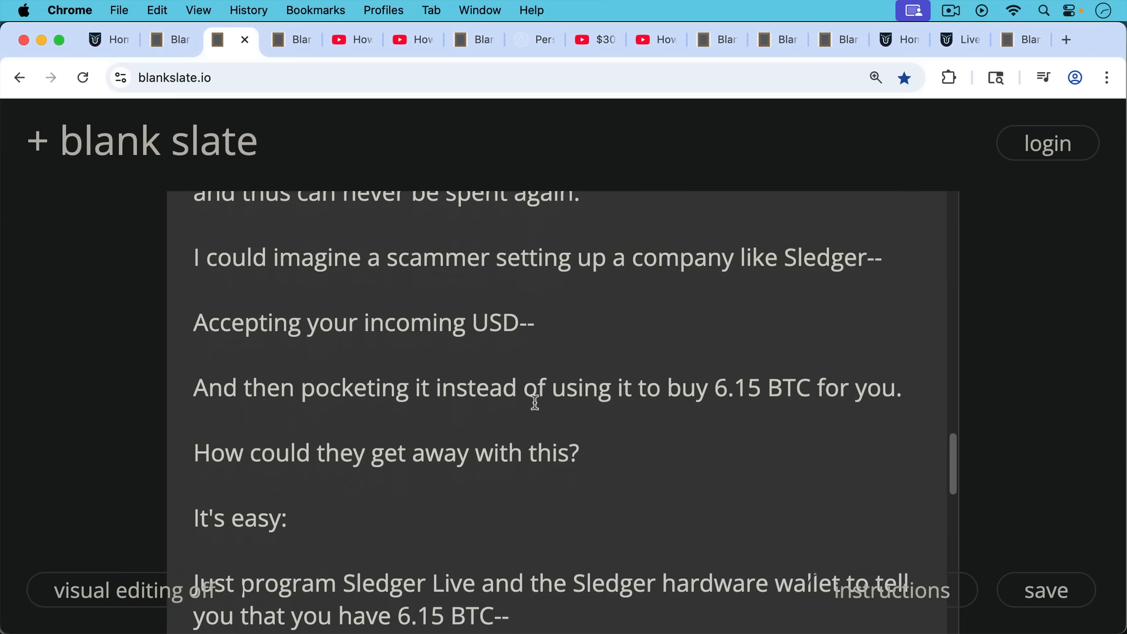
scroll(down, 3)
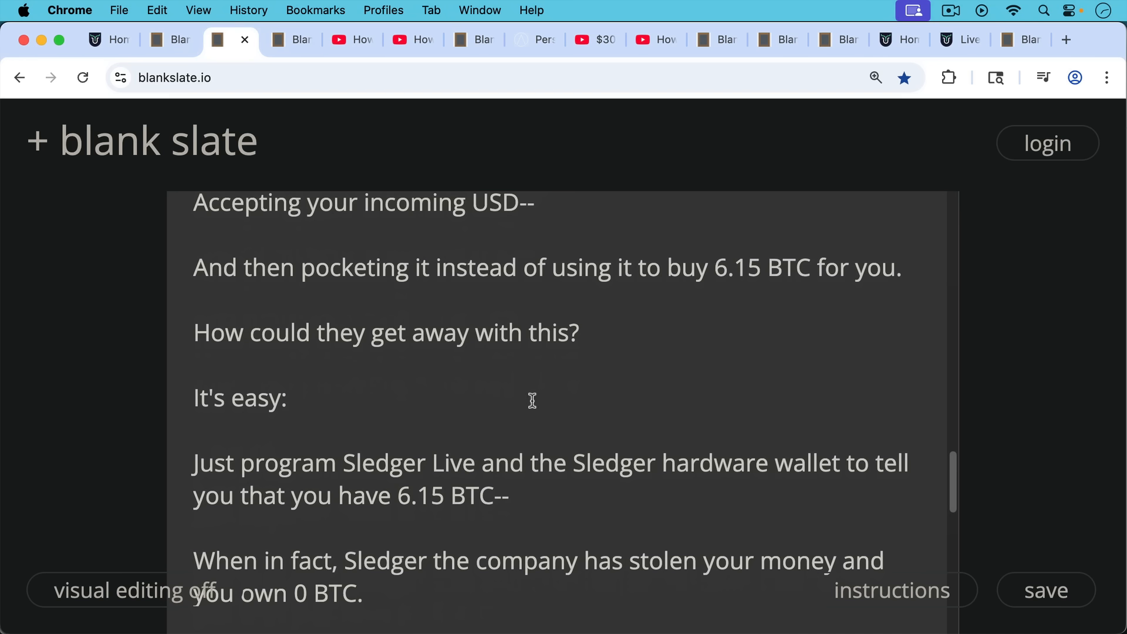
mouse_move(543, 405)
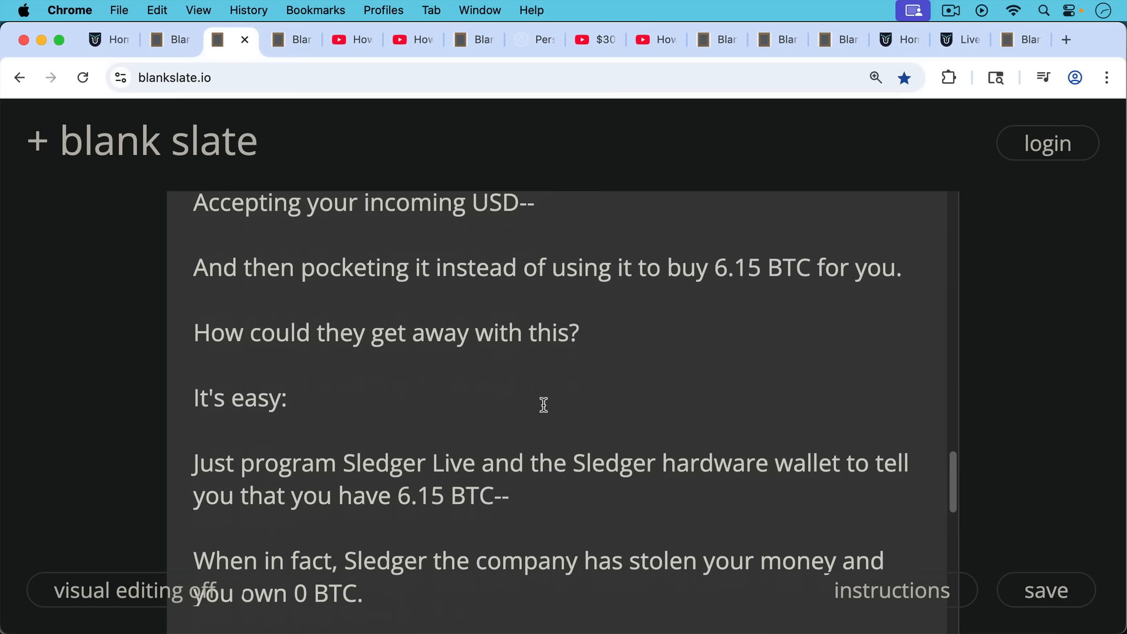
scroll(down, 3)
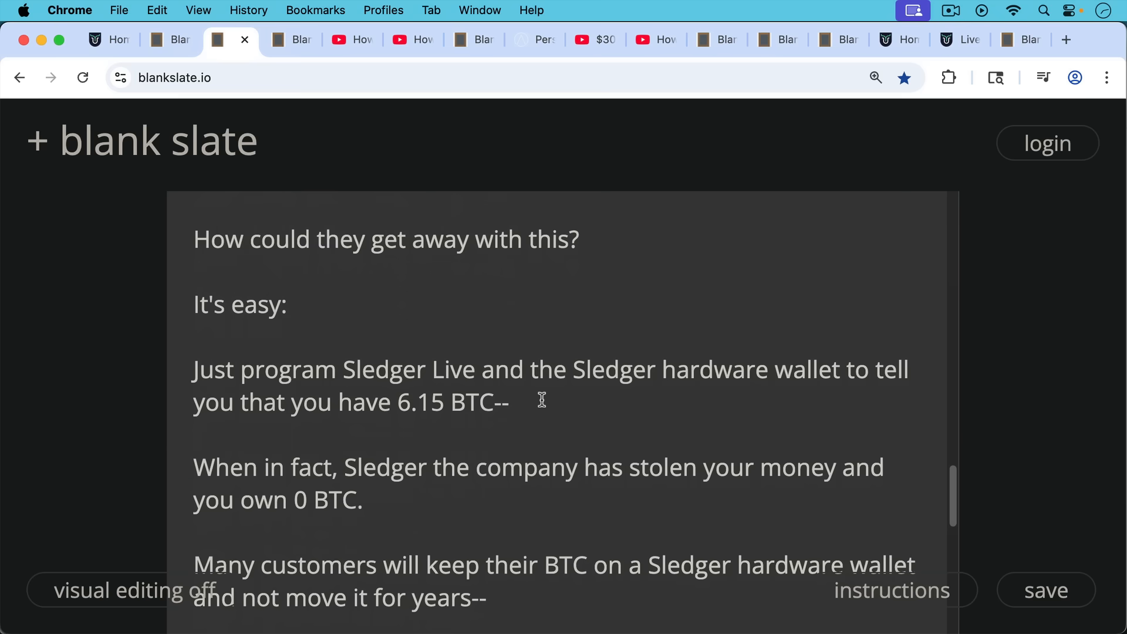
mouse_move(545, 405)
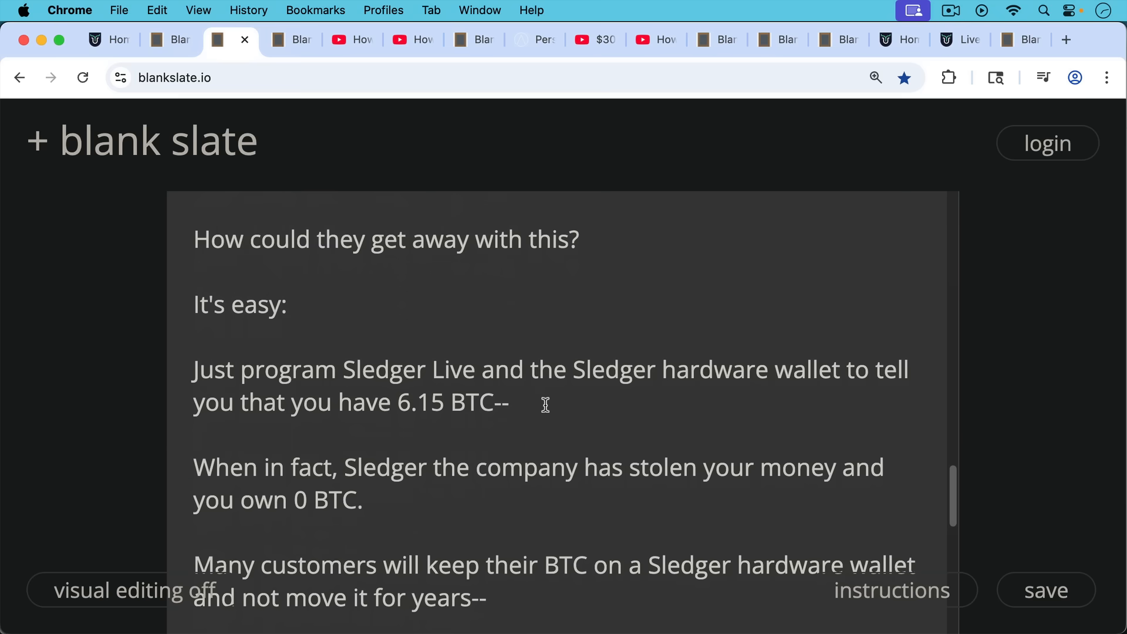
scroll(down, 3)
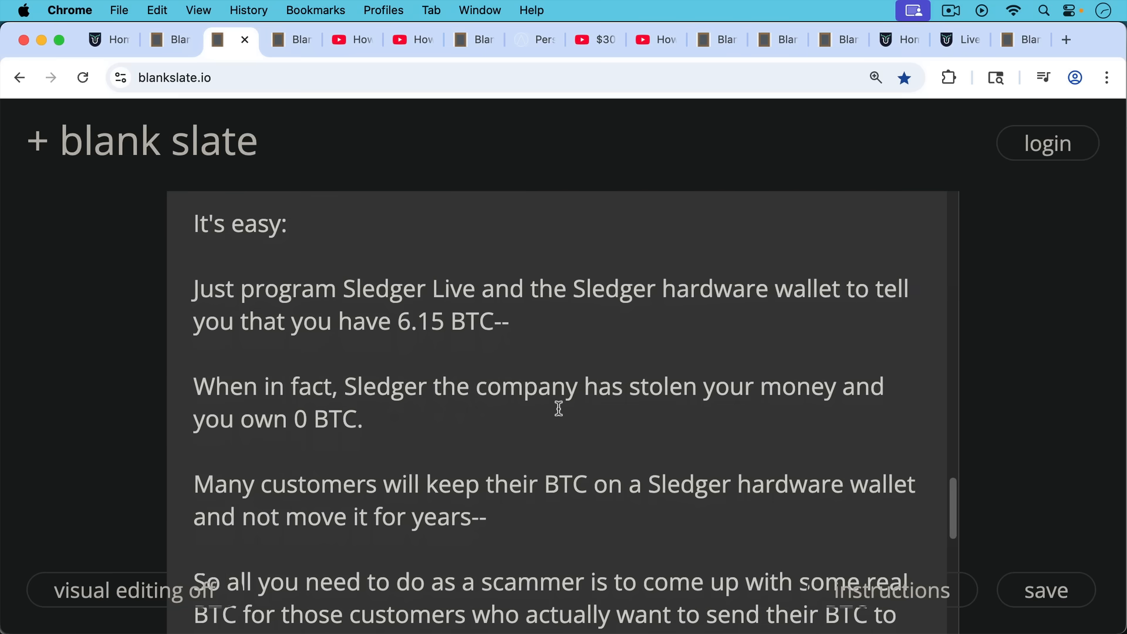
scroll(down, 3)
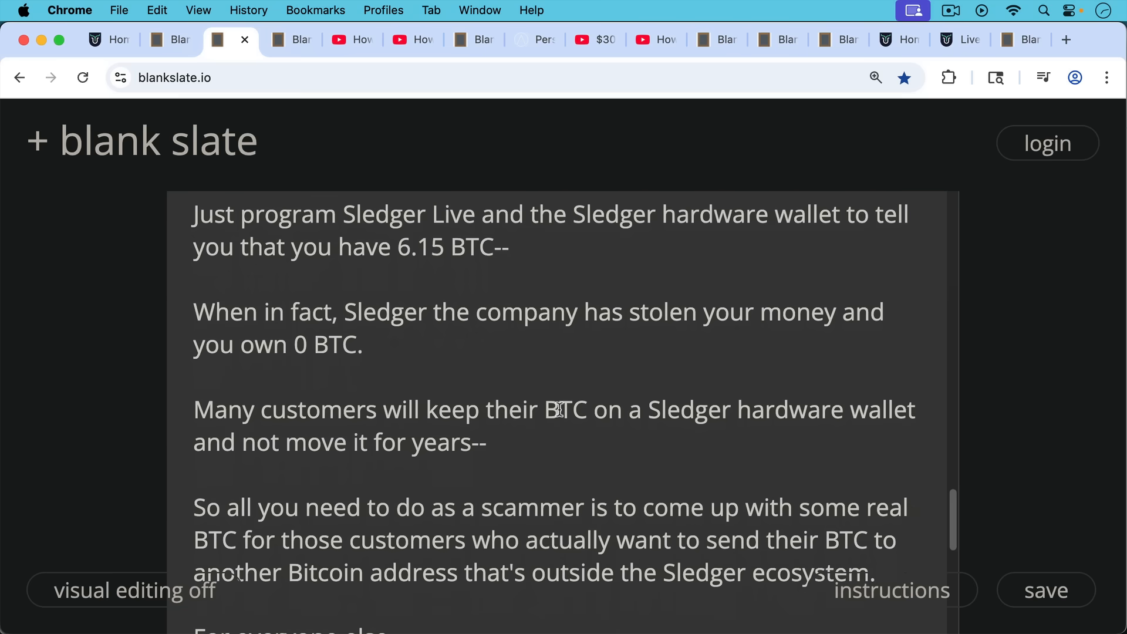
mouse_move(555, 398)
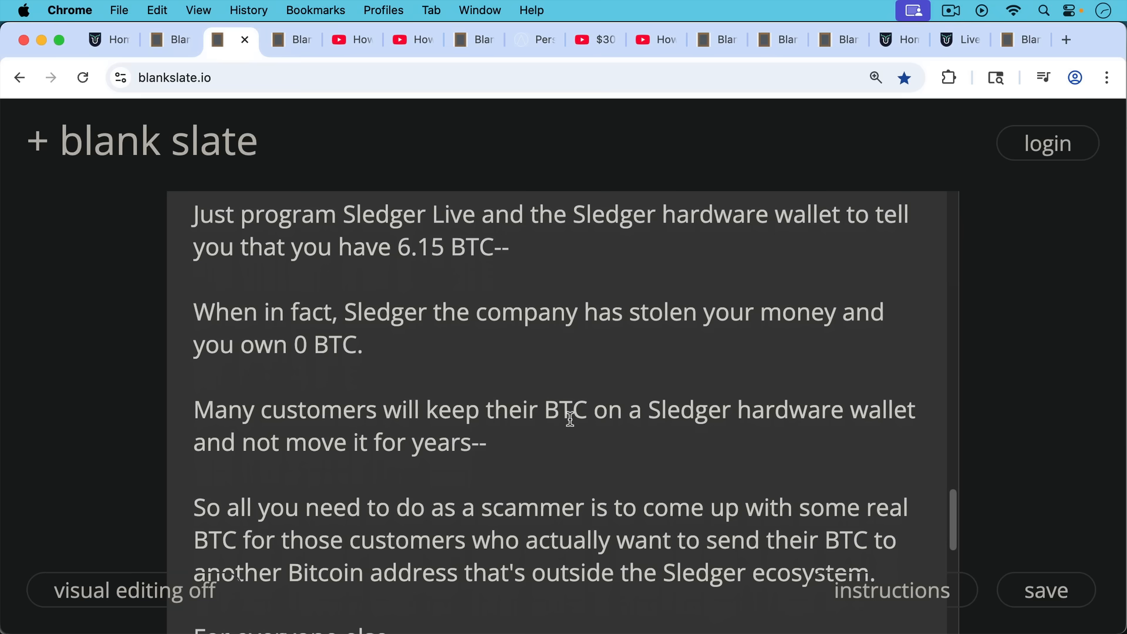
scroll(down, 3)
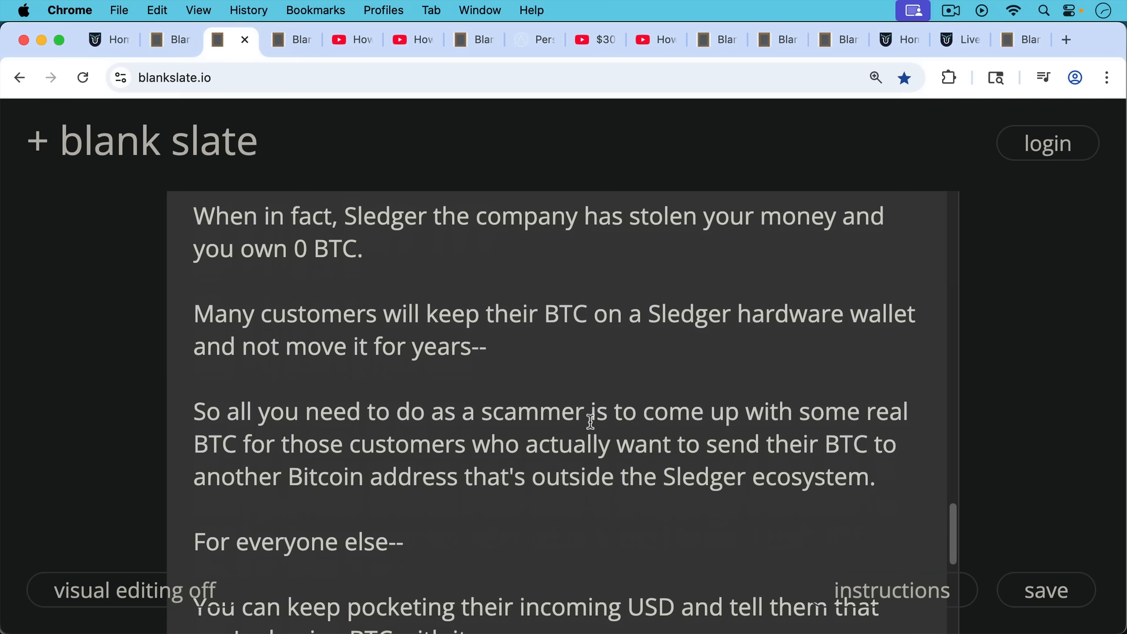
scroll(down, 3)
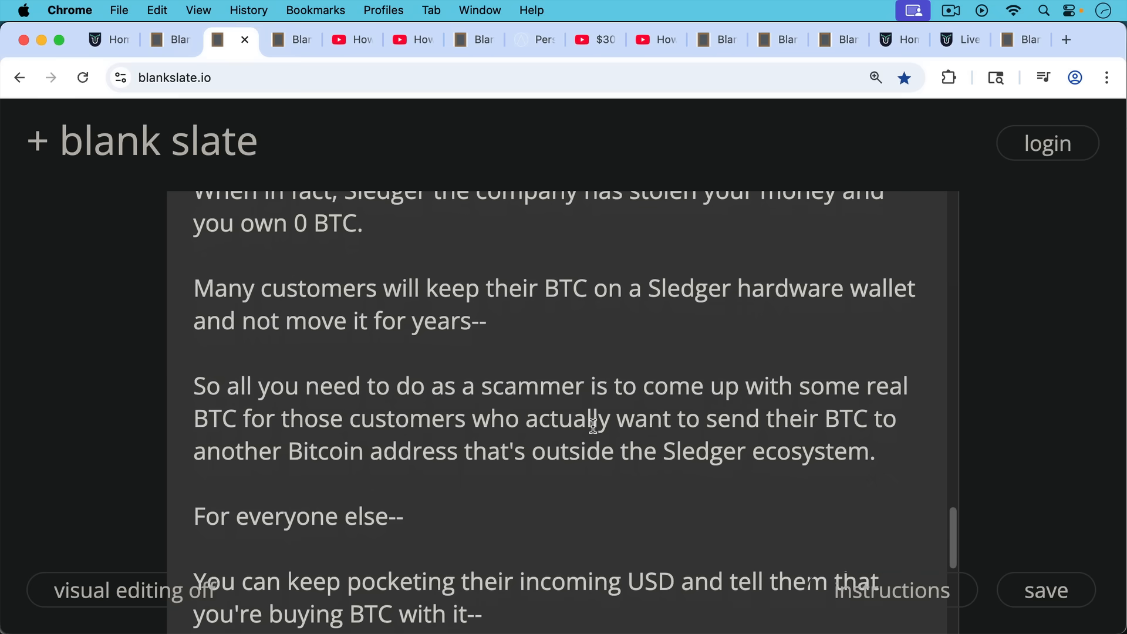
scroll(down, 3)
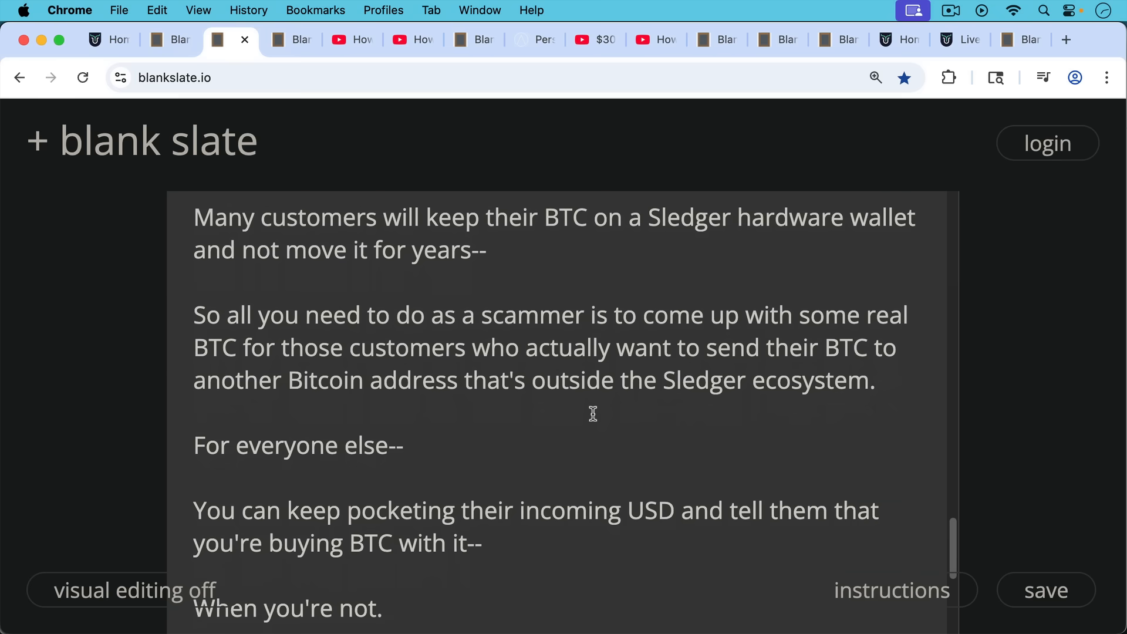
mouse_move(602, 438)
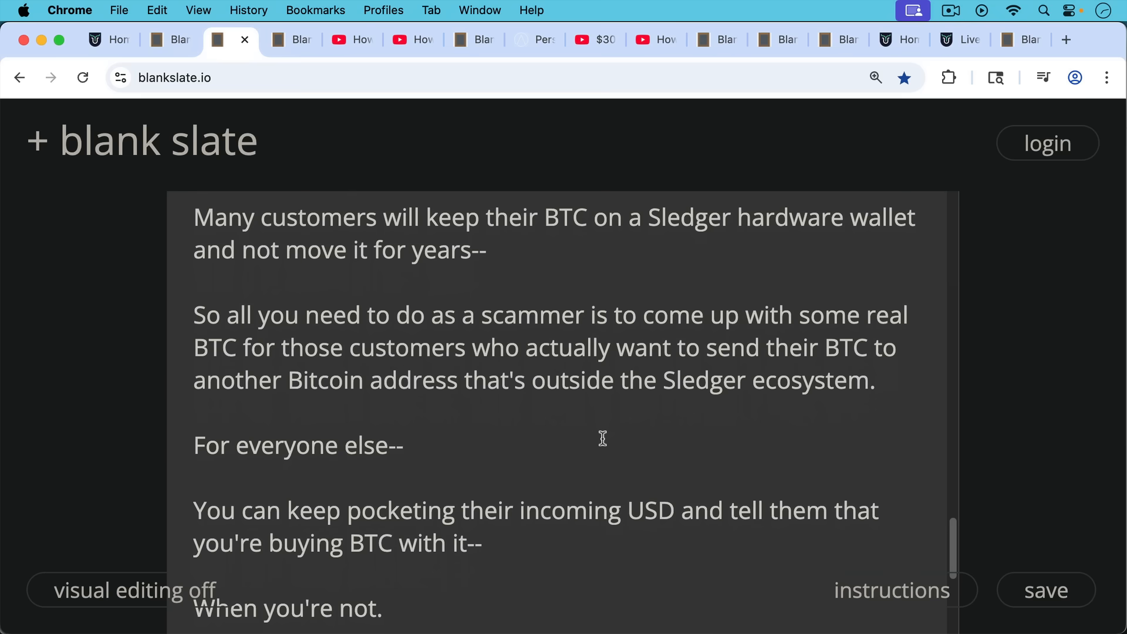
scroll(down, 3)
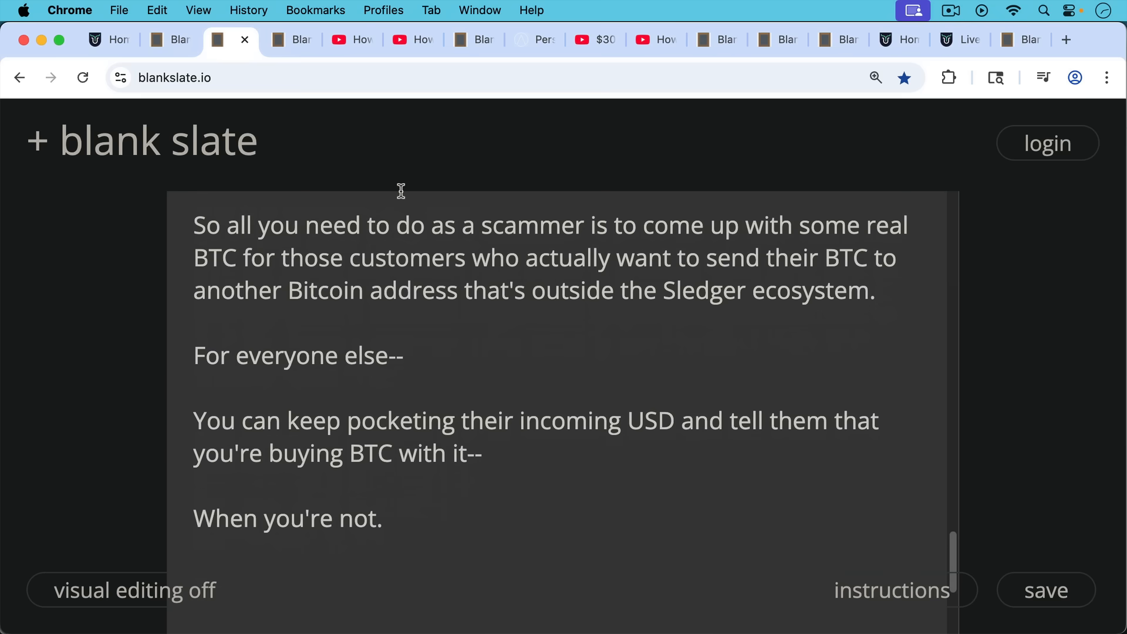
scroll(down, 3)
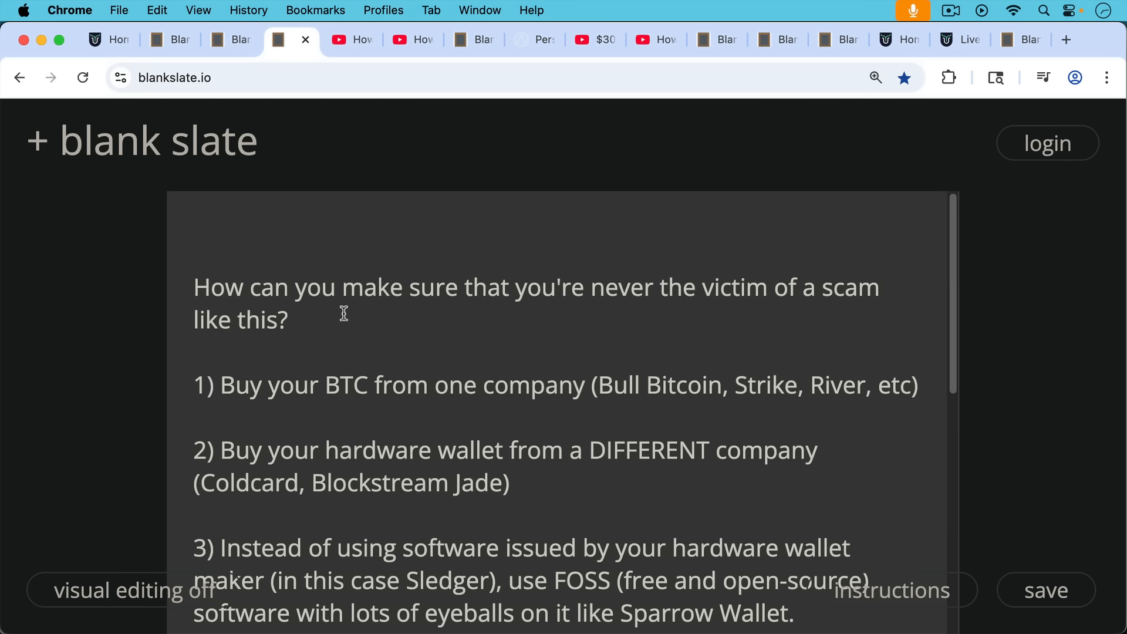
mouse_move(338, 270)
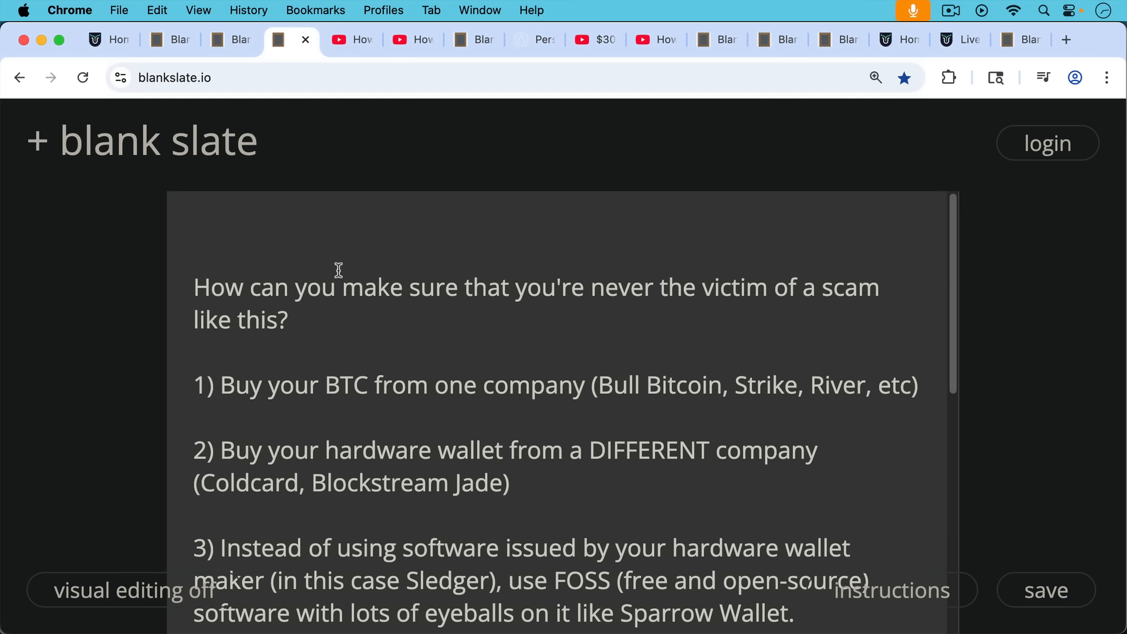
mouse_move(326, 286)
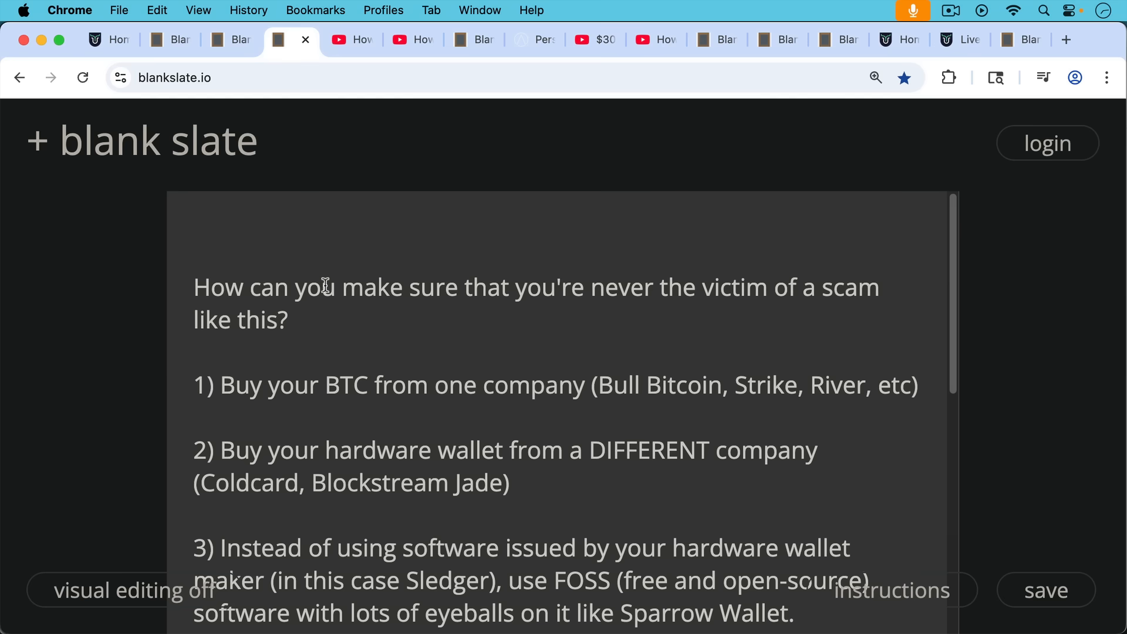
mouse_move(348, 342)
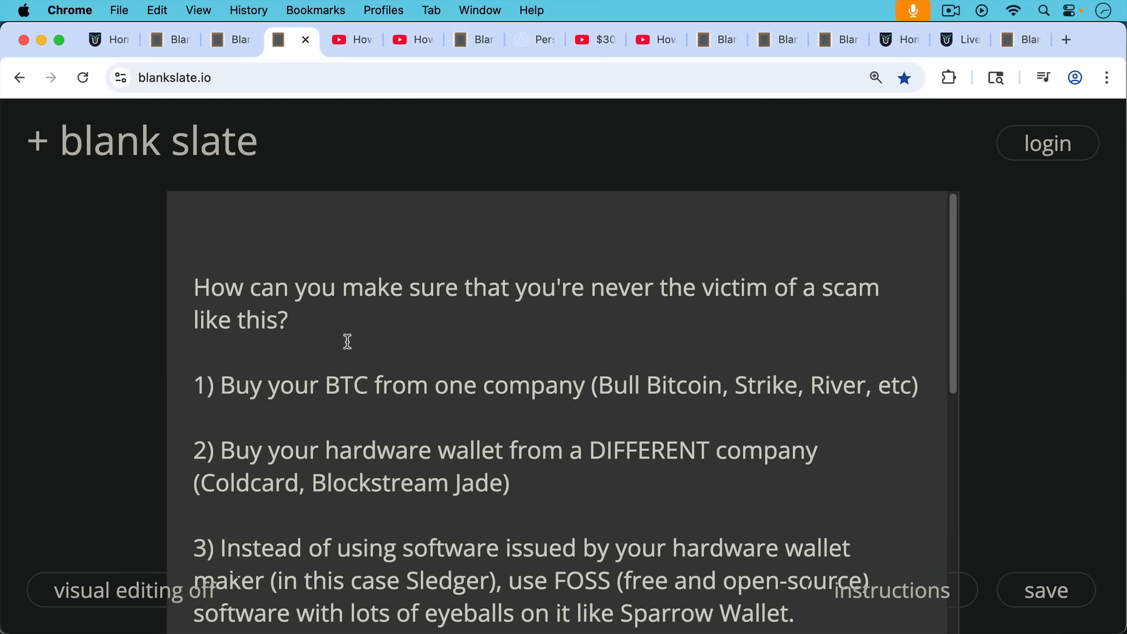
Scroll the scam-prevention tips note down to its Bitcoin Knots lead-in.
scroll(down, 3)
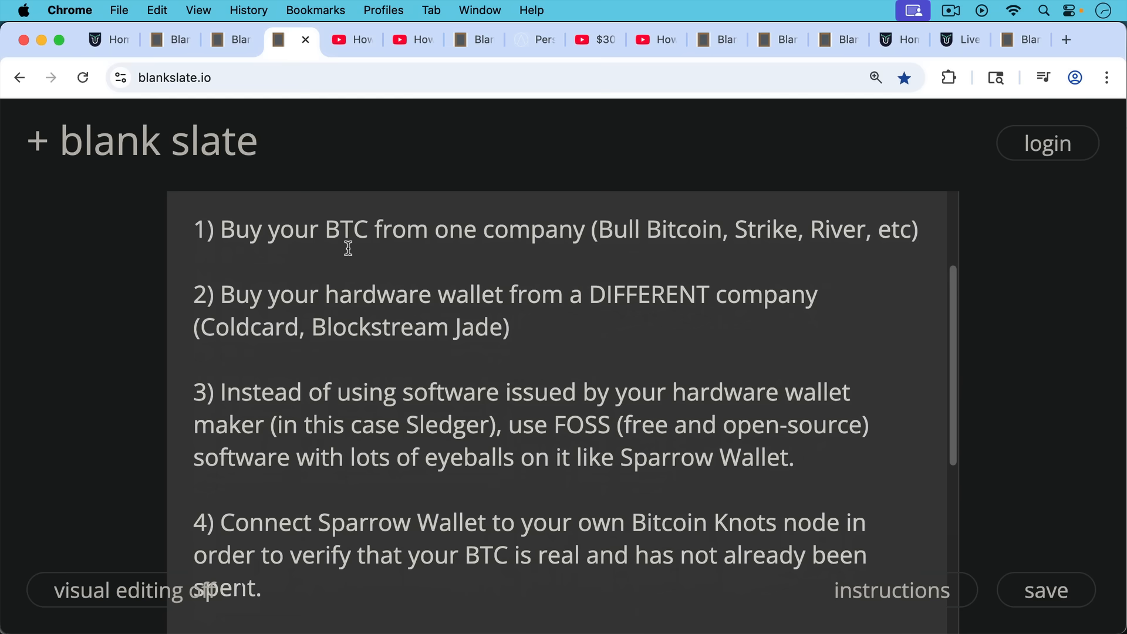
mouse_move(379, 341)
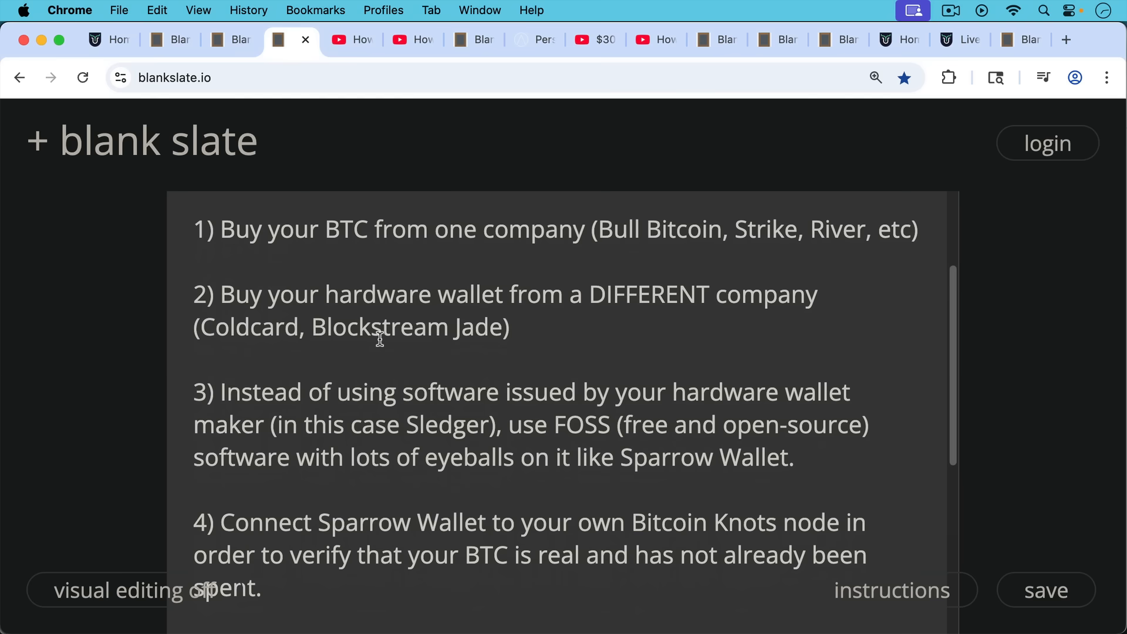
scroll(down, 3)
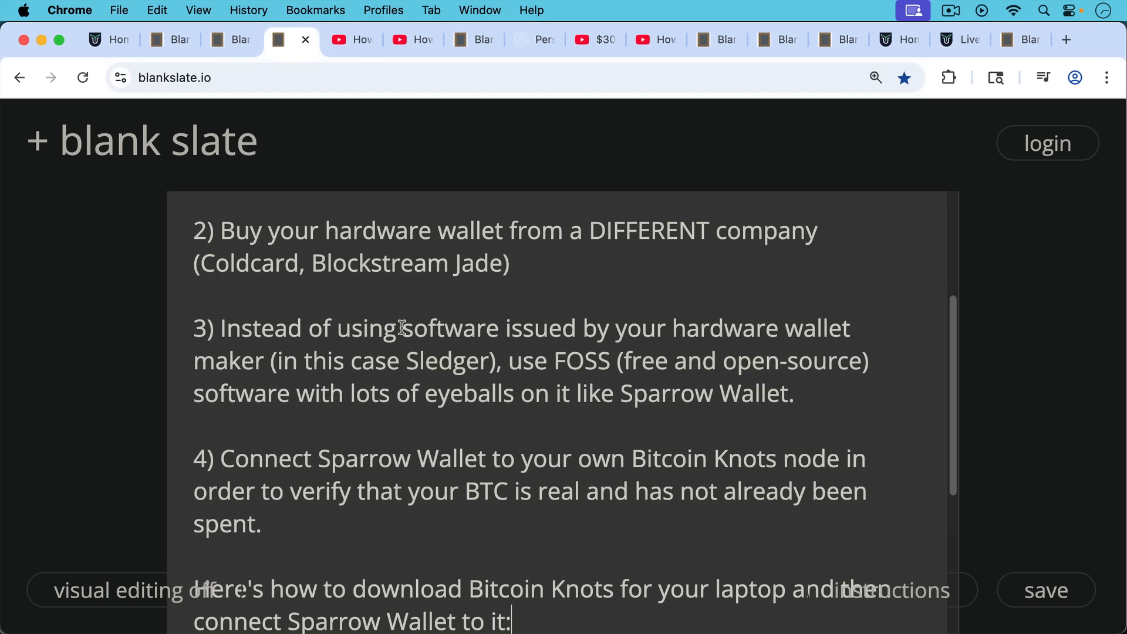
mouse_move(399, 332)
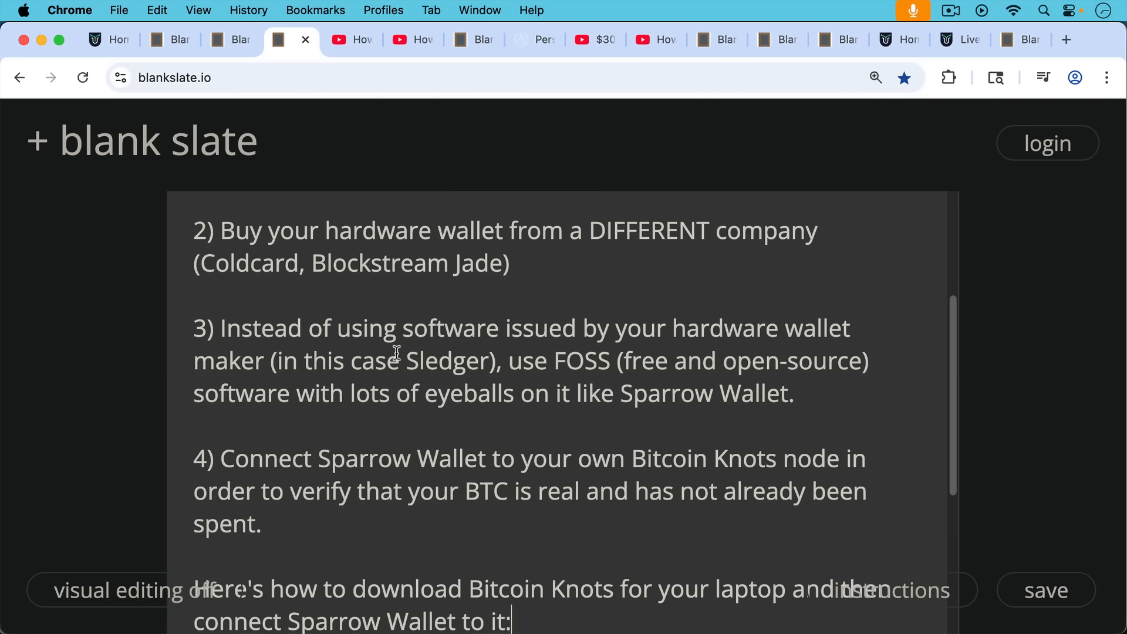
mouse_move(399, 345)
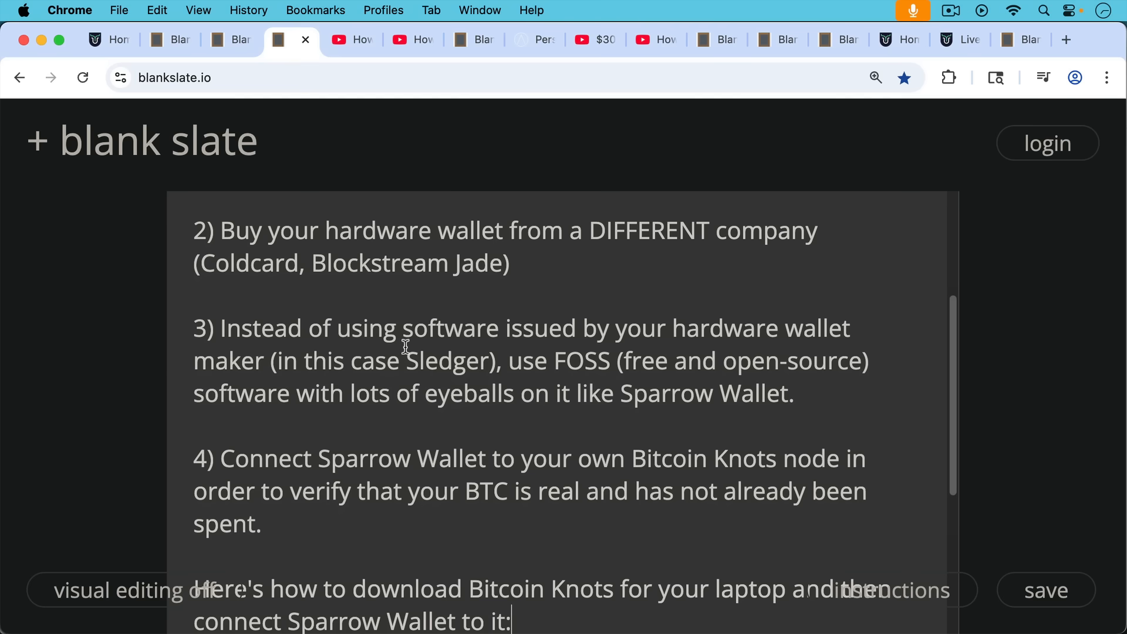
mouse_move(408, 353)
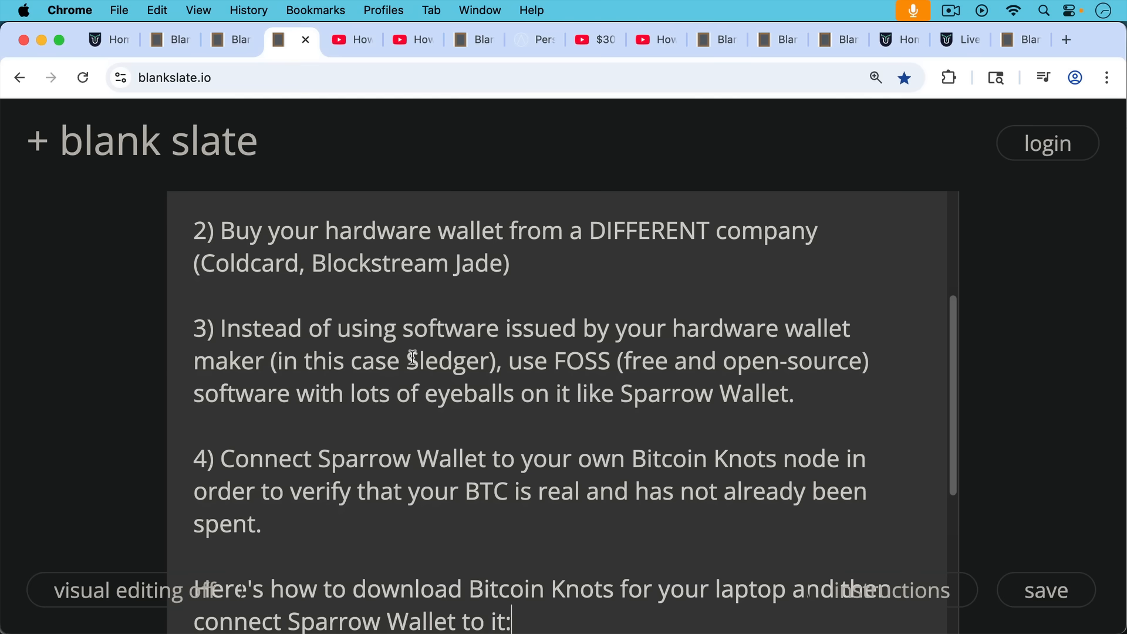
scroll(down, 3)
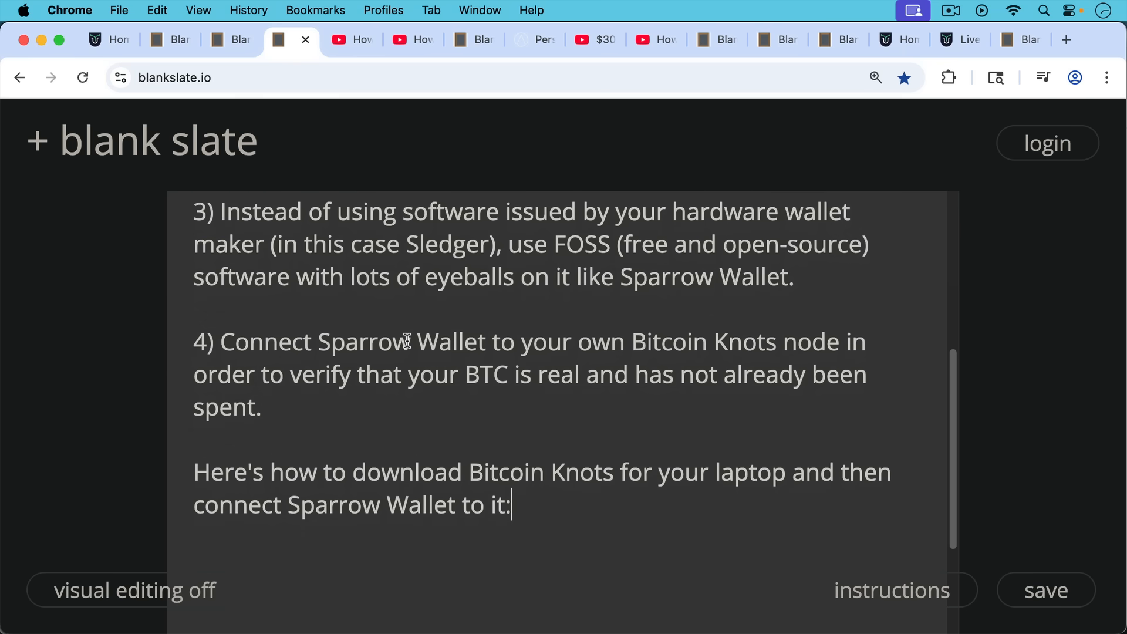
Glance at the two Bitcoin node YouTube videos, then show the Start9 personal server note.
click(338, 40)
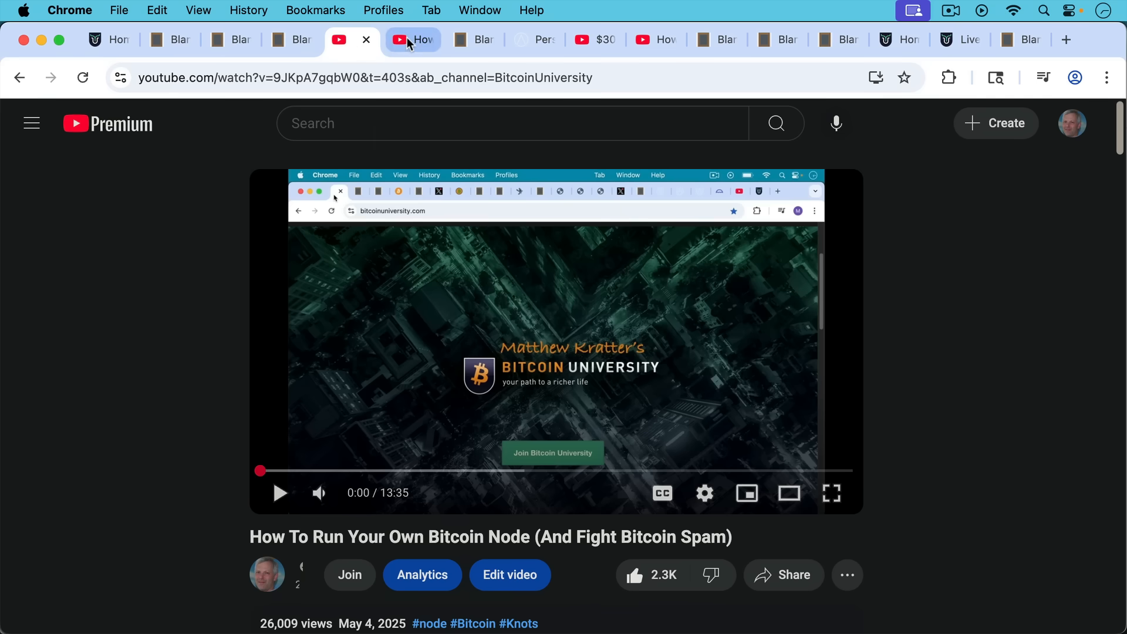
click(412, 40)
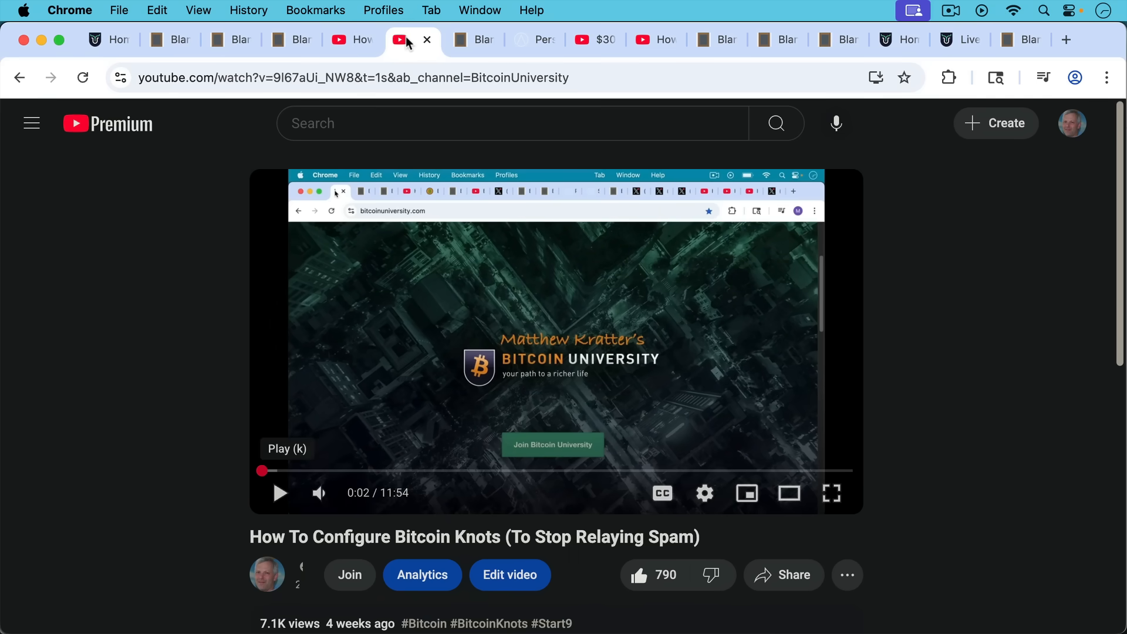
click(460, 39)
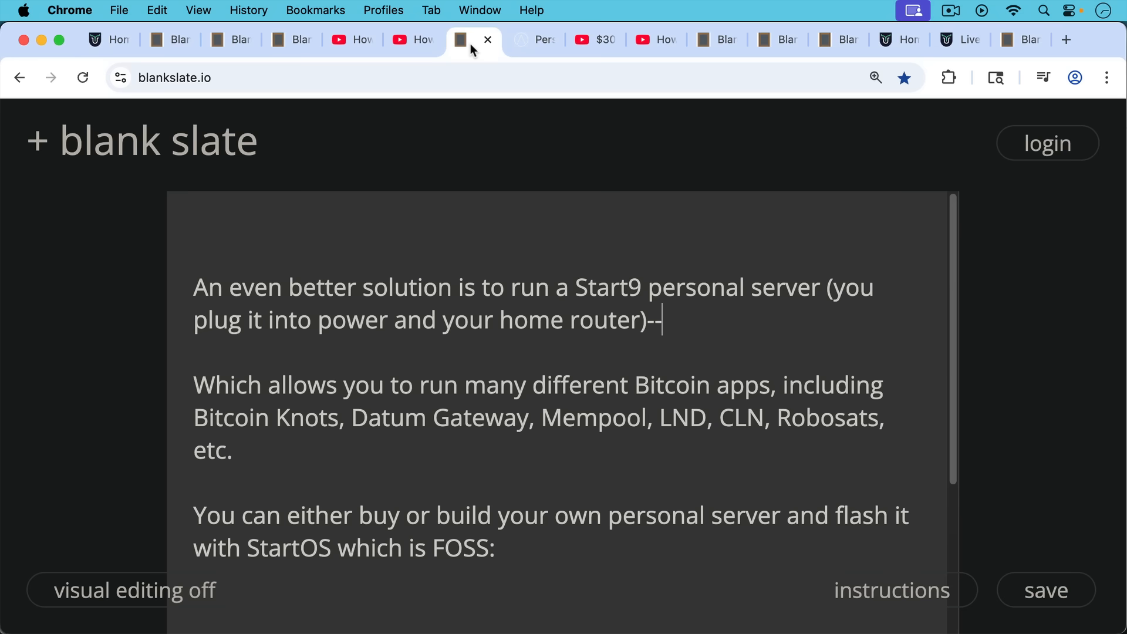
mouse_move(439, 177)
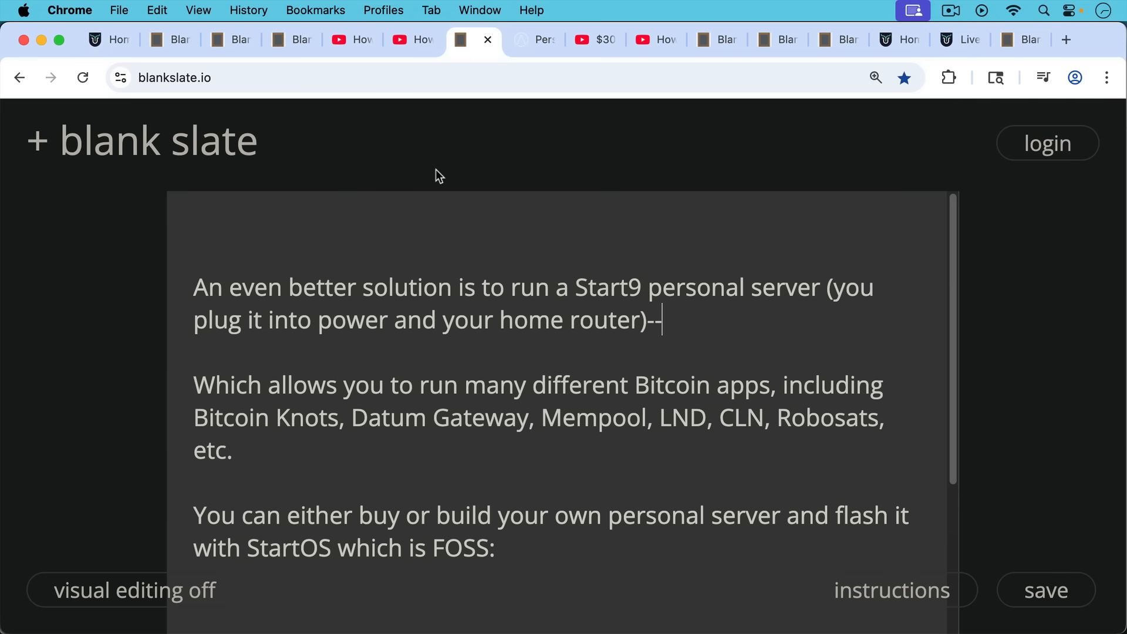
mouse_move(430, 108)
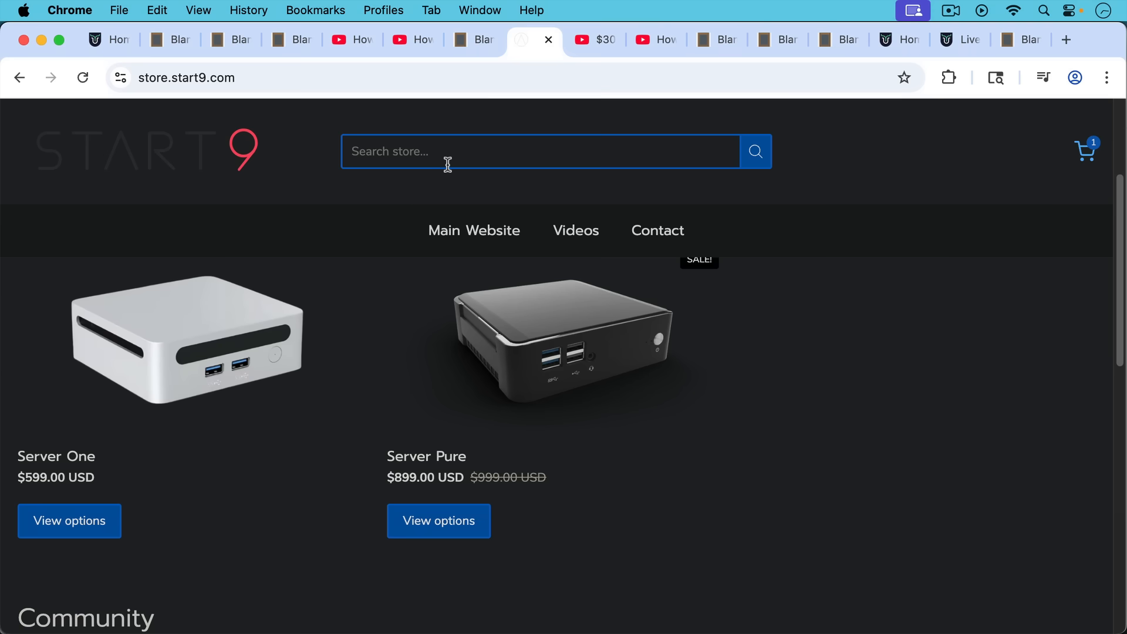
mouse_move(257, 380)
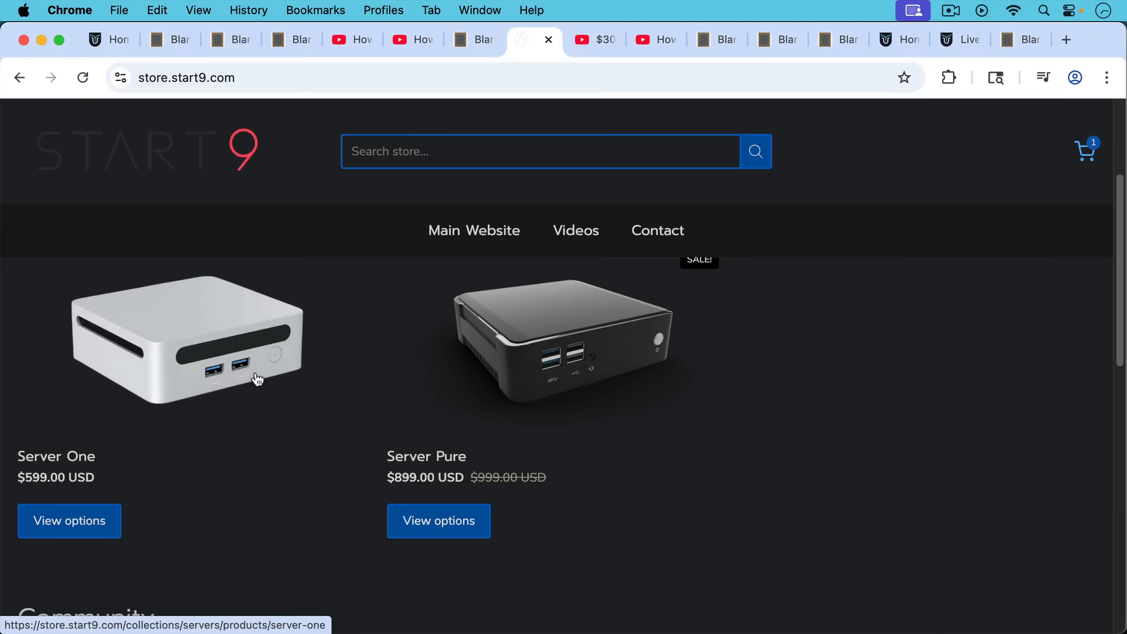
mouse_move(463, 362)
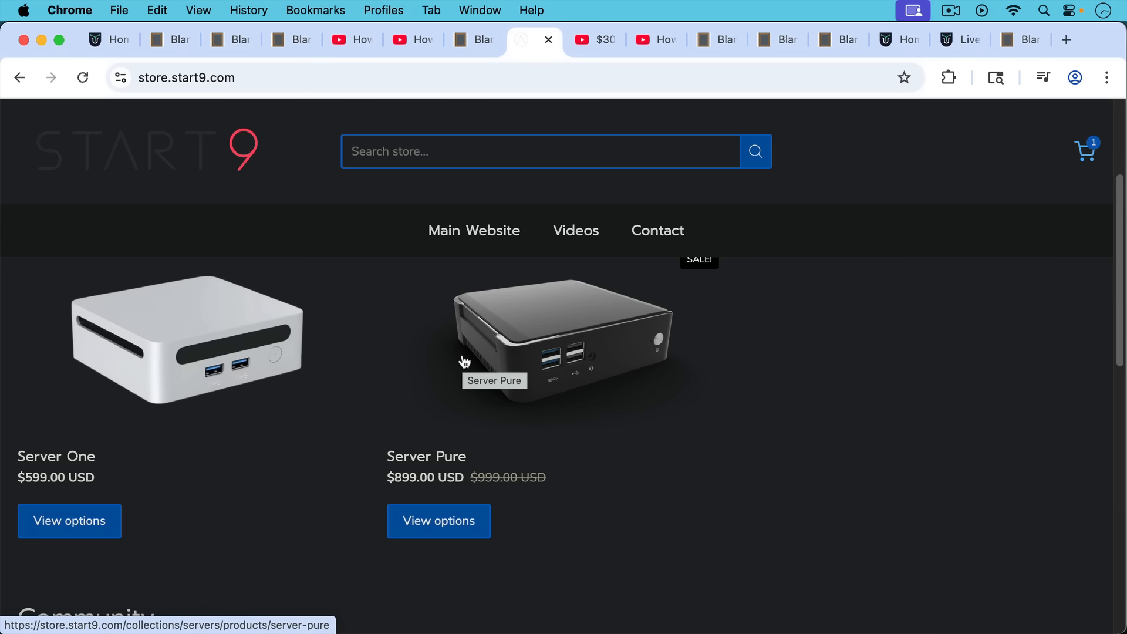
mouse_move(571, 126)
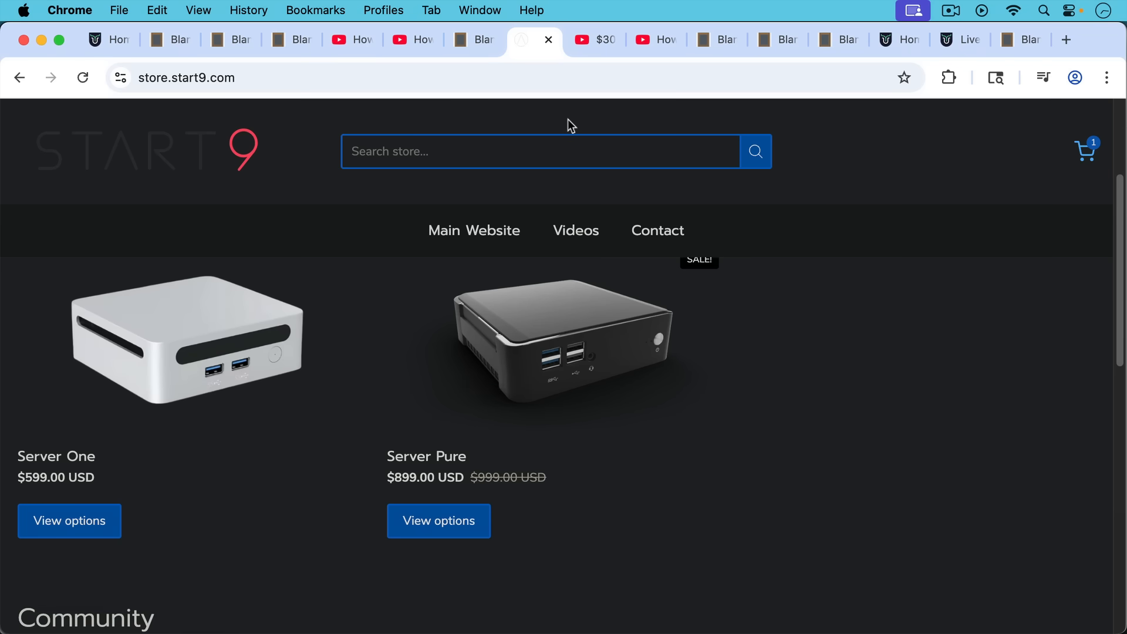
Switch to the '$300 DIY Mini PC Bitcoin Node | How to install StartOS' YouTube video.
click(583, 40)
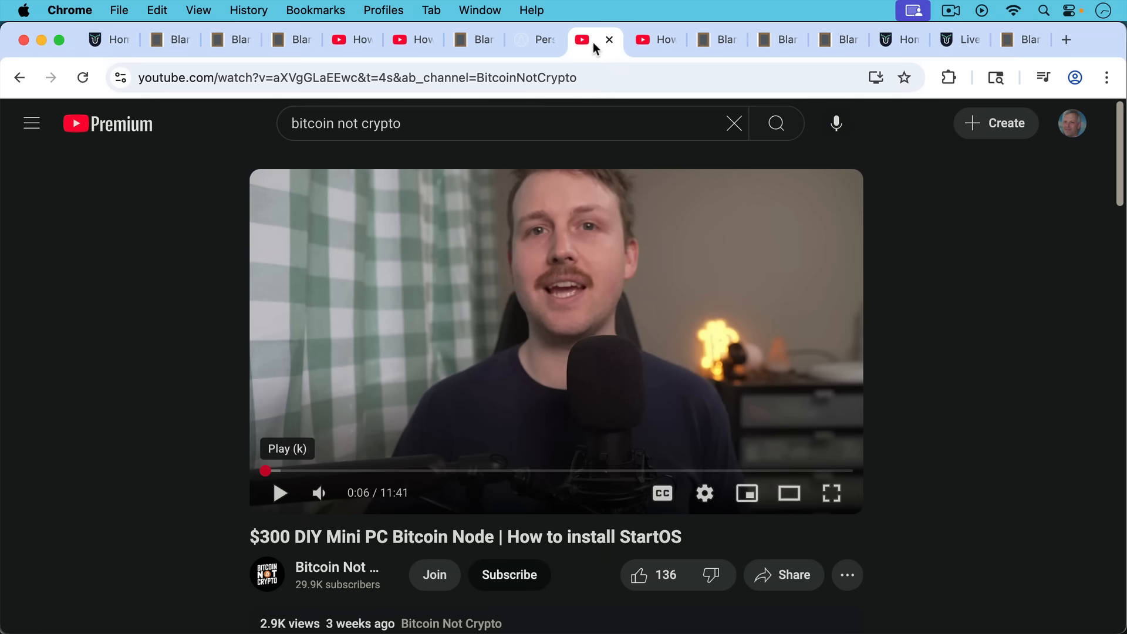
Switch to the 'How To Run A BITCOIN NODE: Knots on Desktop, Umbrel and Start9' video by BTC Sessions.
click(595, 39)
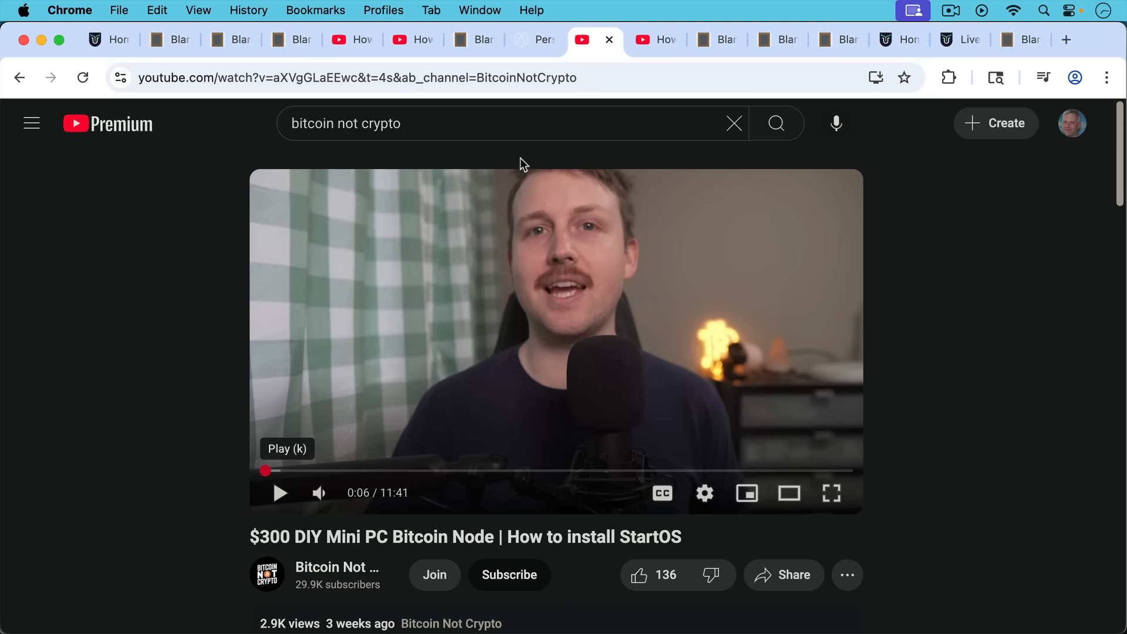
mouse_move(655, 40)
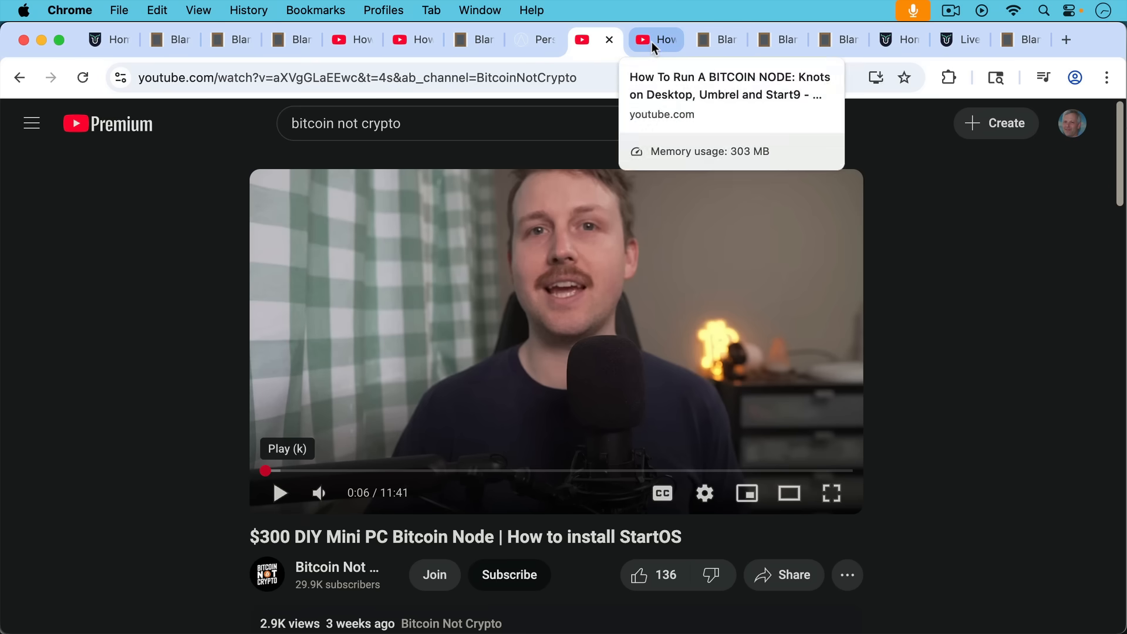
click(654, 40)
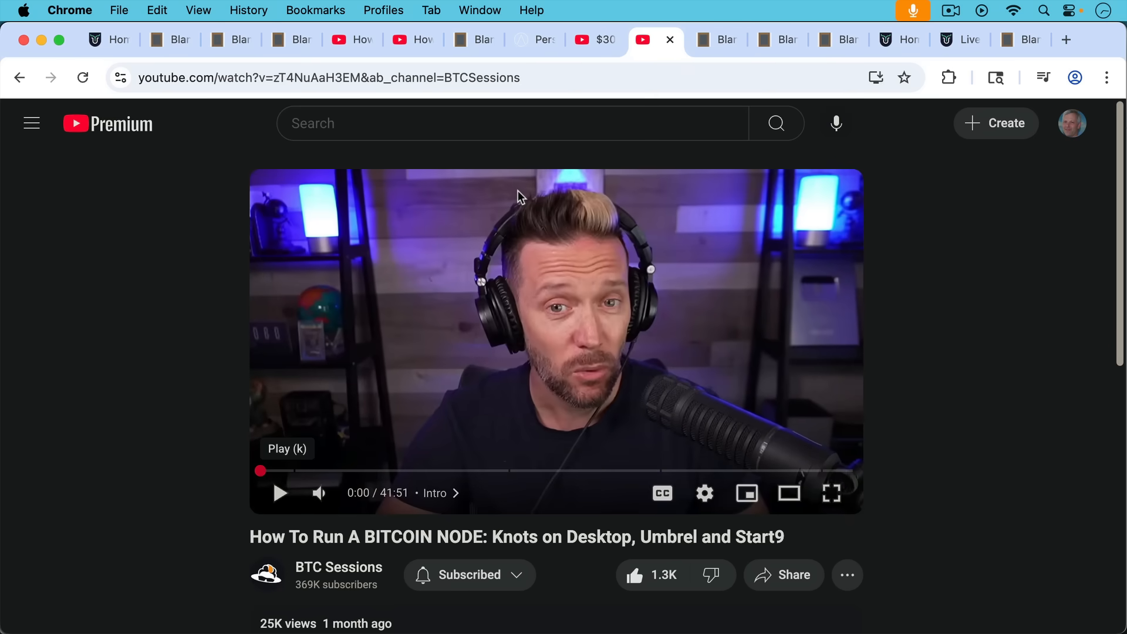
mouse_move(519, 186)
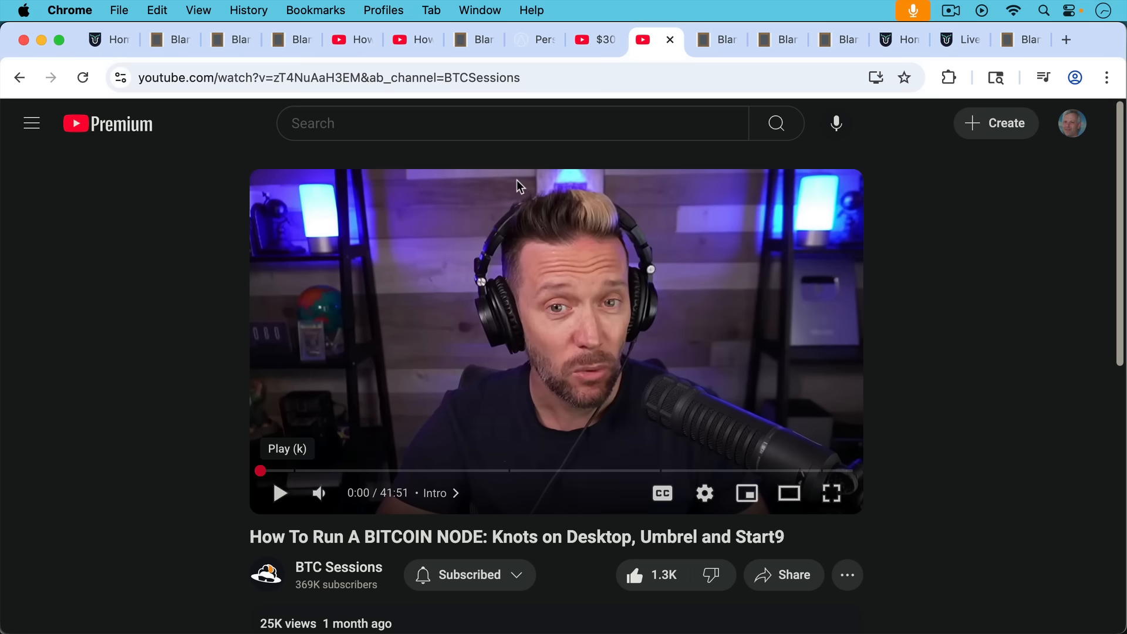
mouse_move(566, 113)
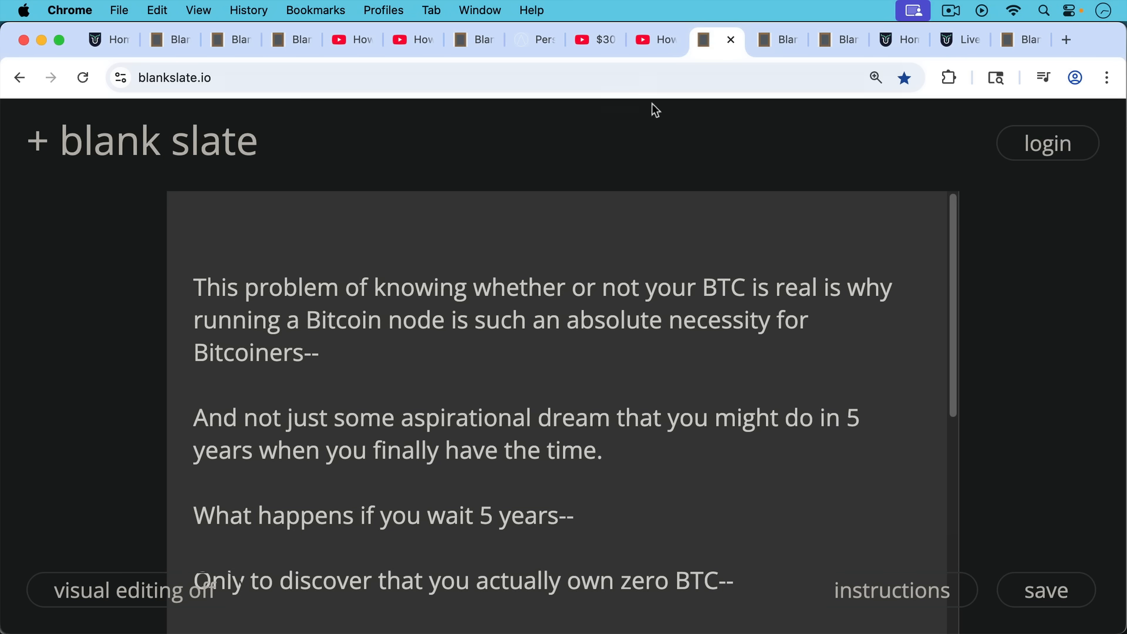
mouse_move(452, 171)
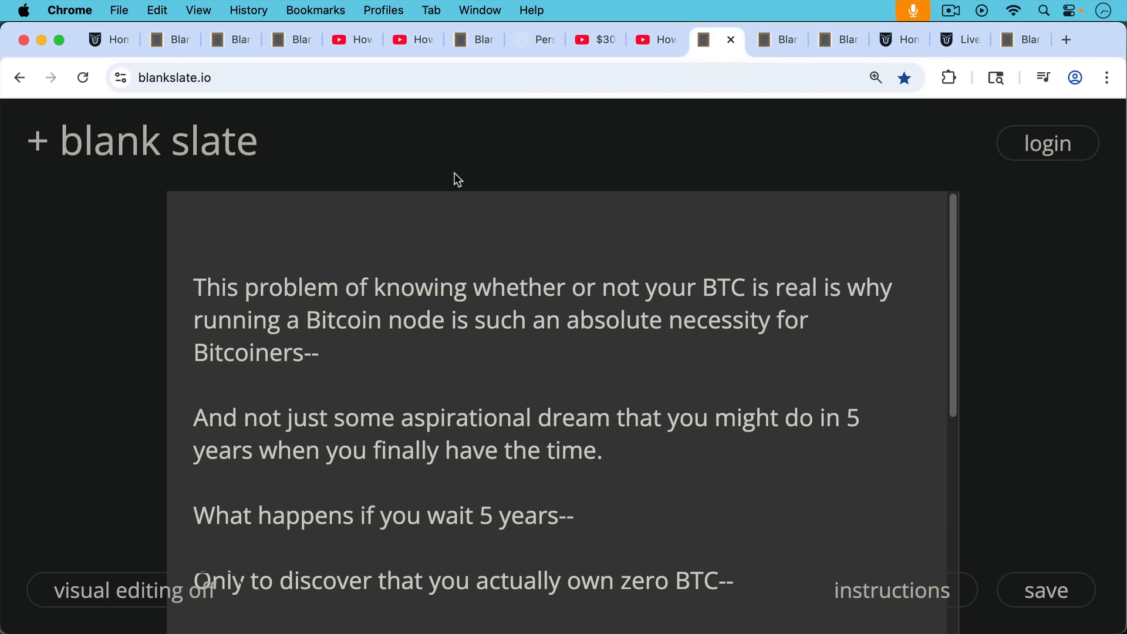
mouse_move(460, 188)
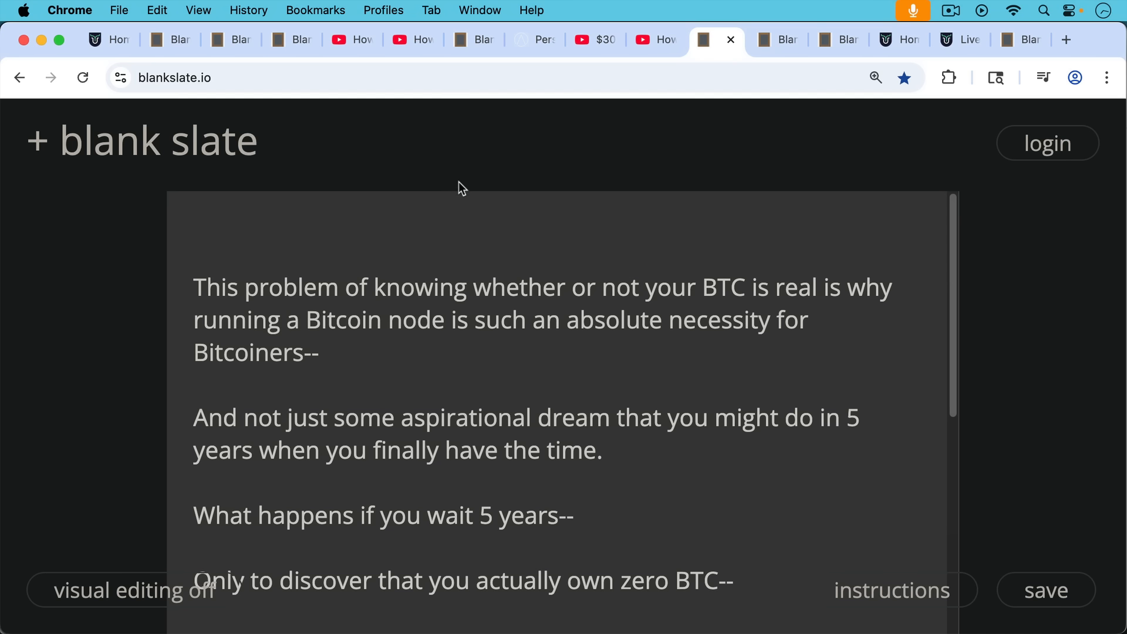
mouse_move(471, 174)
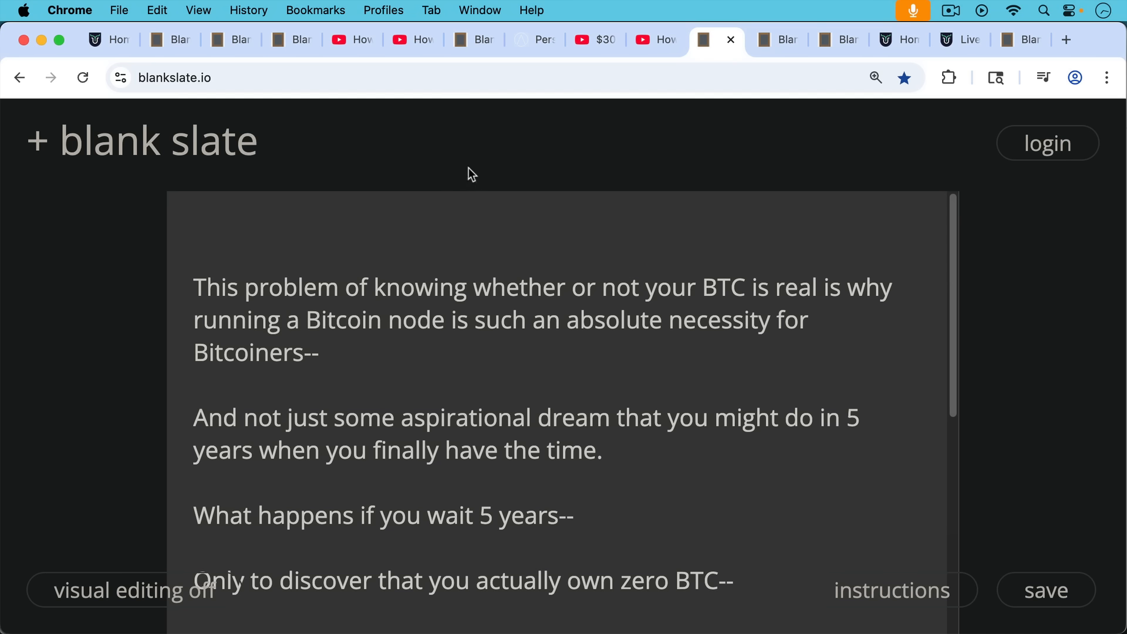
mouse_move(514, 270)
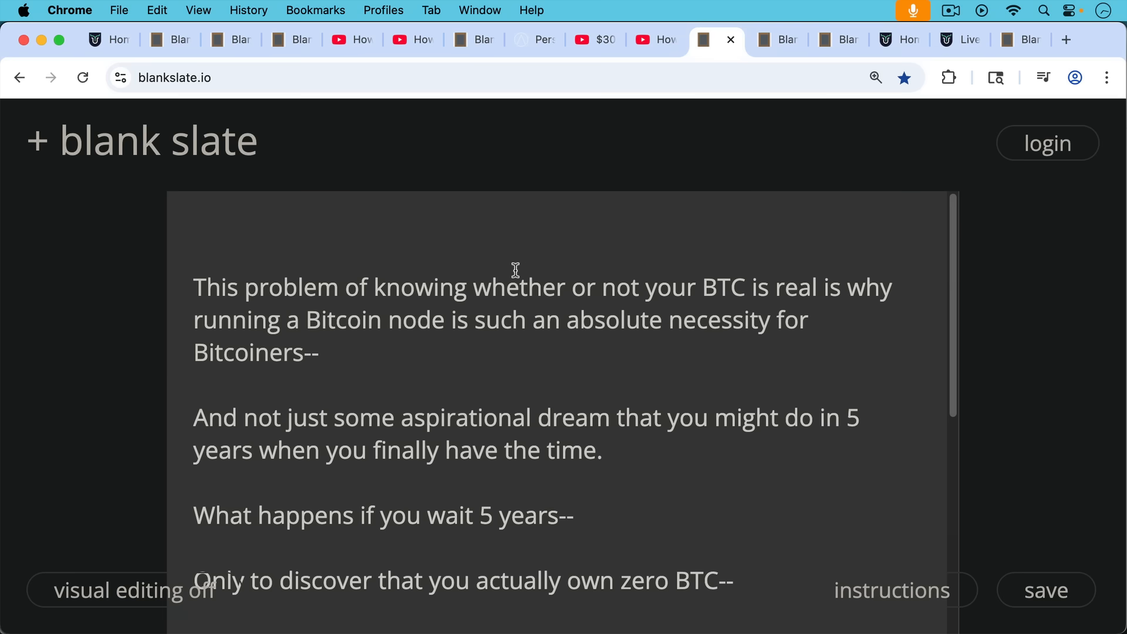
scroll(down, 3)
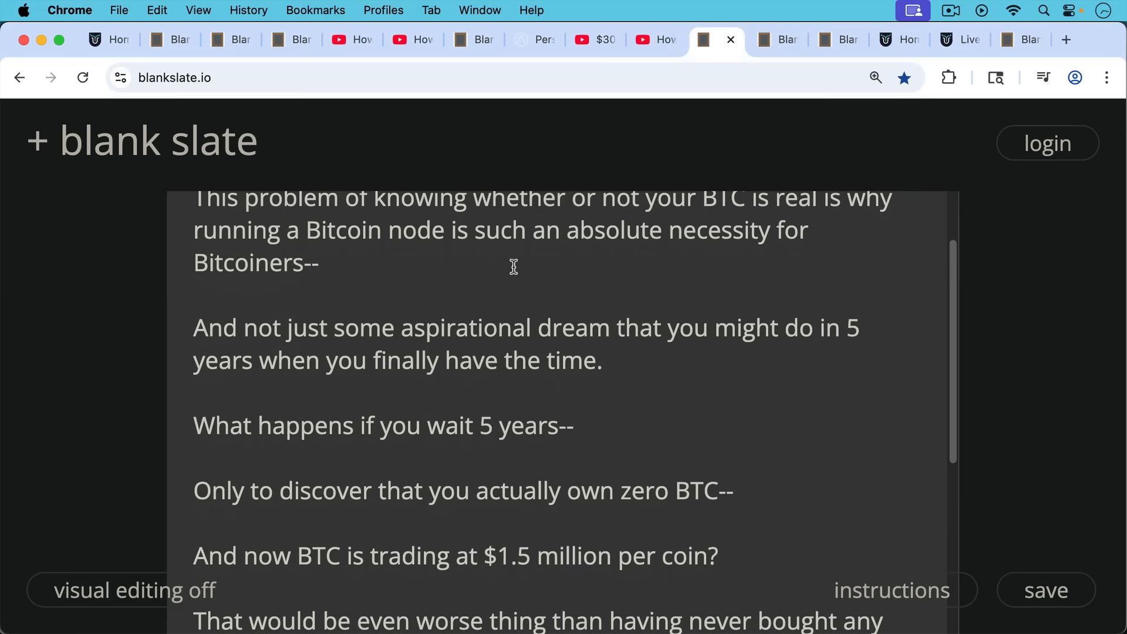
scroll(down, 3)
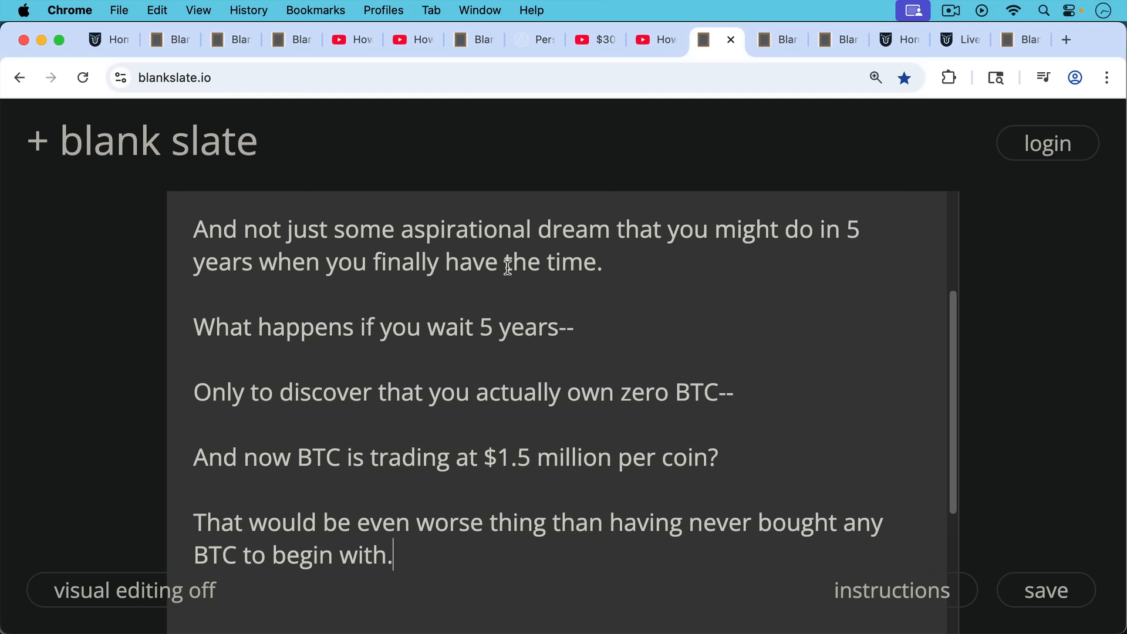
mouse_move(501, 270)
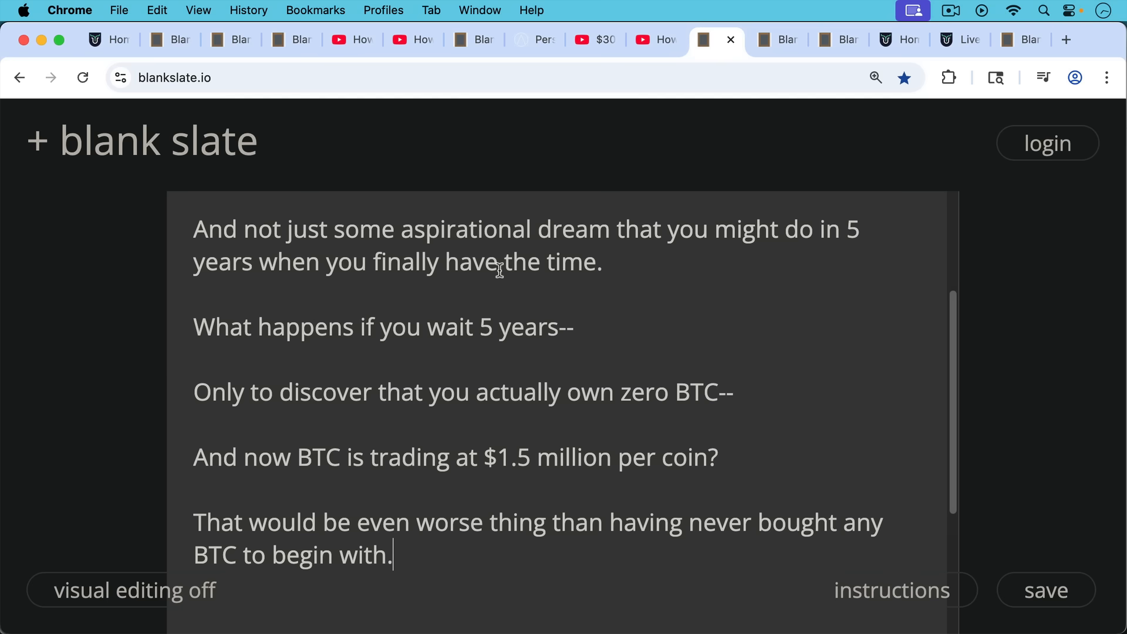
mouse_move(614, 146)
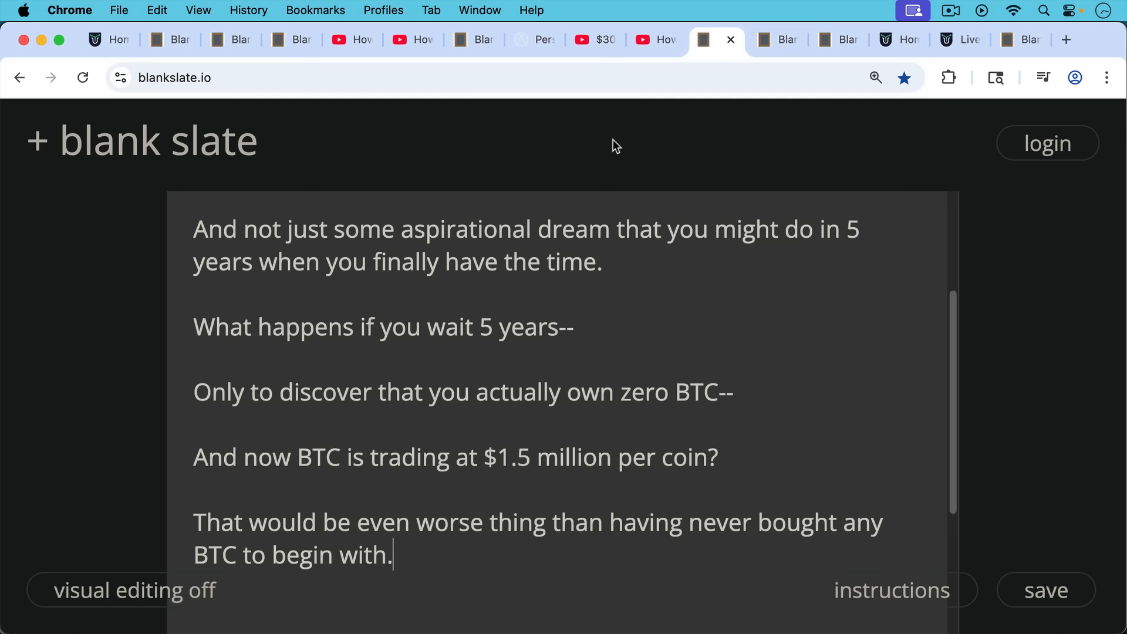
scroll(down, 3)
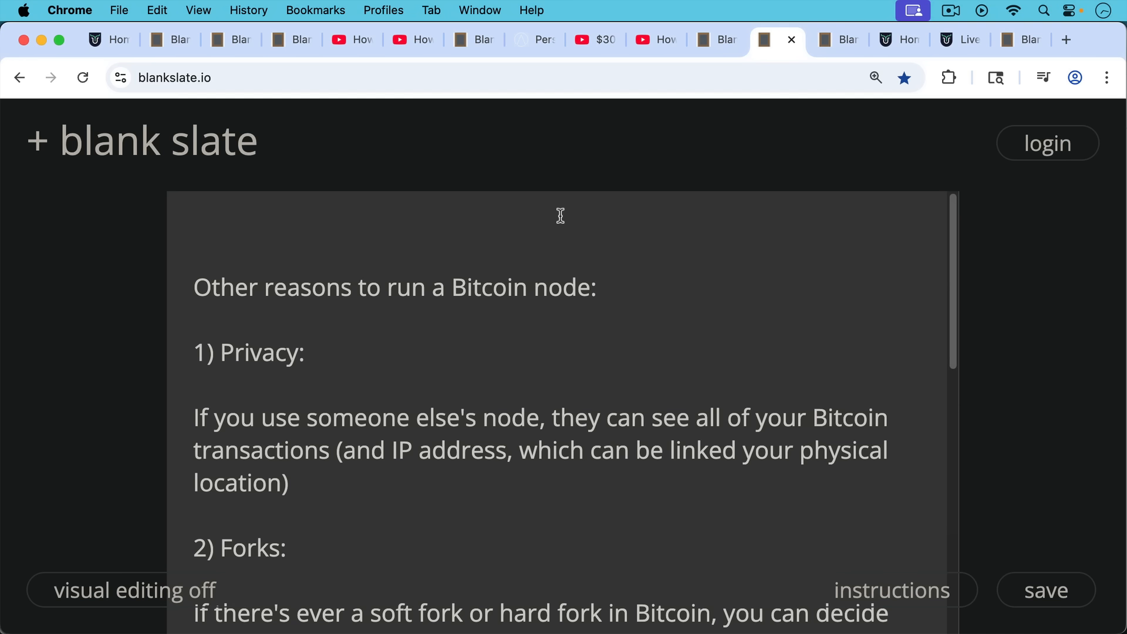
mouse_move(559, 223)
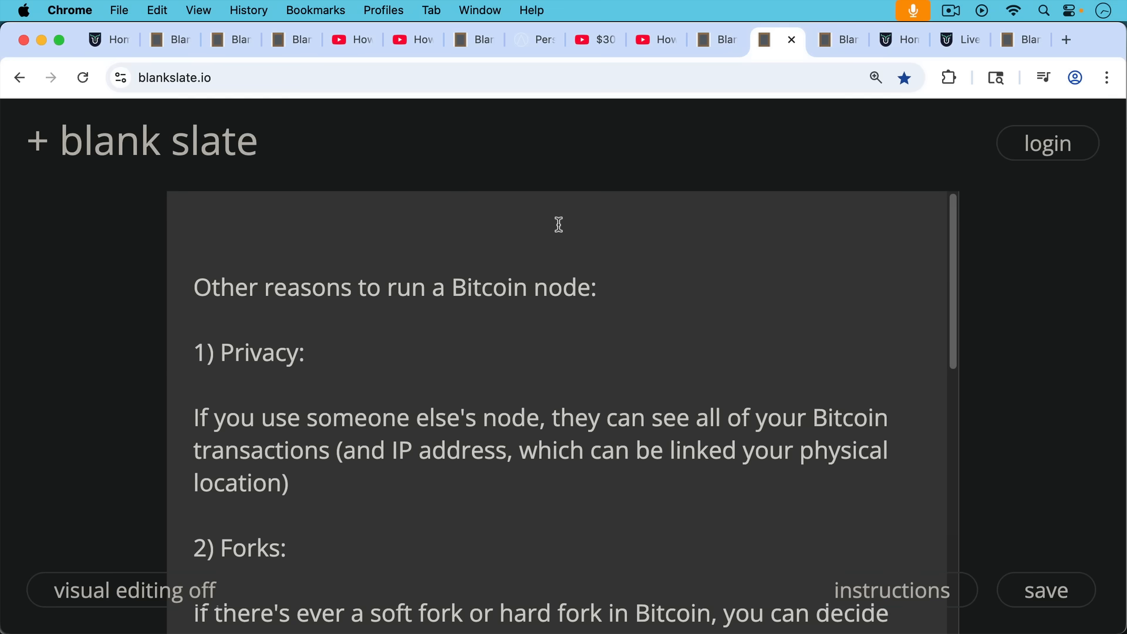
mouse_move(555, 289)
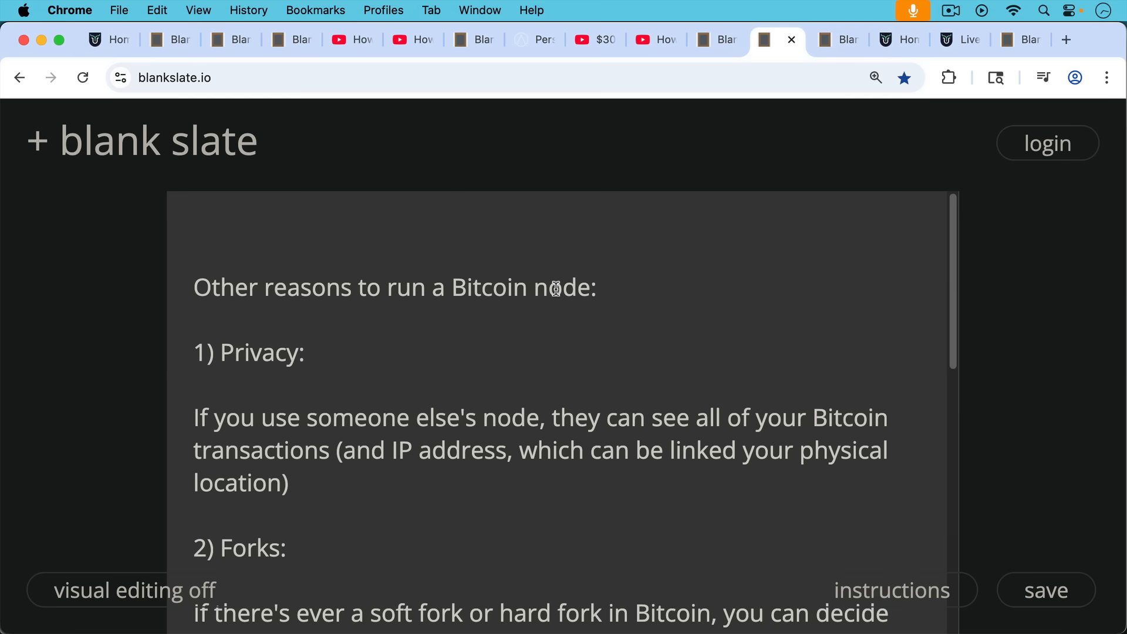
Scroll through the reasons-to-run-a-node note down to its fourth point.
scroll(down, 3)
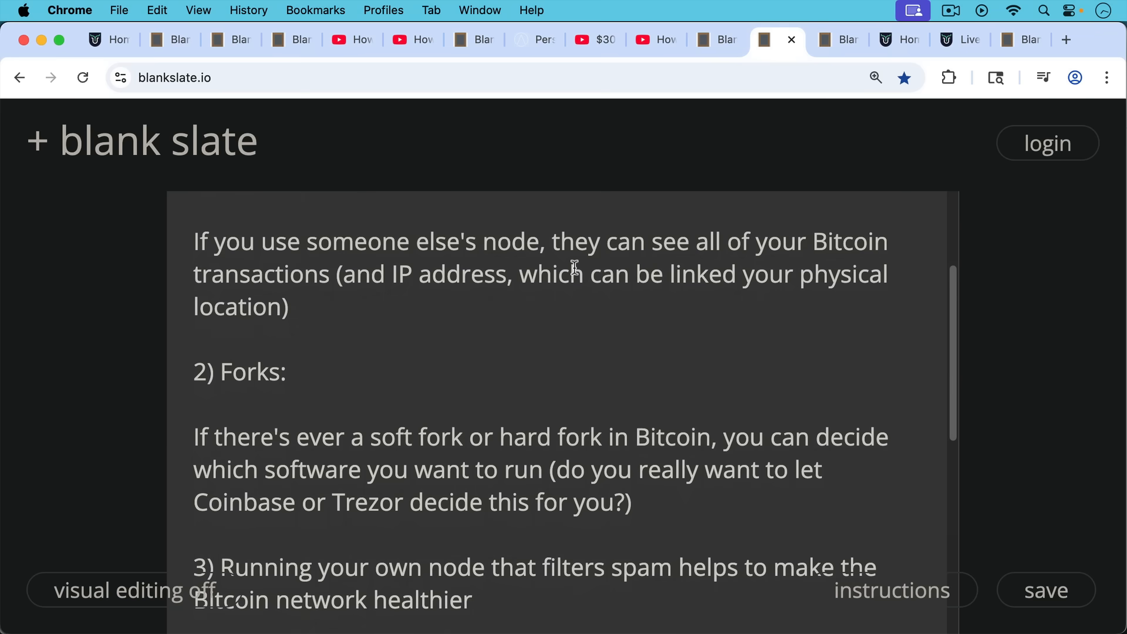
mouse_move(579, 301)
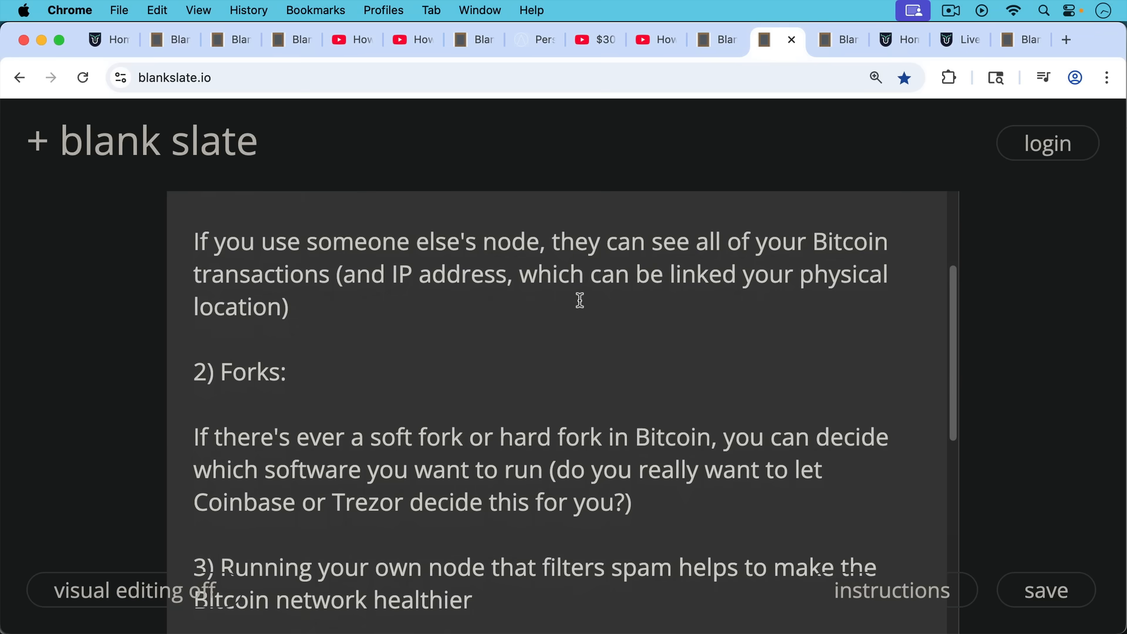
mouse_move(578, 290)
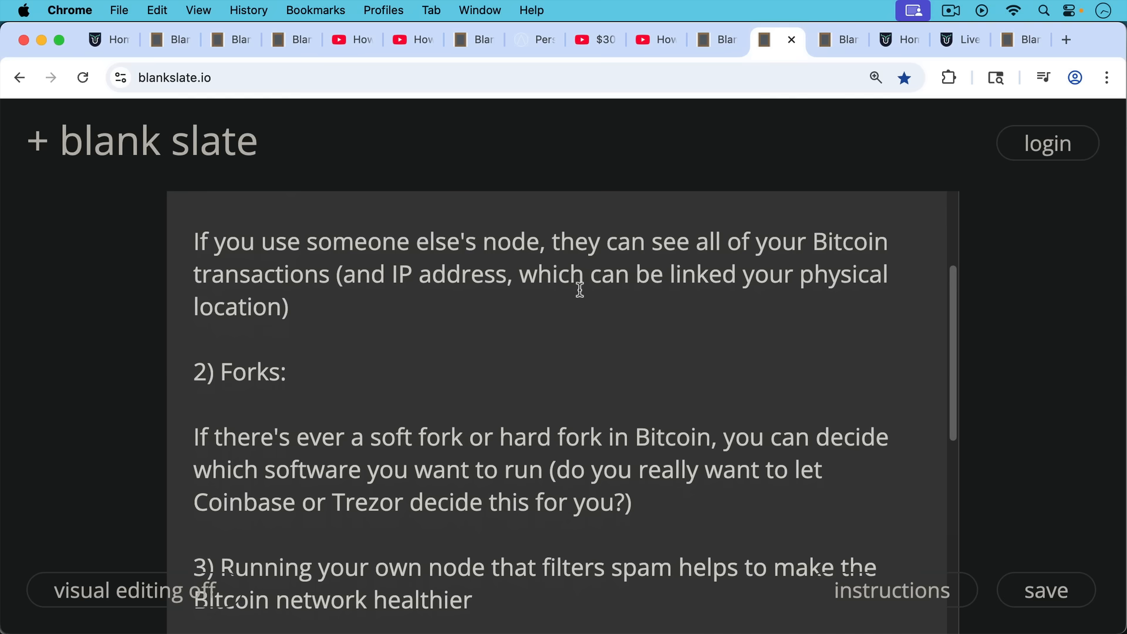
mouse_move(579, 300)
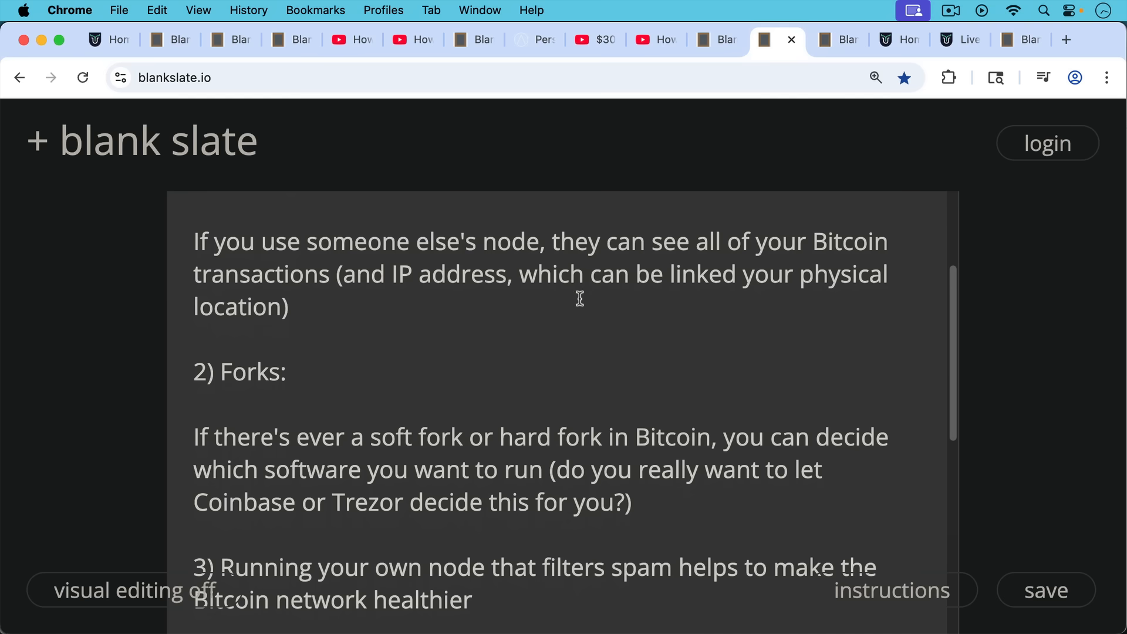
mouse_move(598, 308)
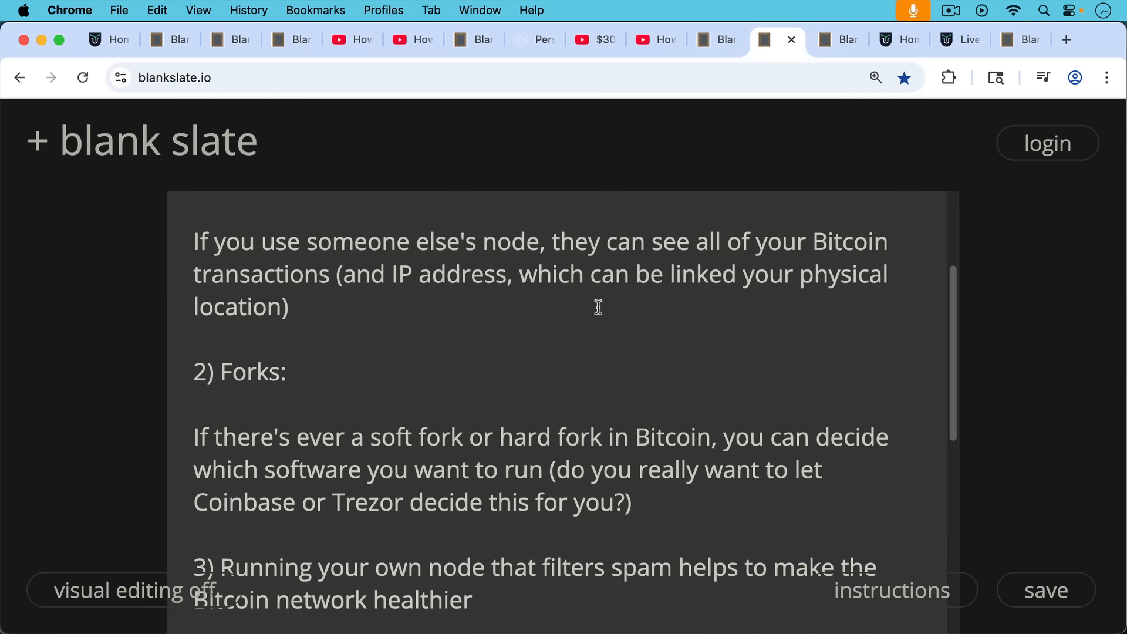
scroll(down, 3)
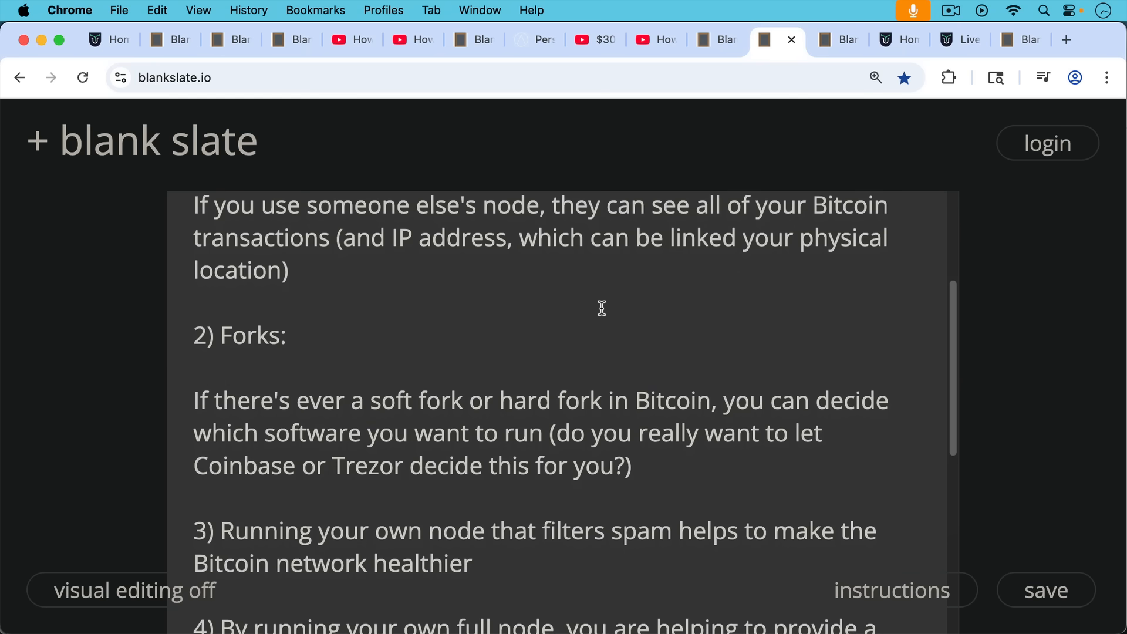
scroll(down, 3)
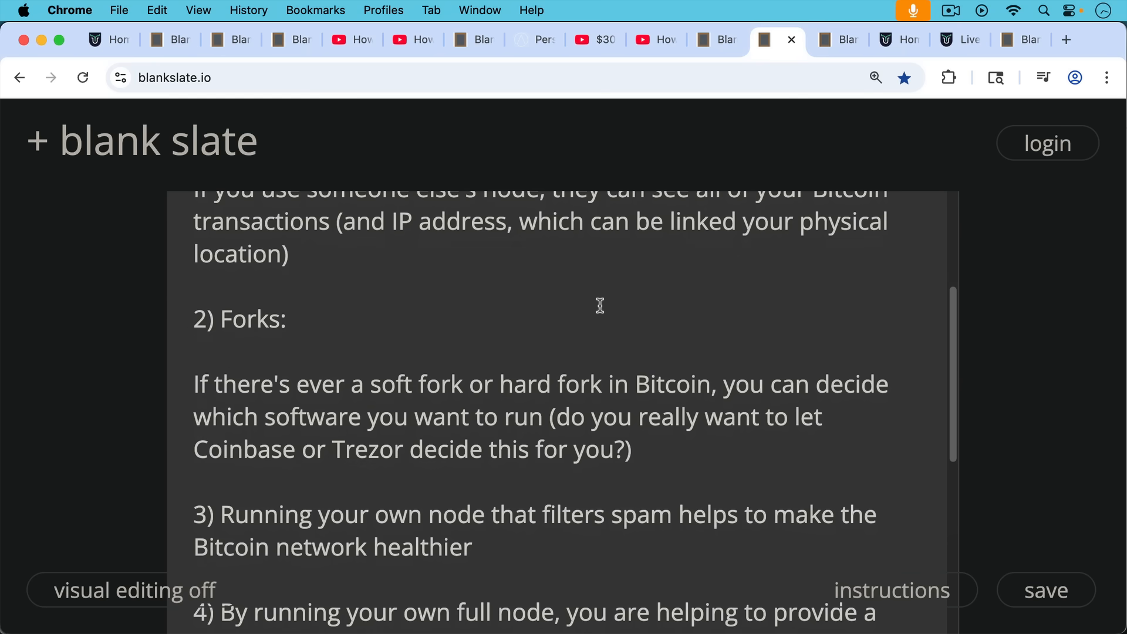
scroll(down, 3)
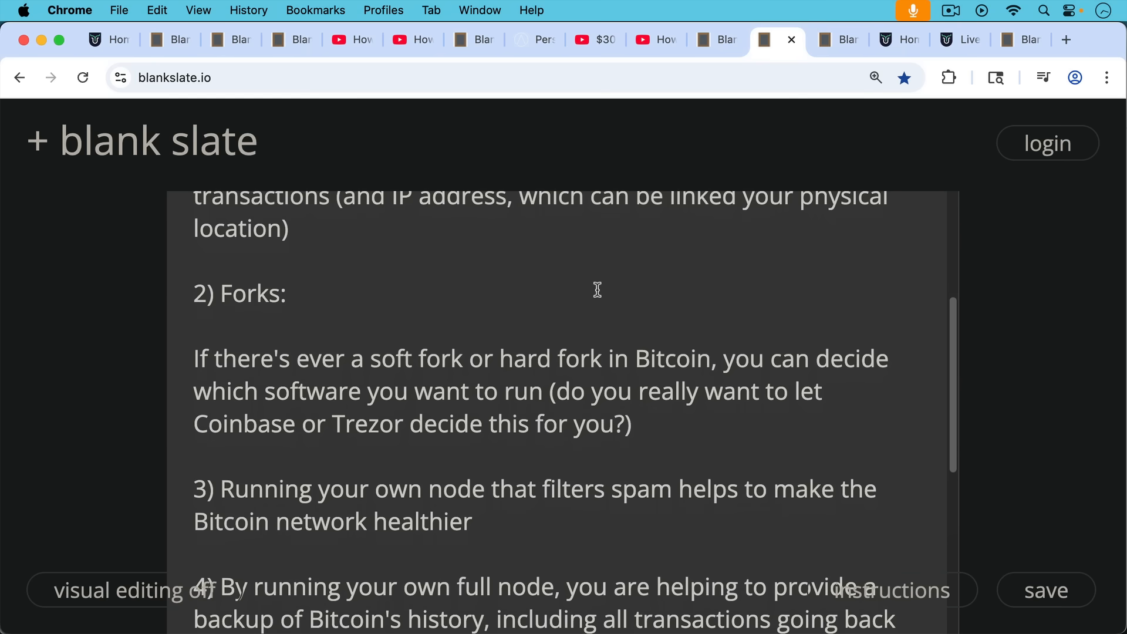
mouse_move(591, 325)
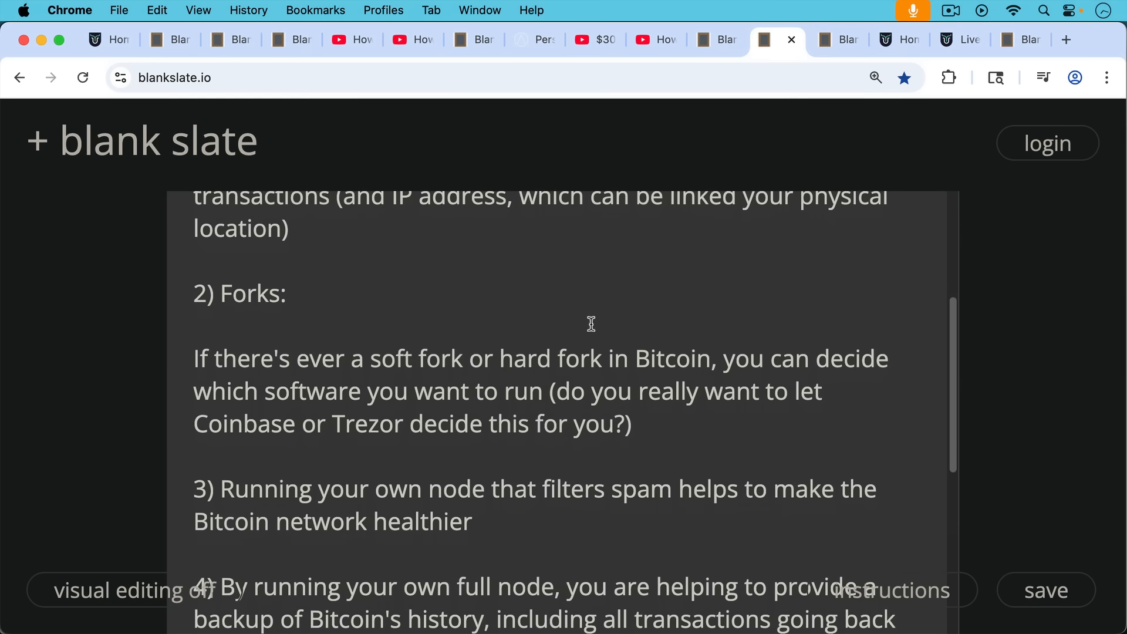
mouse_move(587, 299)
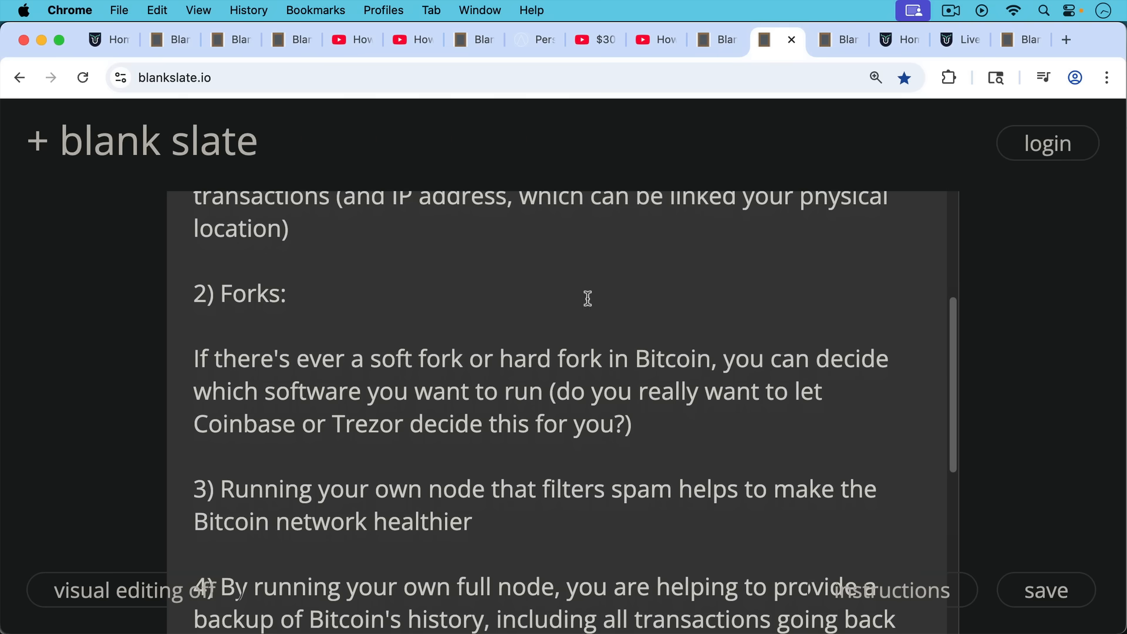
mouse_move(577, 329)
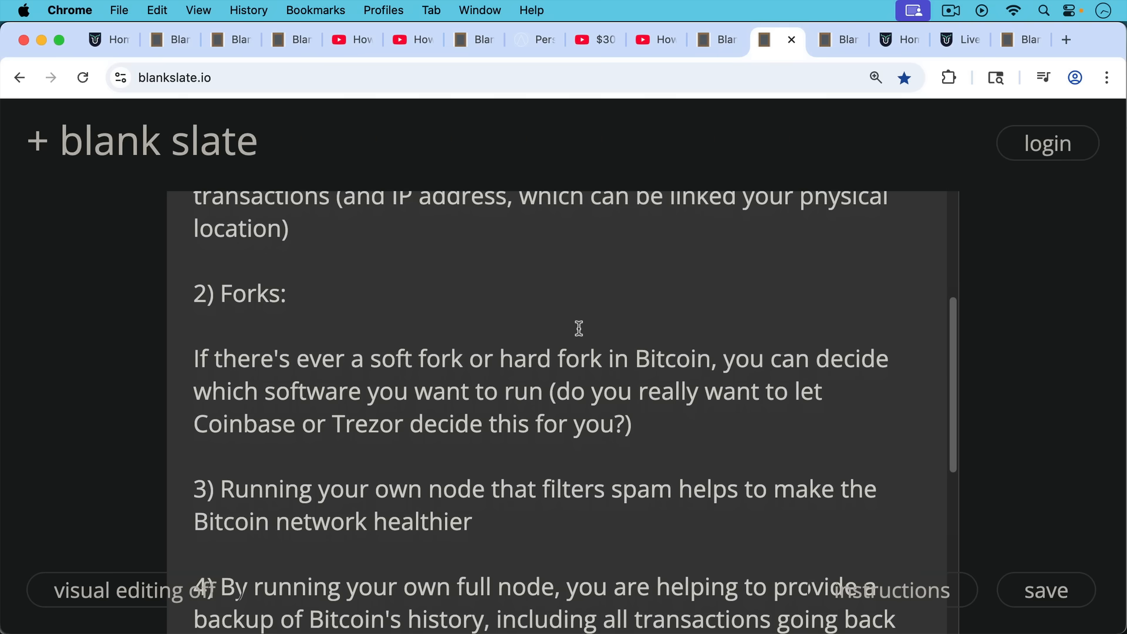
scroll(down, 3)
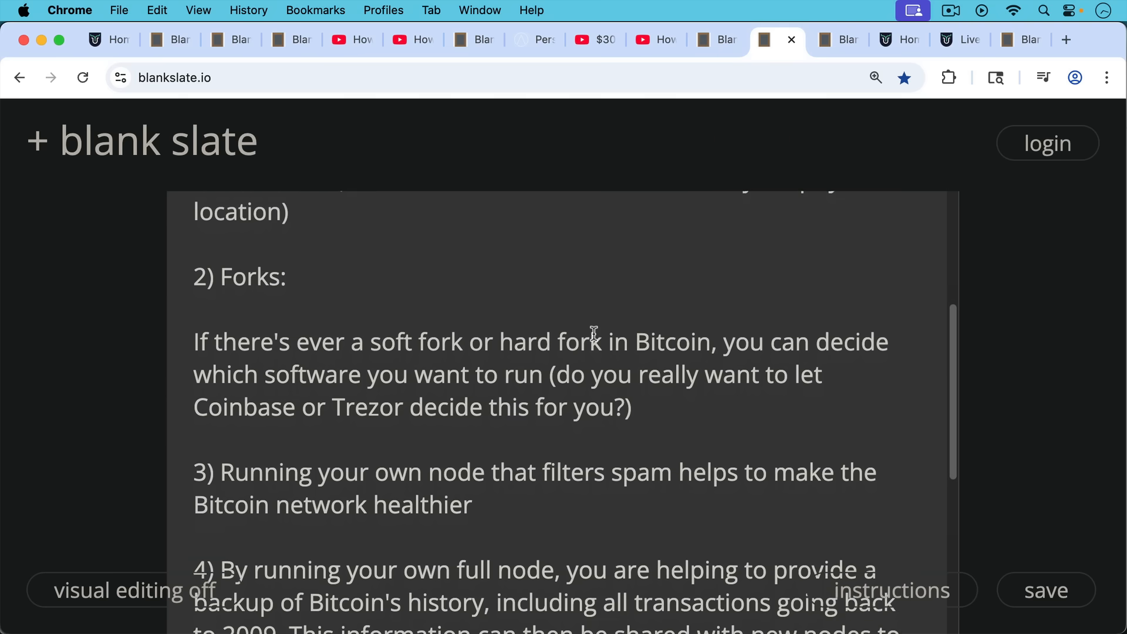
scroll(down, 3)
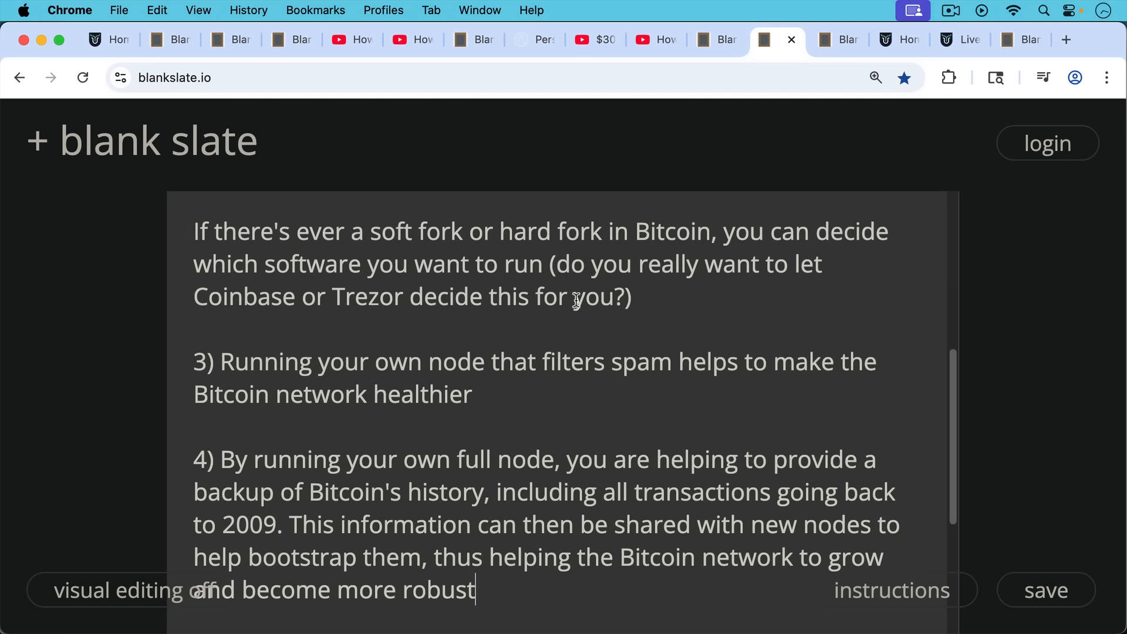
mouse_move(575, 310)
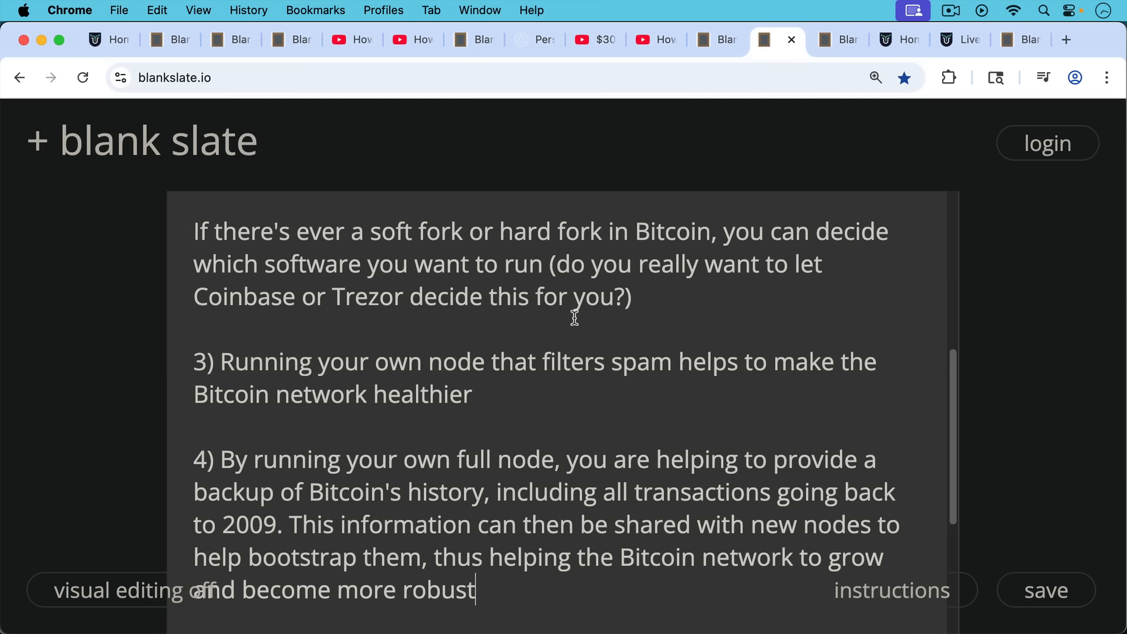
scroll(down, 3)
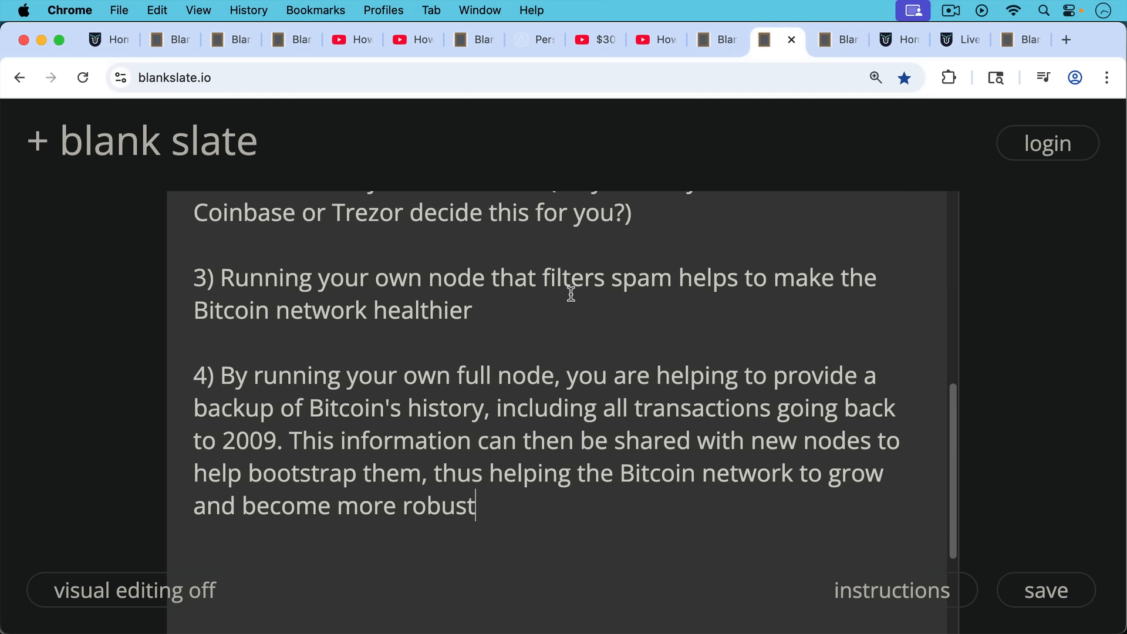
mouse_move(600, 257)
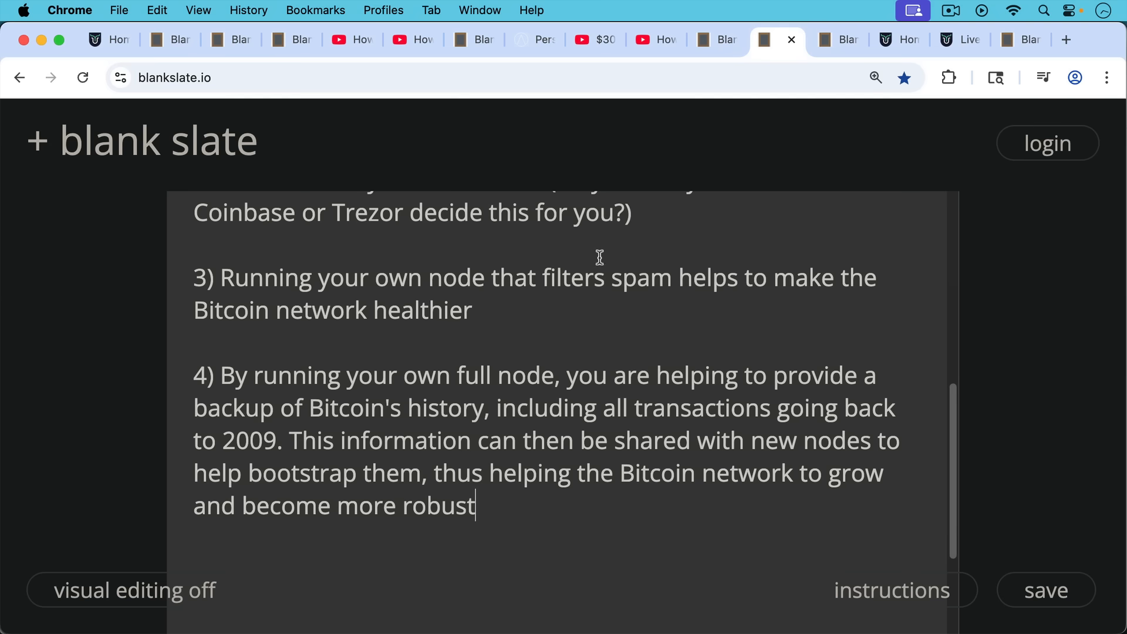
scroll(up, 3)
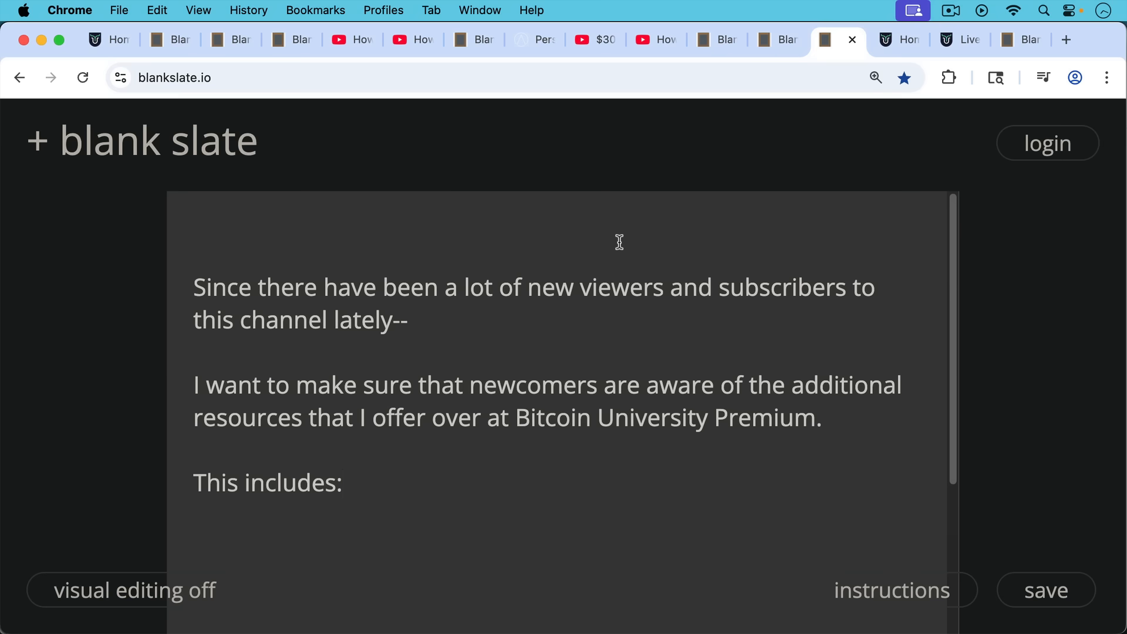
mouse_move(619, 234)
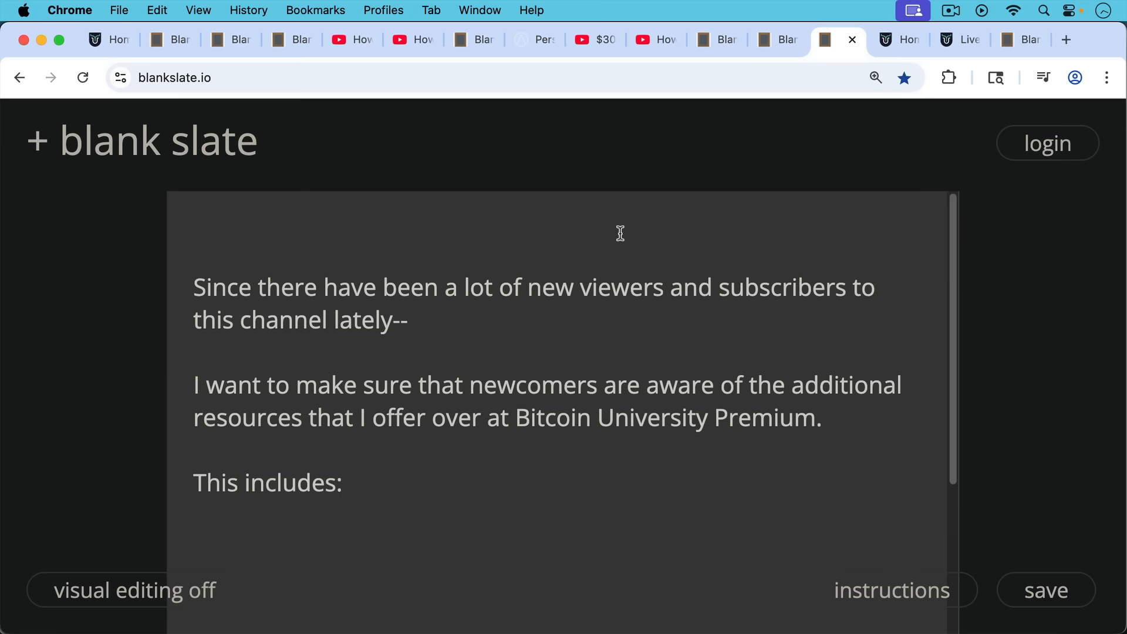
Switch to the Bitcoin University home page.
click(885, 40)
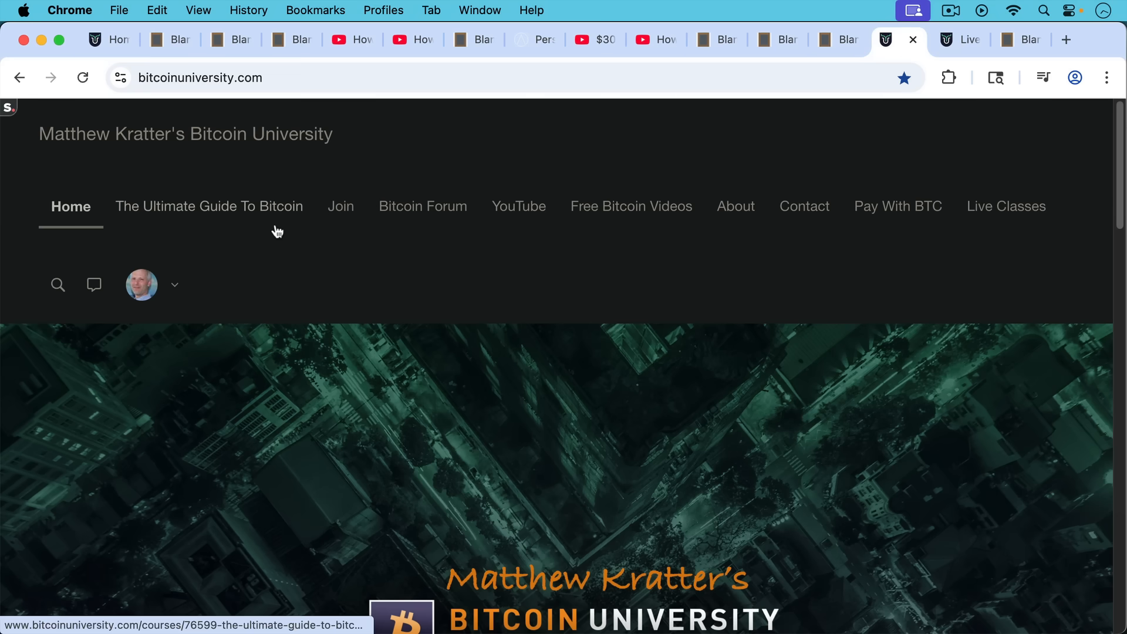
mouse_move(468, 218)
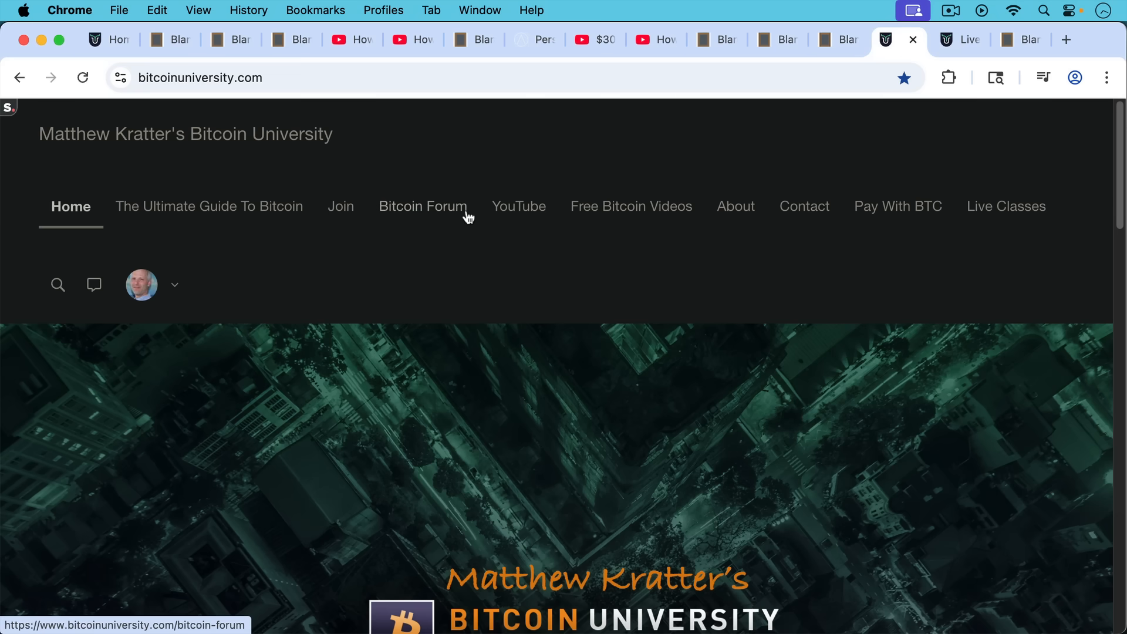
mouse_move(735, 207)
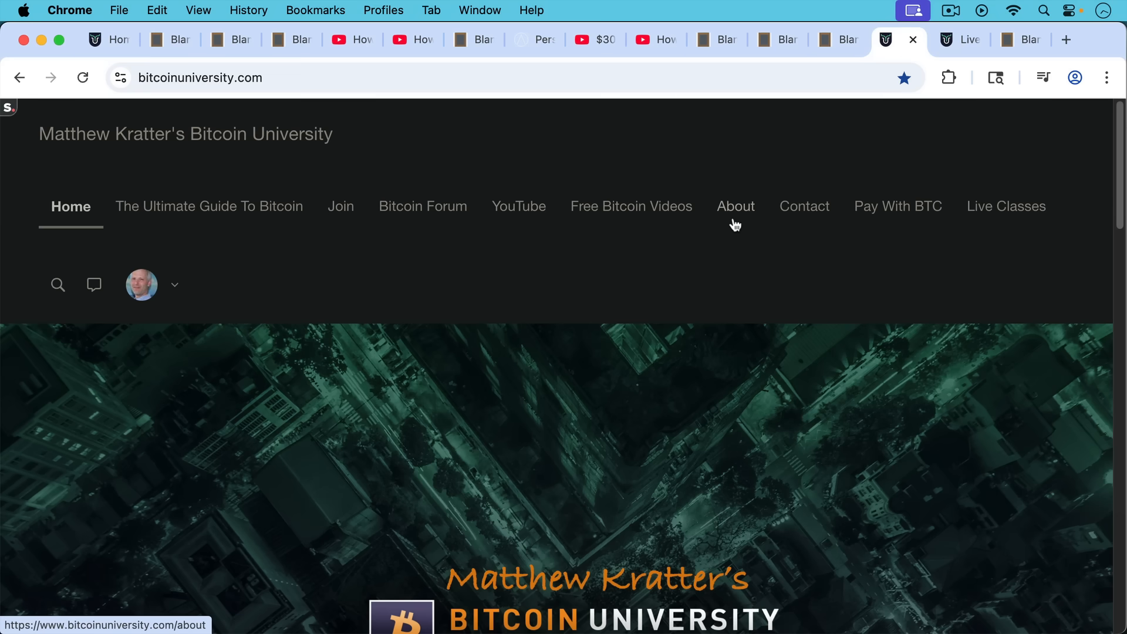
mouse_move(897, 212)
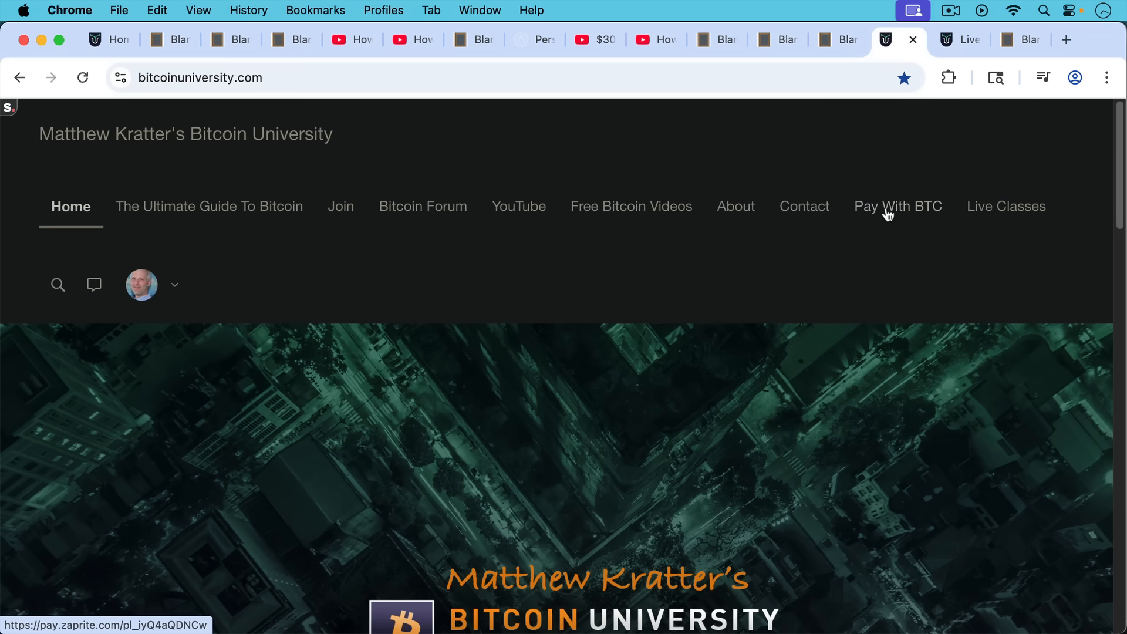
mouse_move(885, 223)
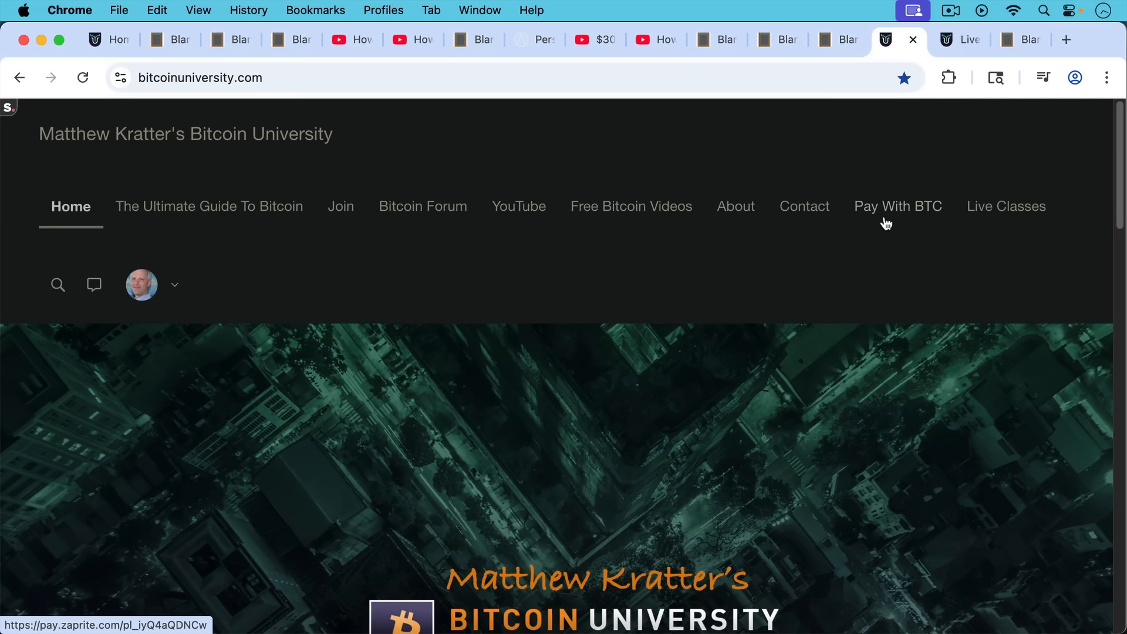
Show the Live Classes page and scroll the recorded sessions from January through May 2025.
click(1006, 207)
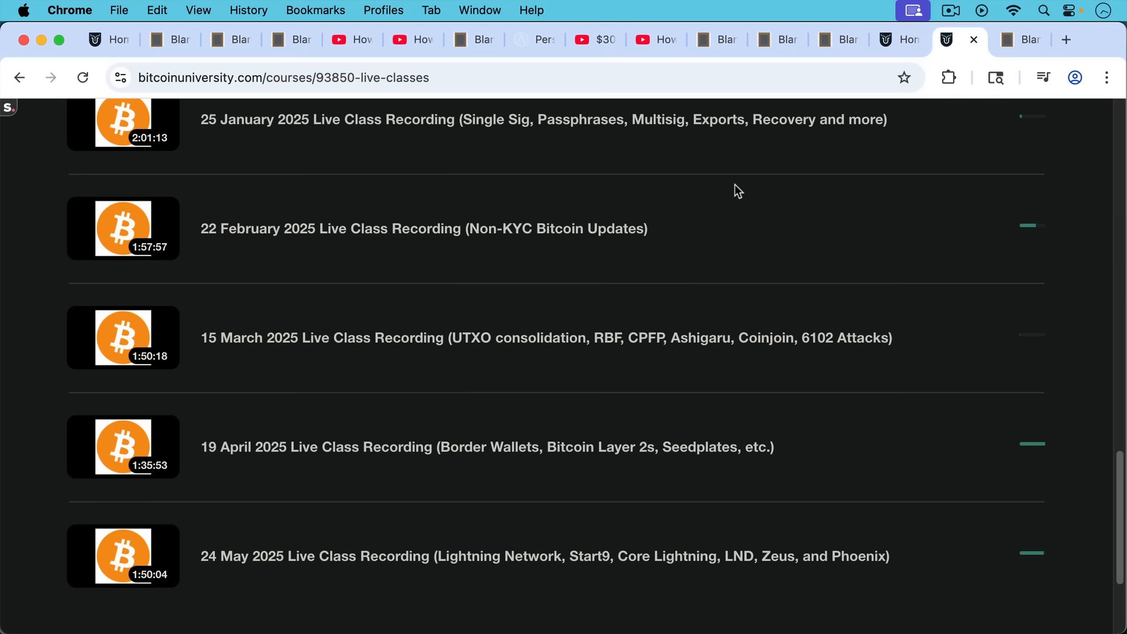
mouse_move(731, 196)
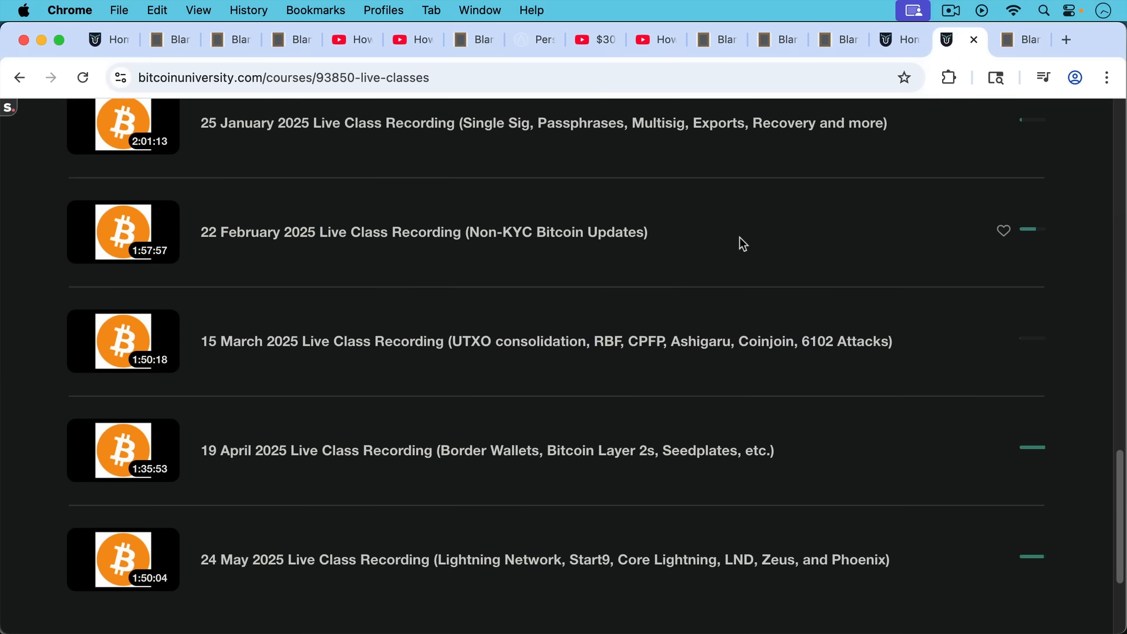
mouse_move(740, 231)
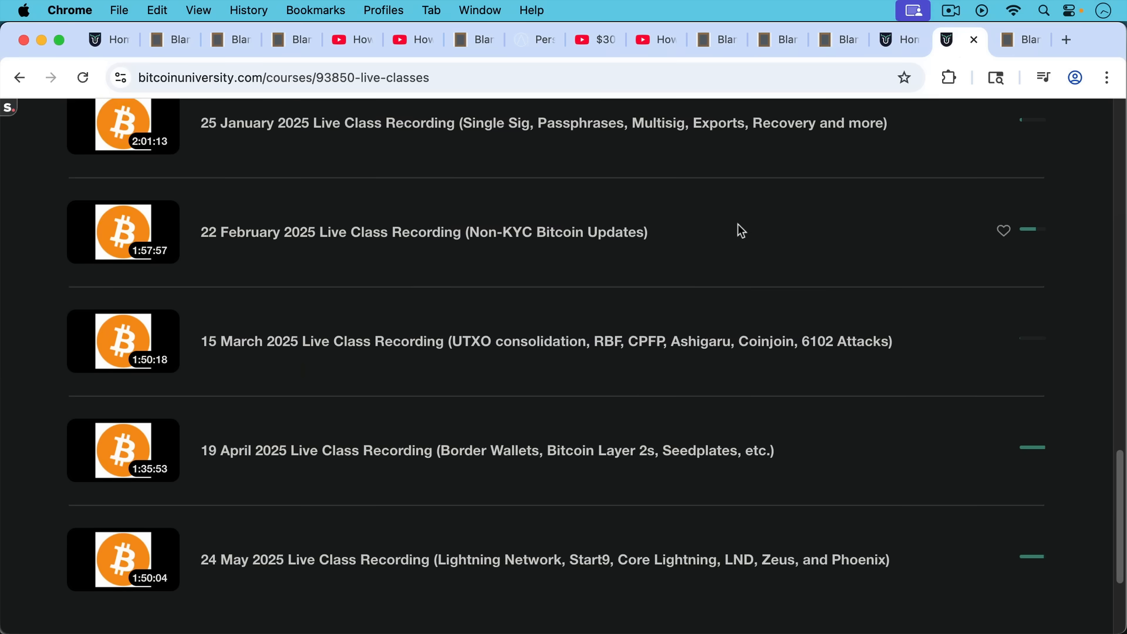
mouse_move(747, 256)
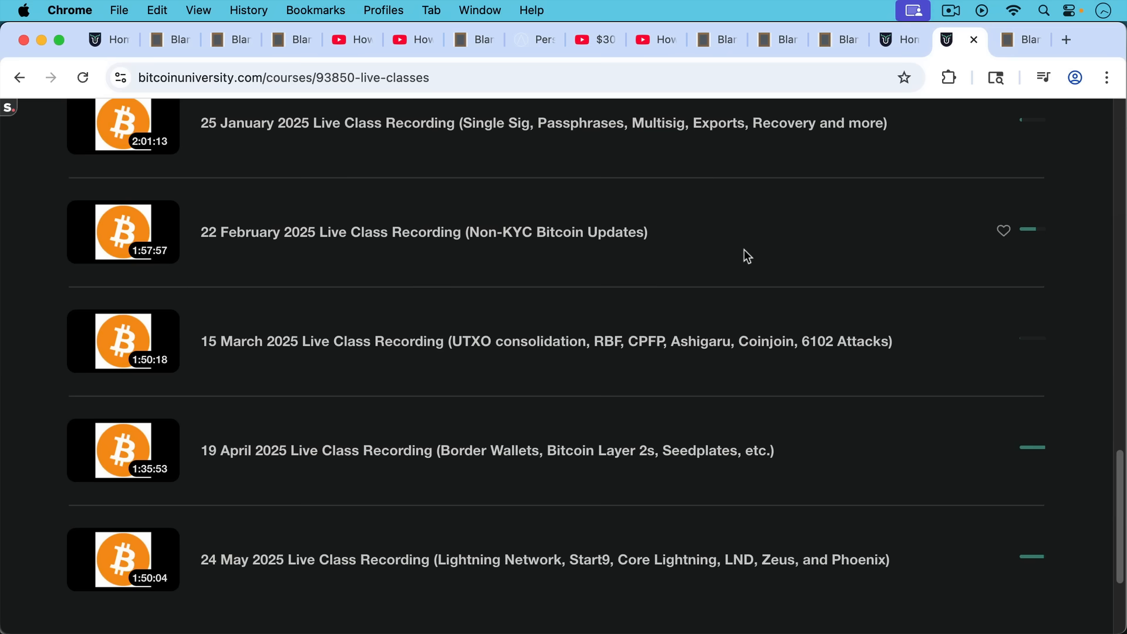
mouse_move(758, 255)
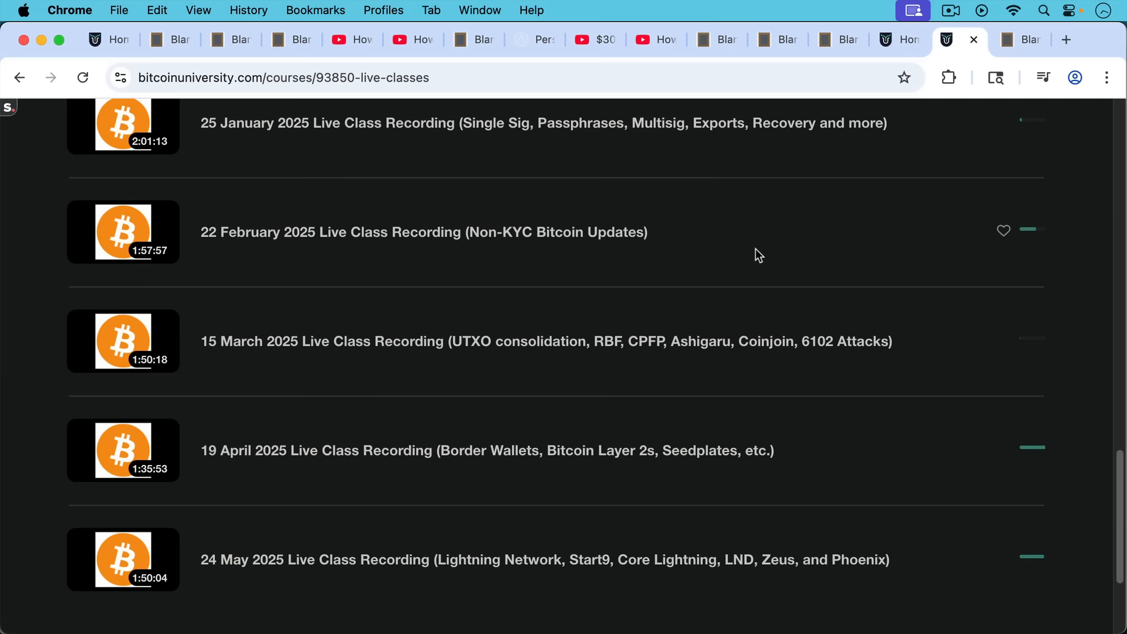
scroll(down, 3)
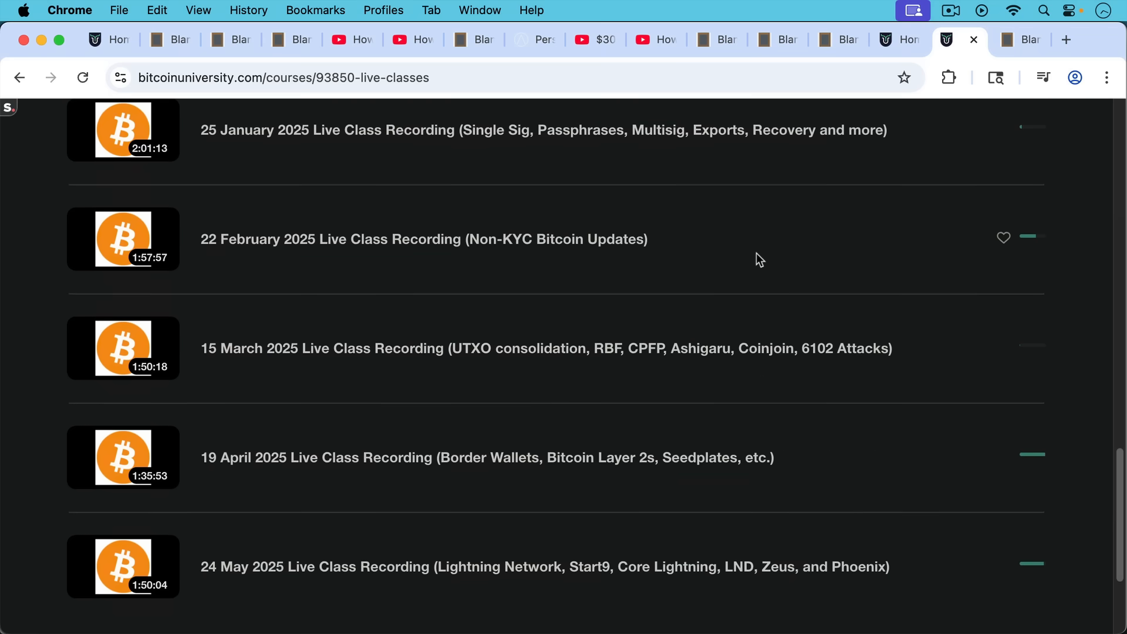
scroll(down, 3)
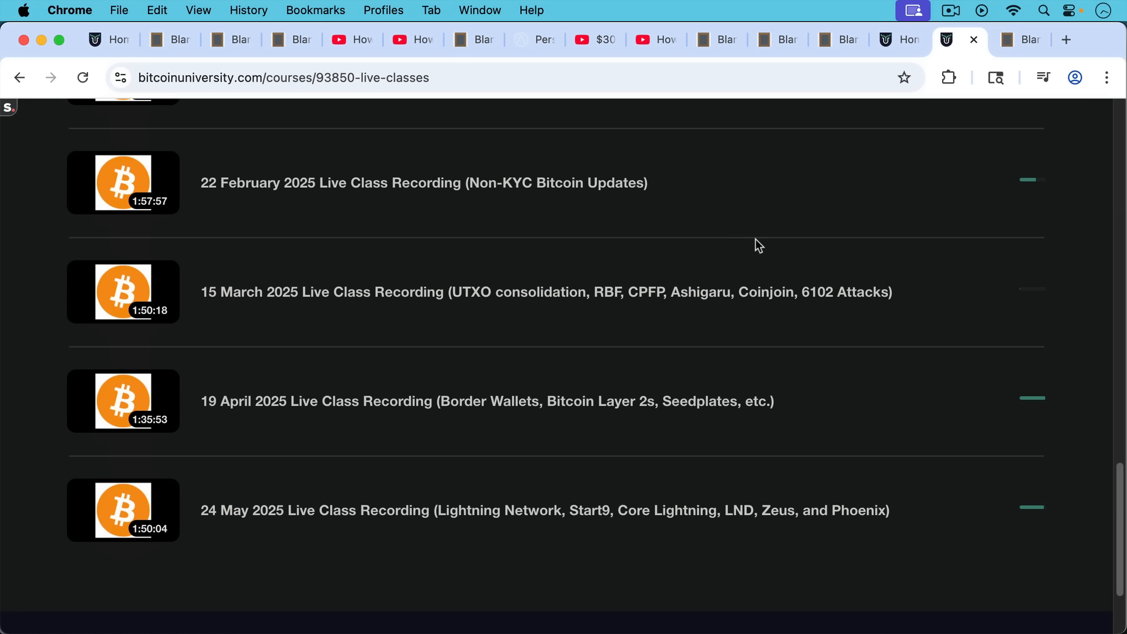
mouse_move(754, 248)
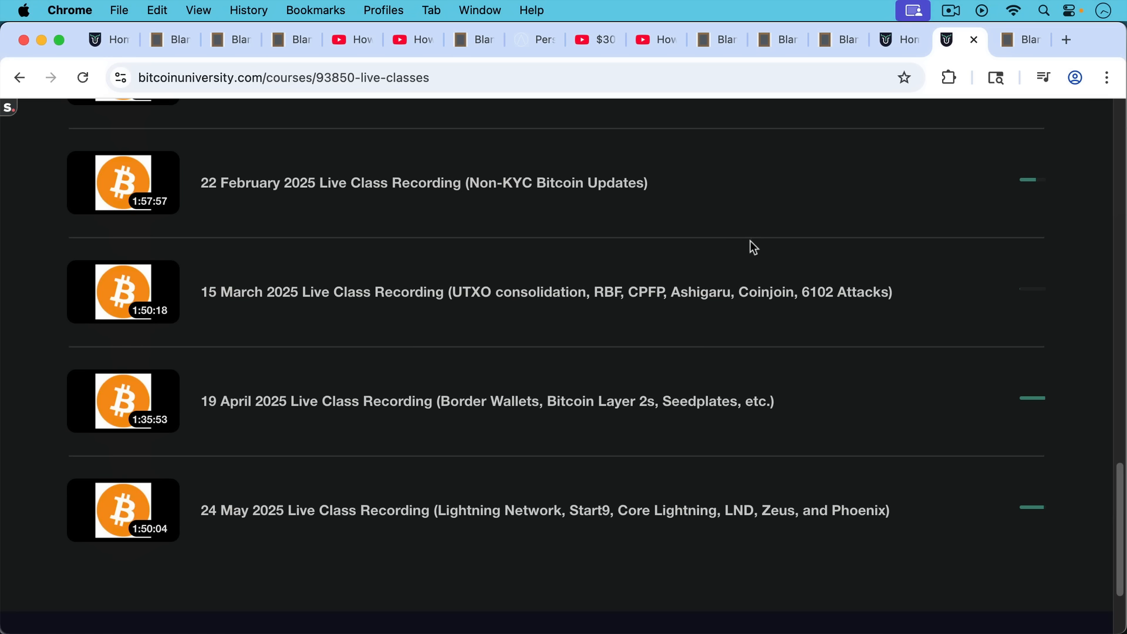
mouse_move(1021, 40)
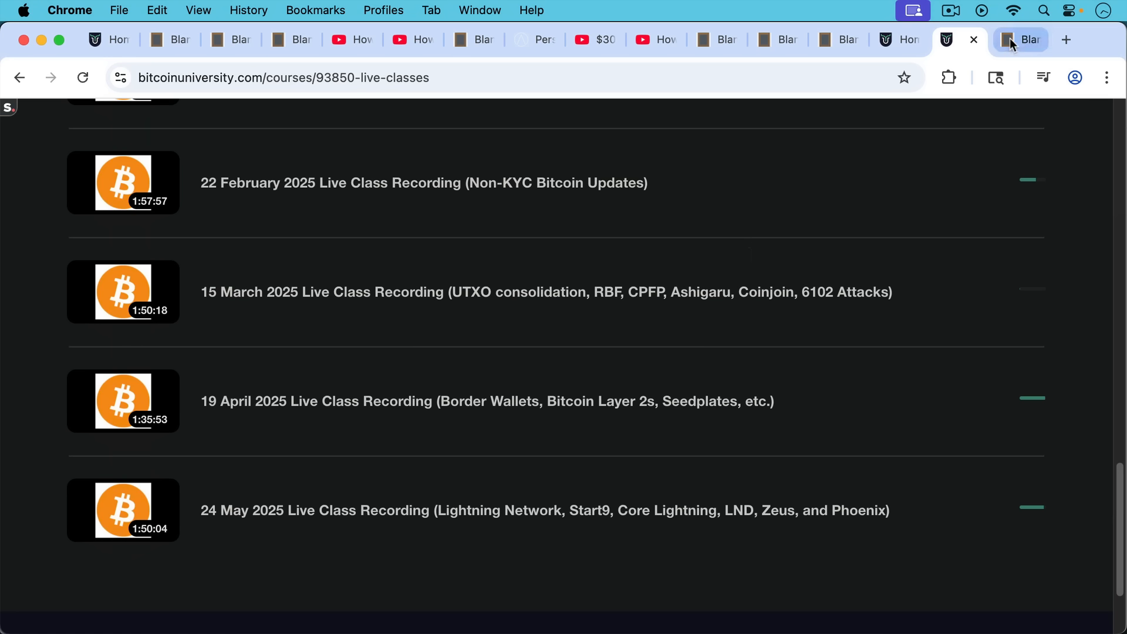
Show the note announcing the live Zoom class on Saturday, June 28 at 11 am MST.
click(1028, 40)
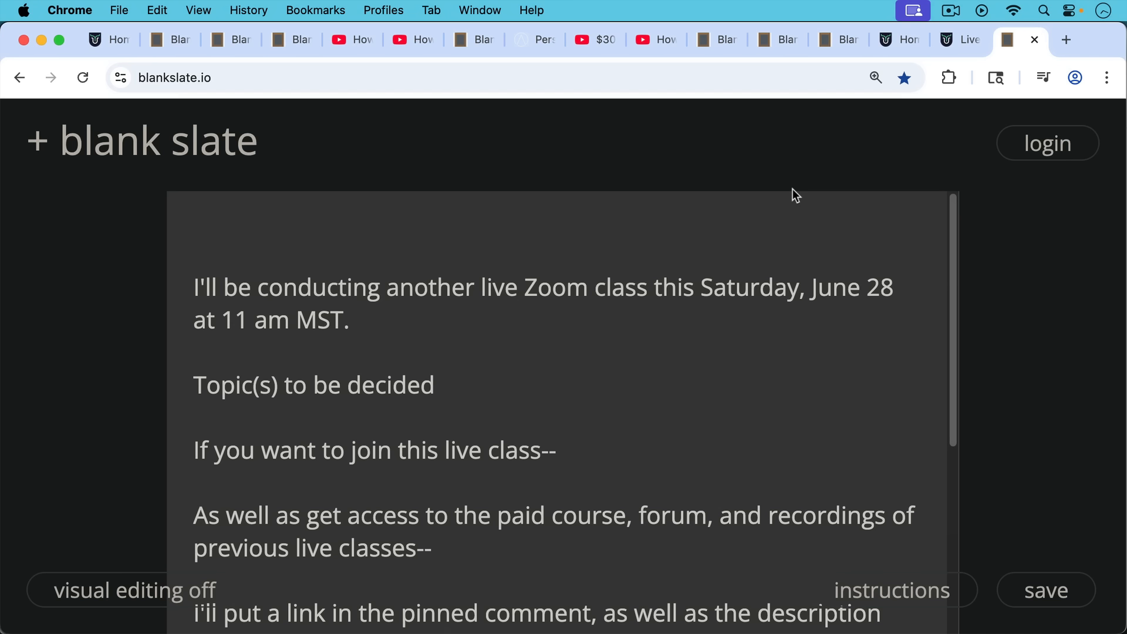
mouse_move(779, 236)
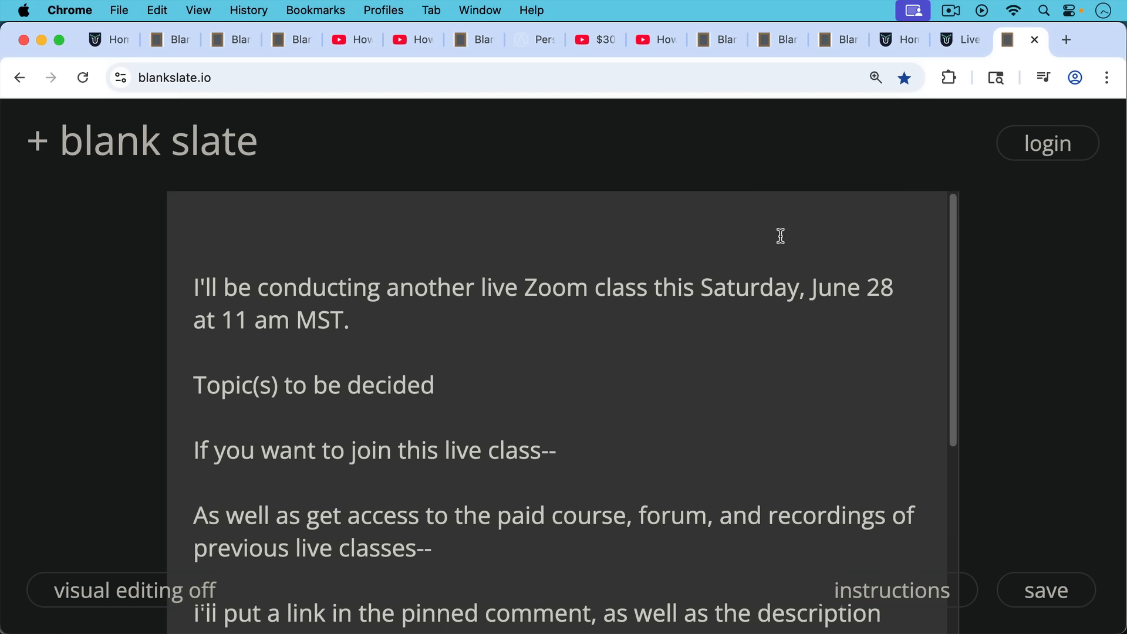
mouse_move(782, 296)
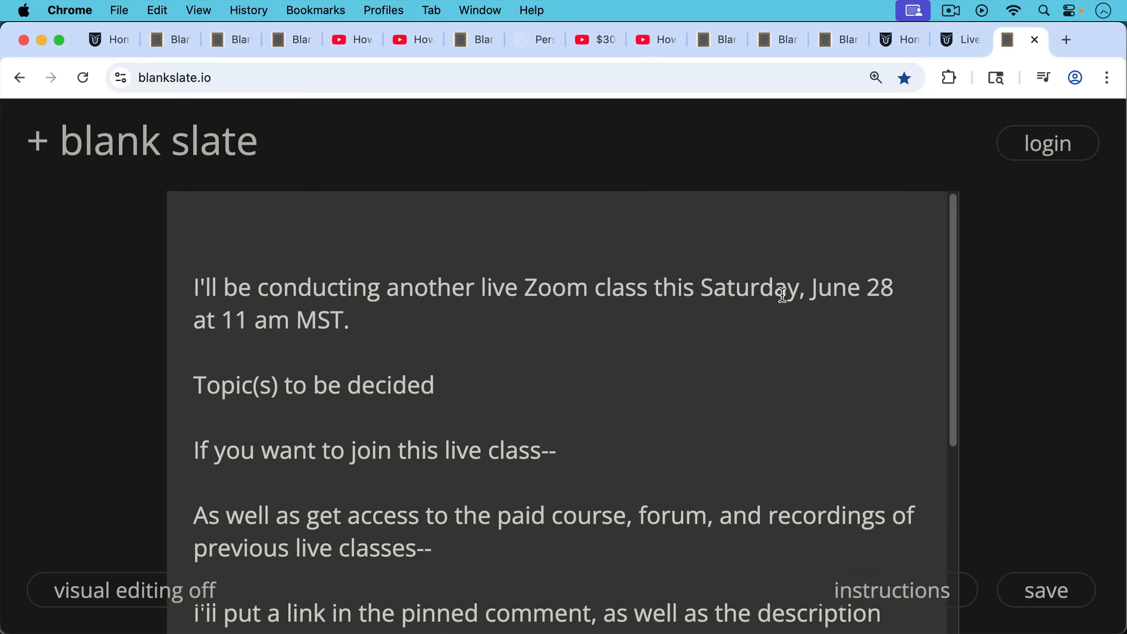
scroll(down, 3)
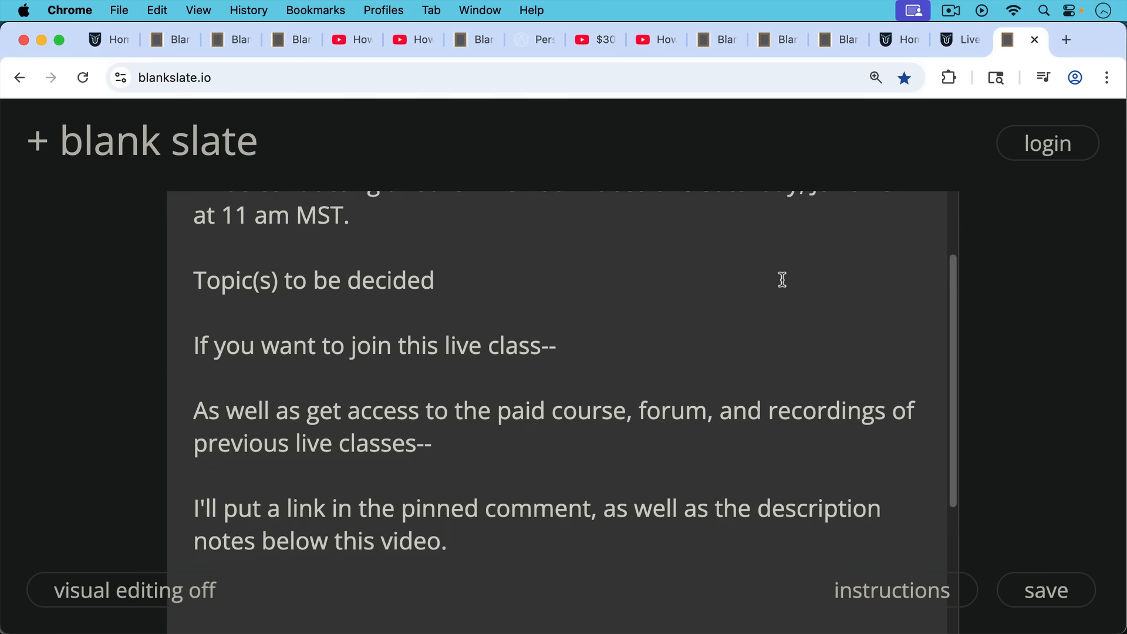
mouse_move(782, 268)
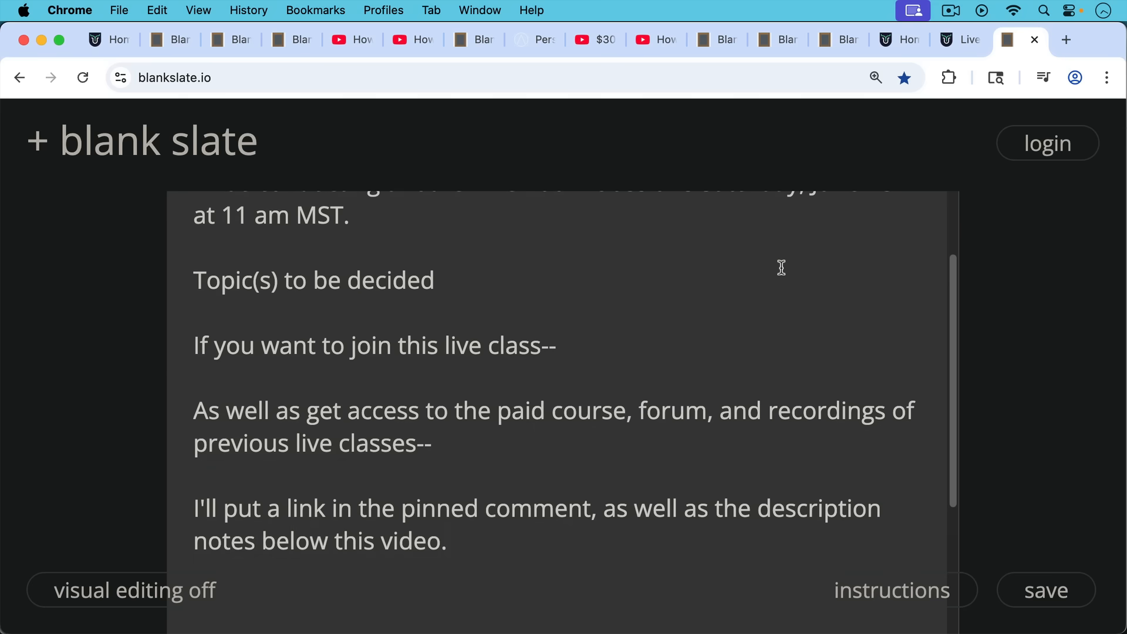